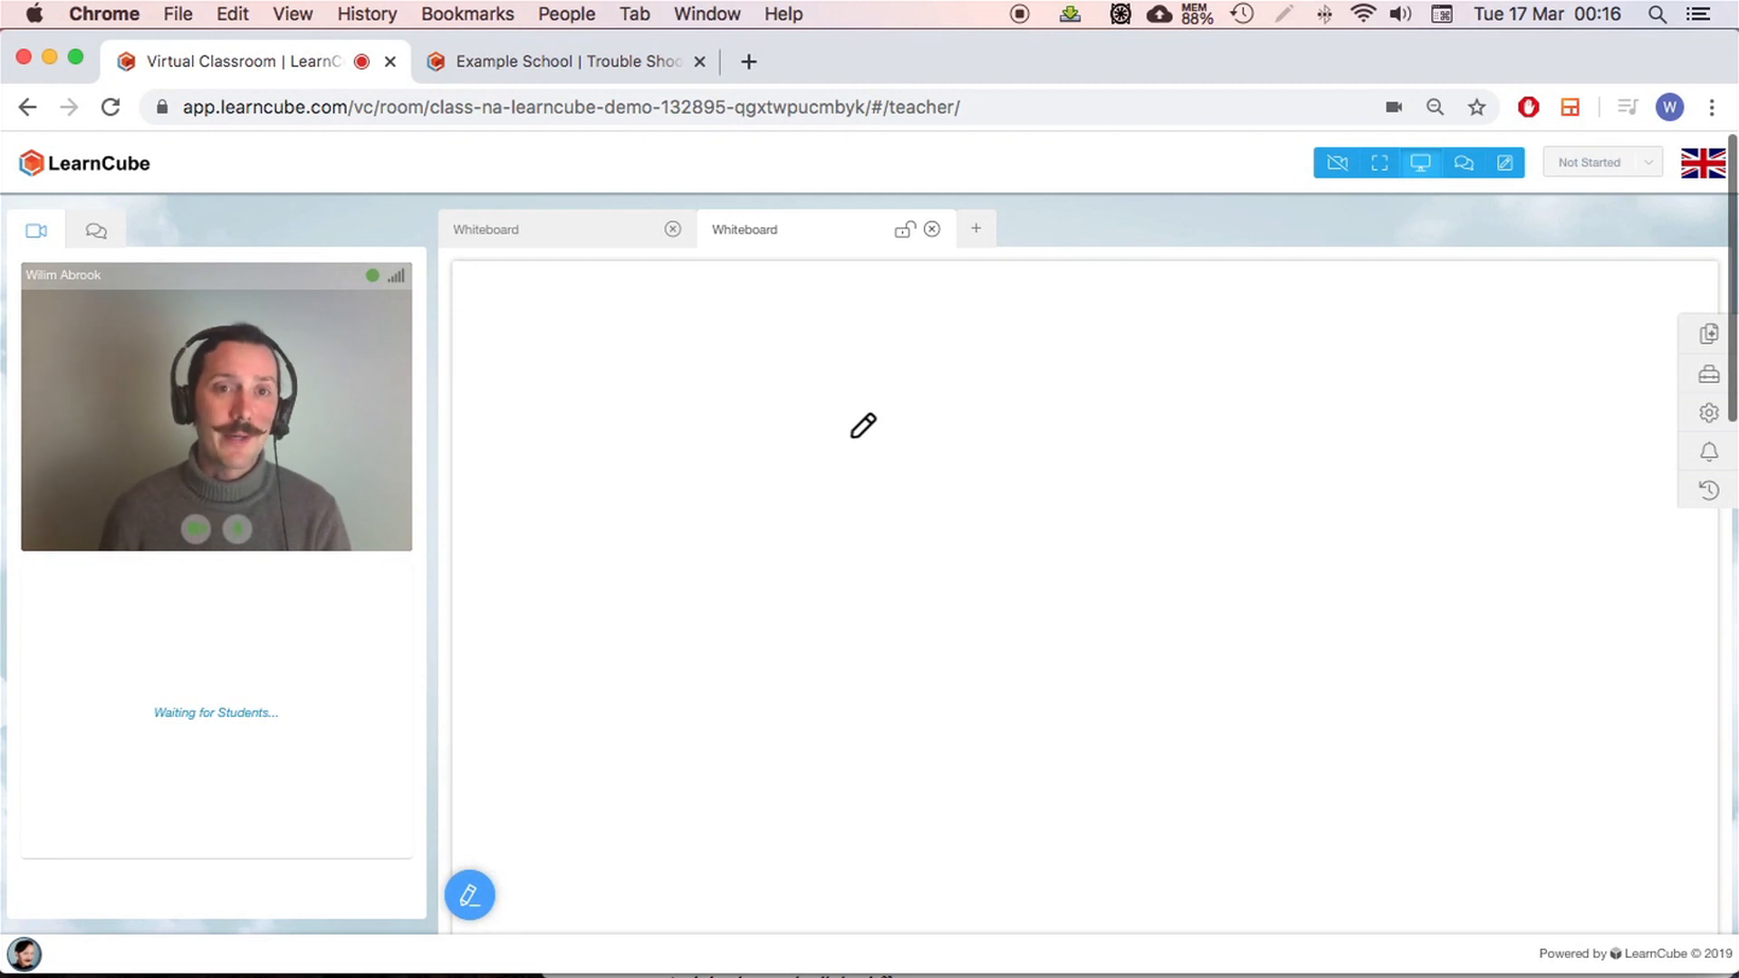
{"action": "mouse_move", "coordinate": [933, 224]}
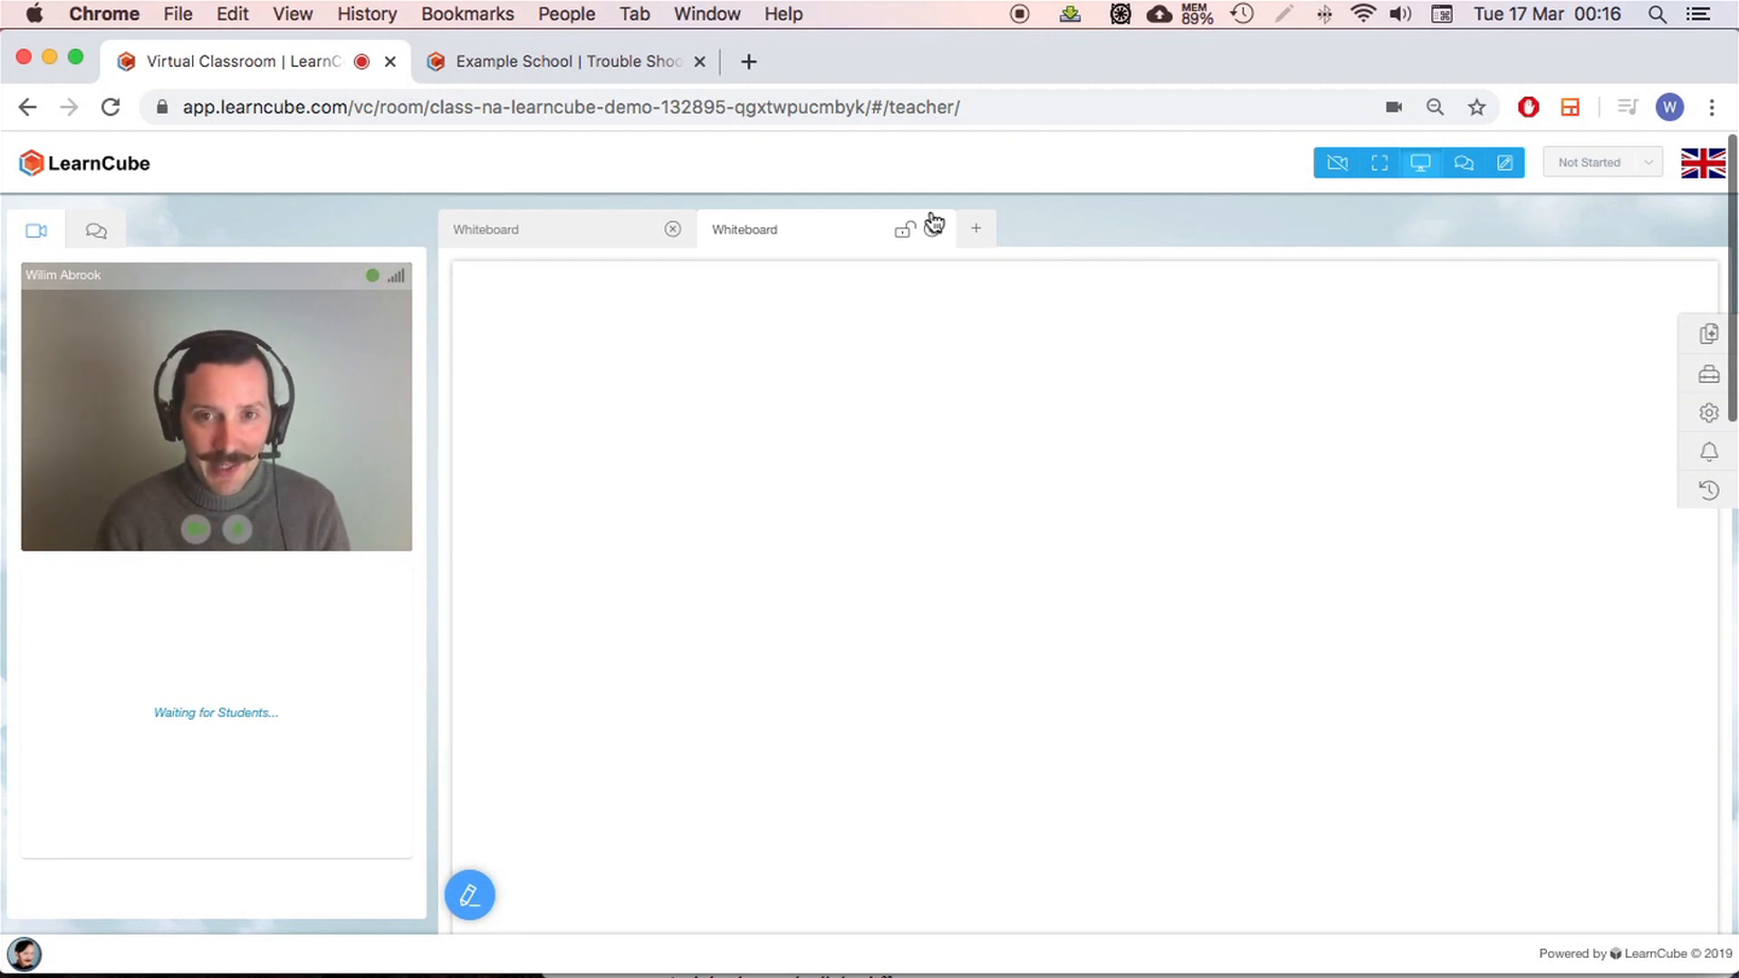
Close the extra blank Whiteboard tab and bring up the whiteboard drawing tools
{"action": "left_click", "coordinate": [744, 229]}
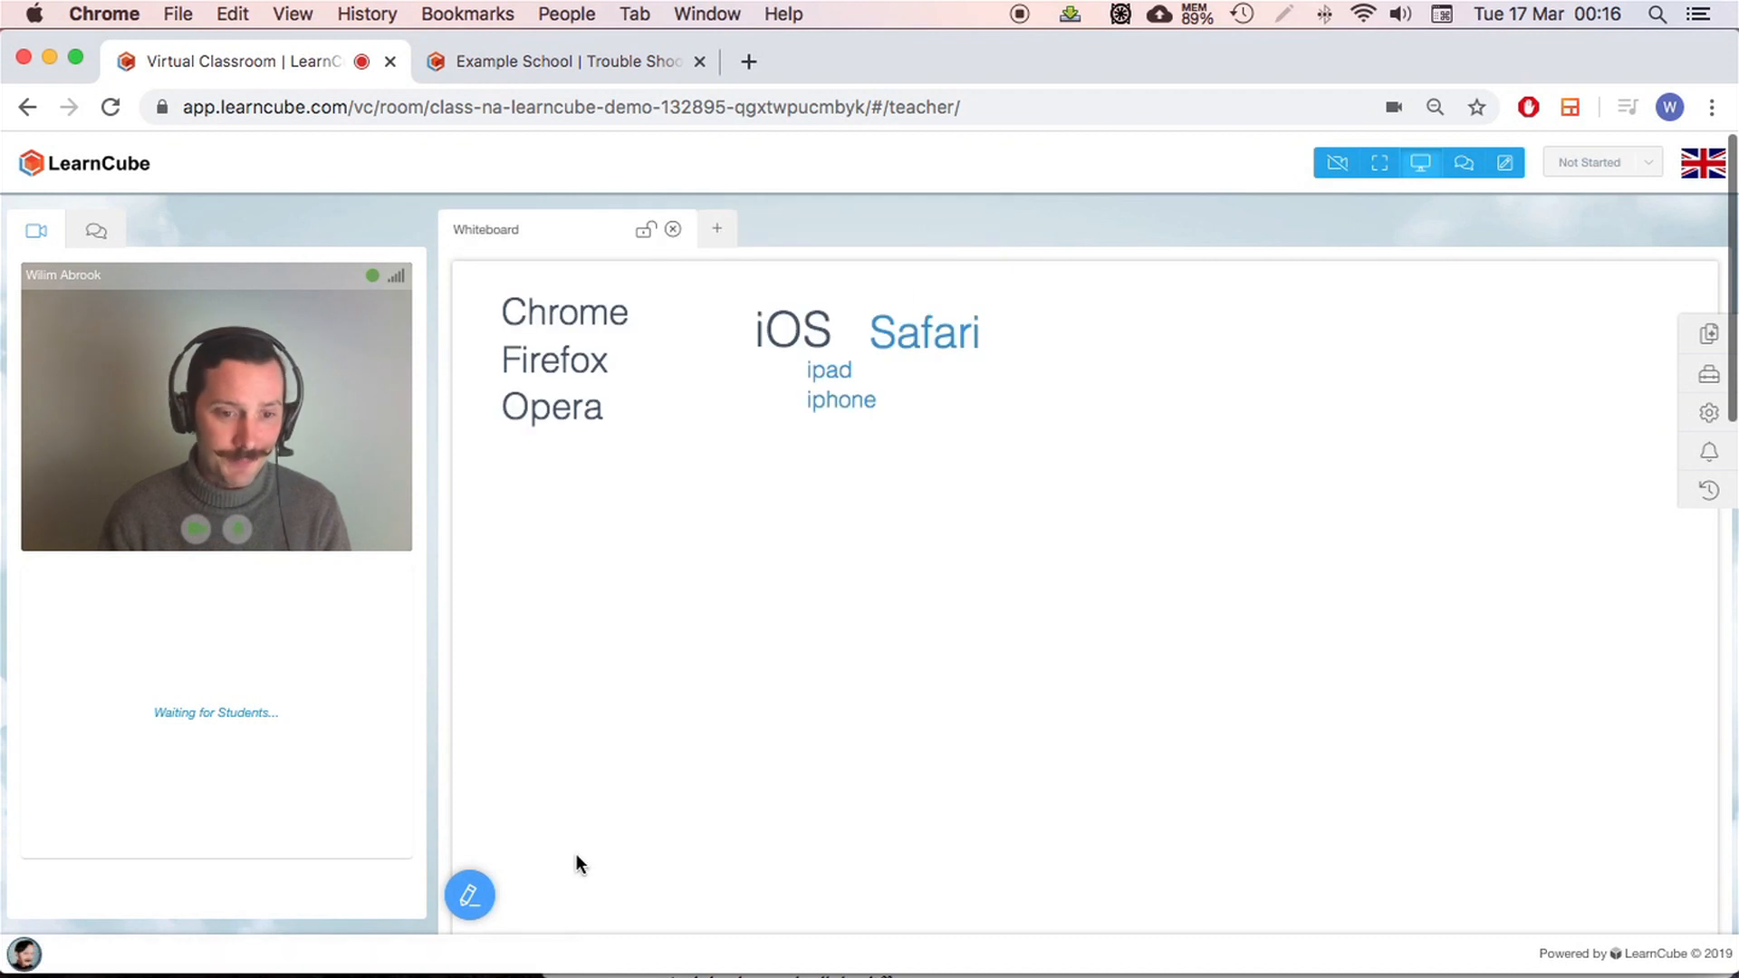
{"action": "left_click", "coordinate": [469, 894]}
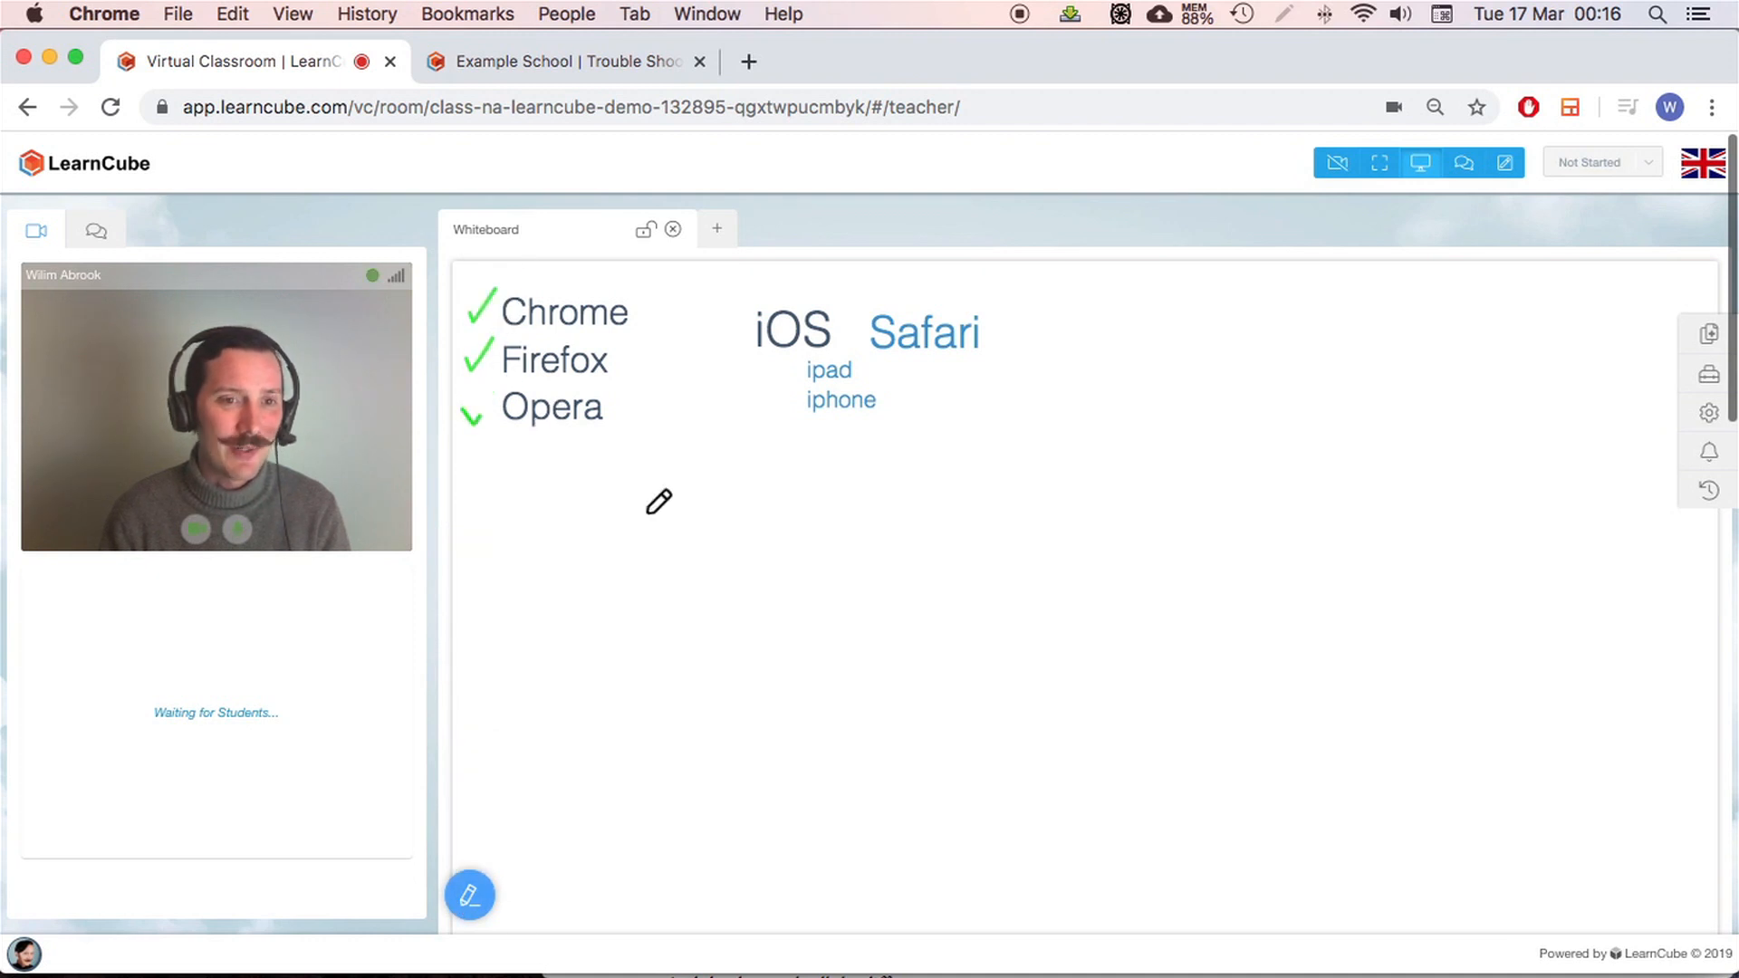
{"action": "mouse_move", "coordinate": [486, 409]}
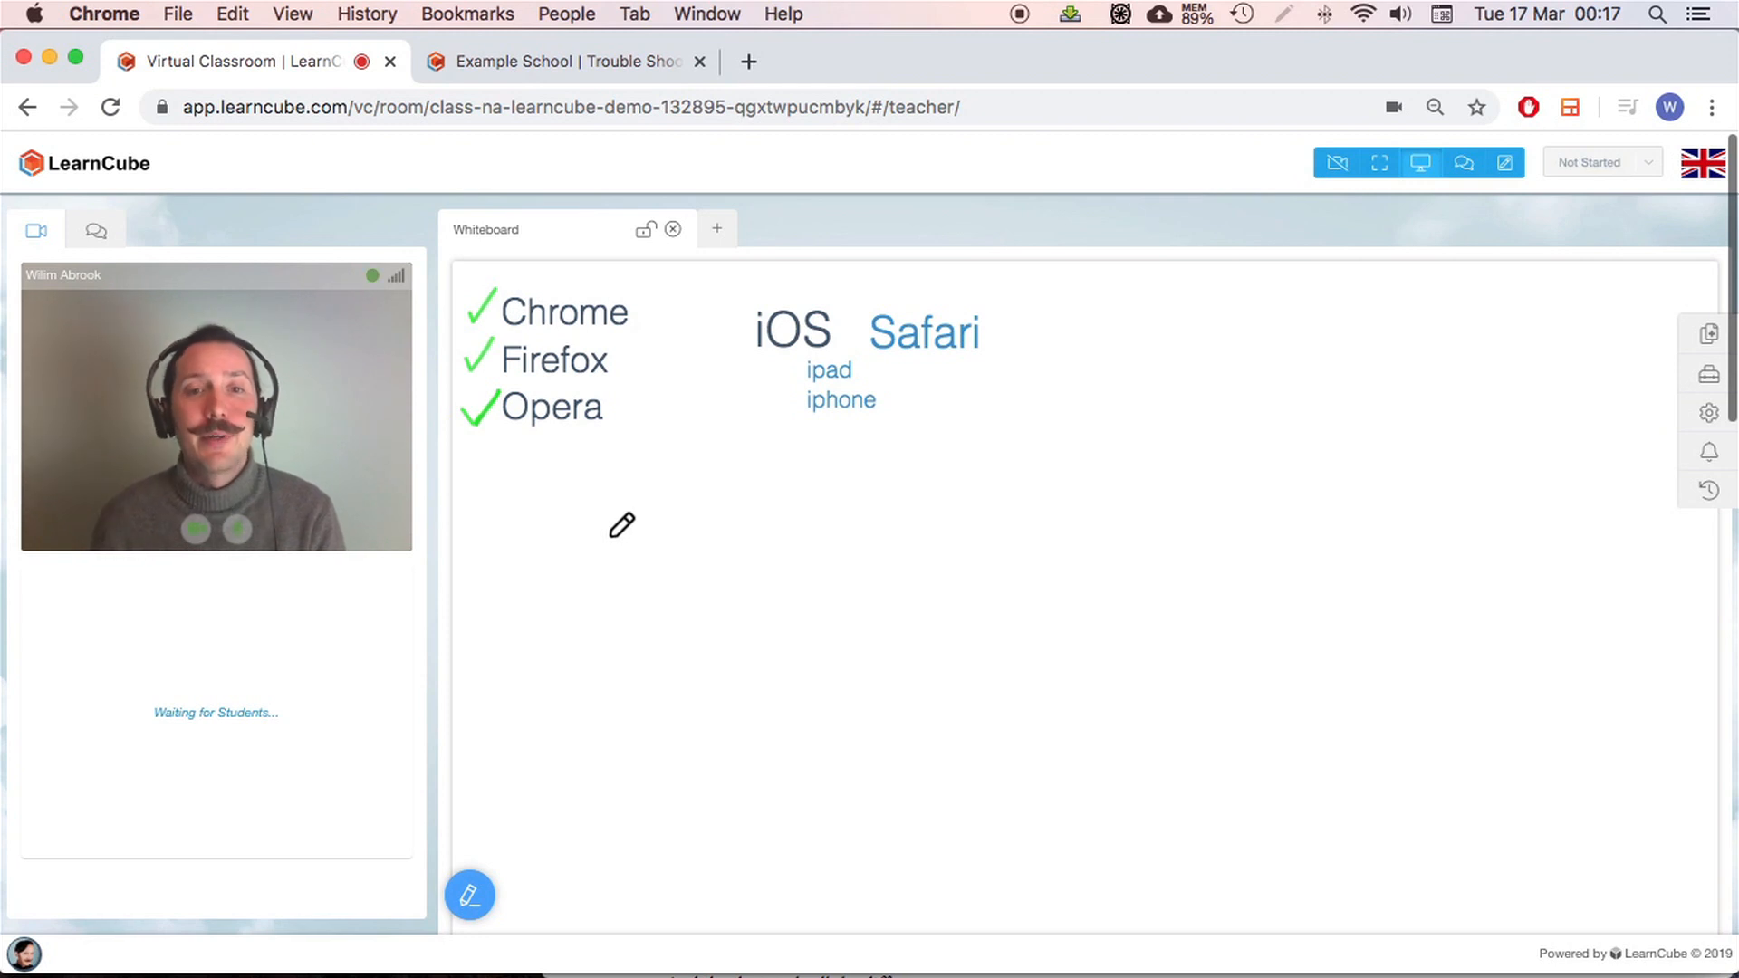
Underline Safari in red ink and draw a sad face beside it, then hide the drawing toolbar
{"action": "left_click", "coordinate": [471, 895]}
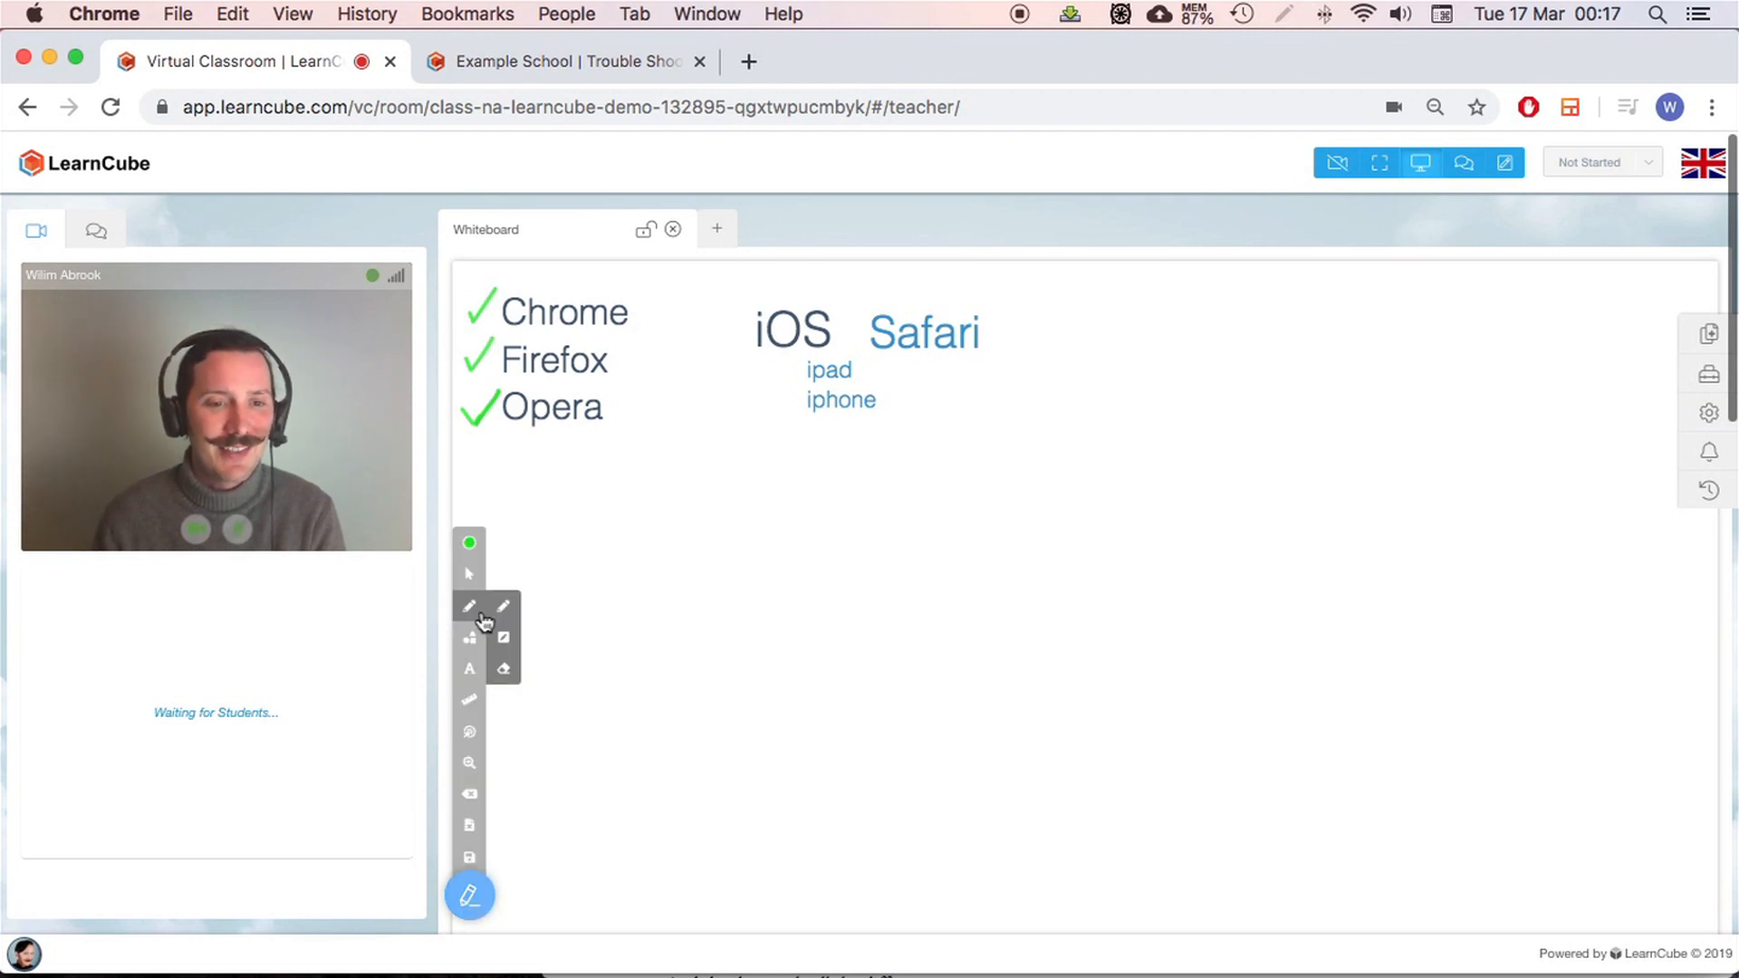
{"action": "left_click", "coordinate": [469, 606]}
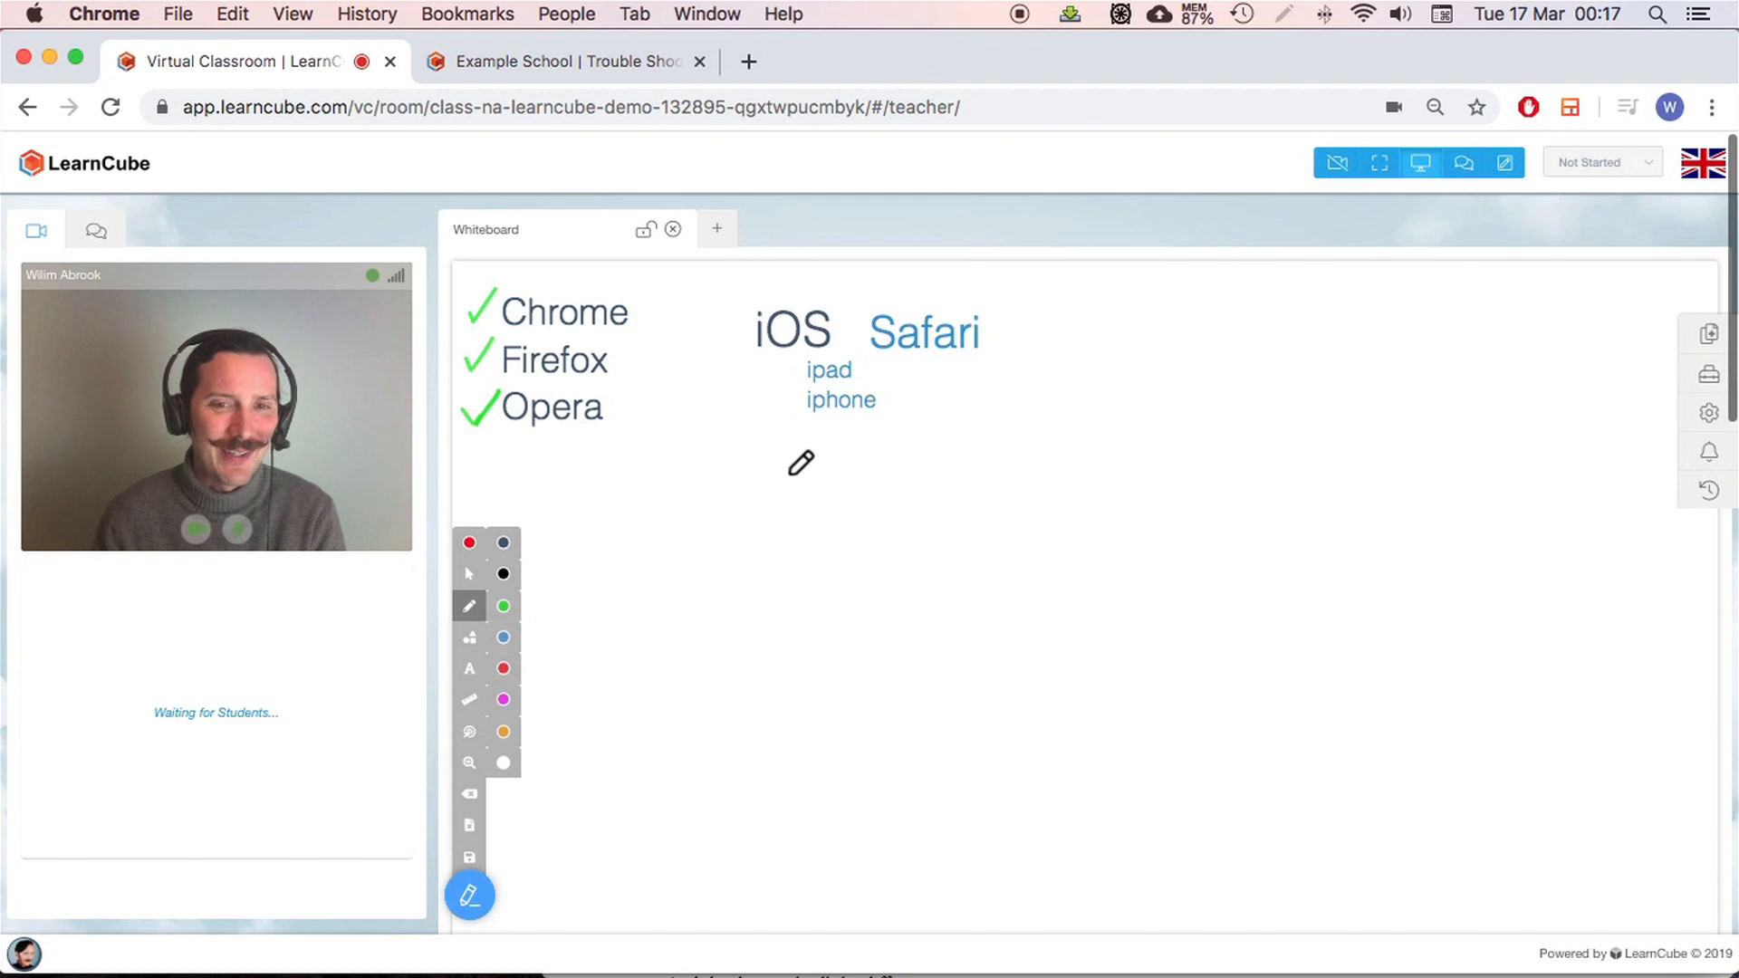
{"action": "left_click_drag", "start_coordinate": [871, 352], "coordinate": [977, 352]}
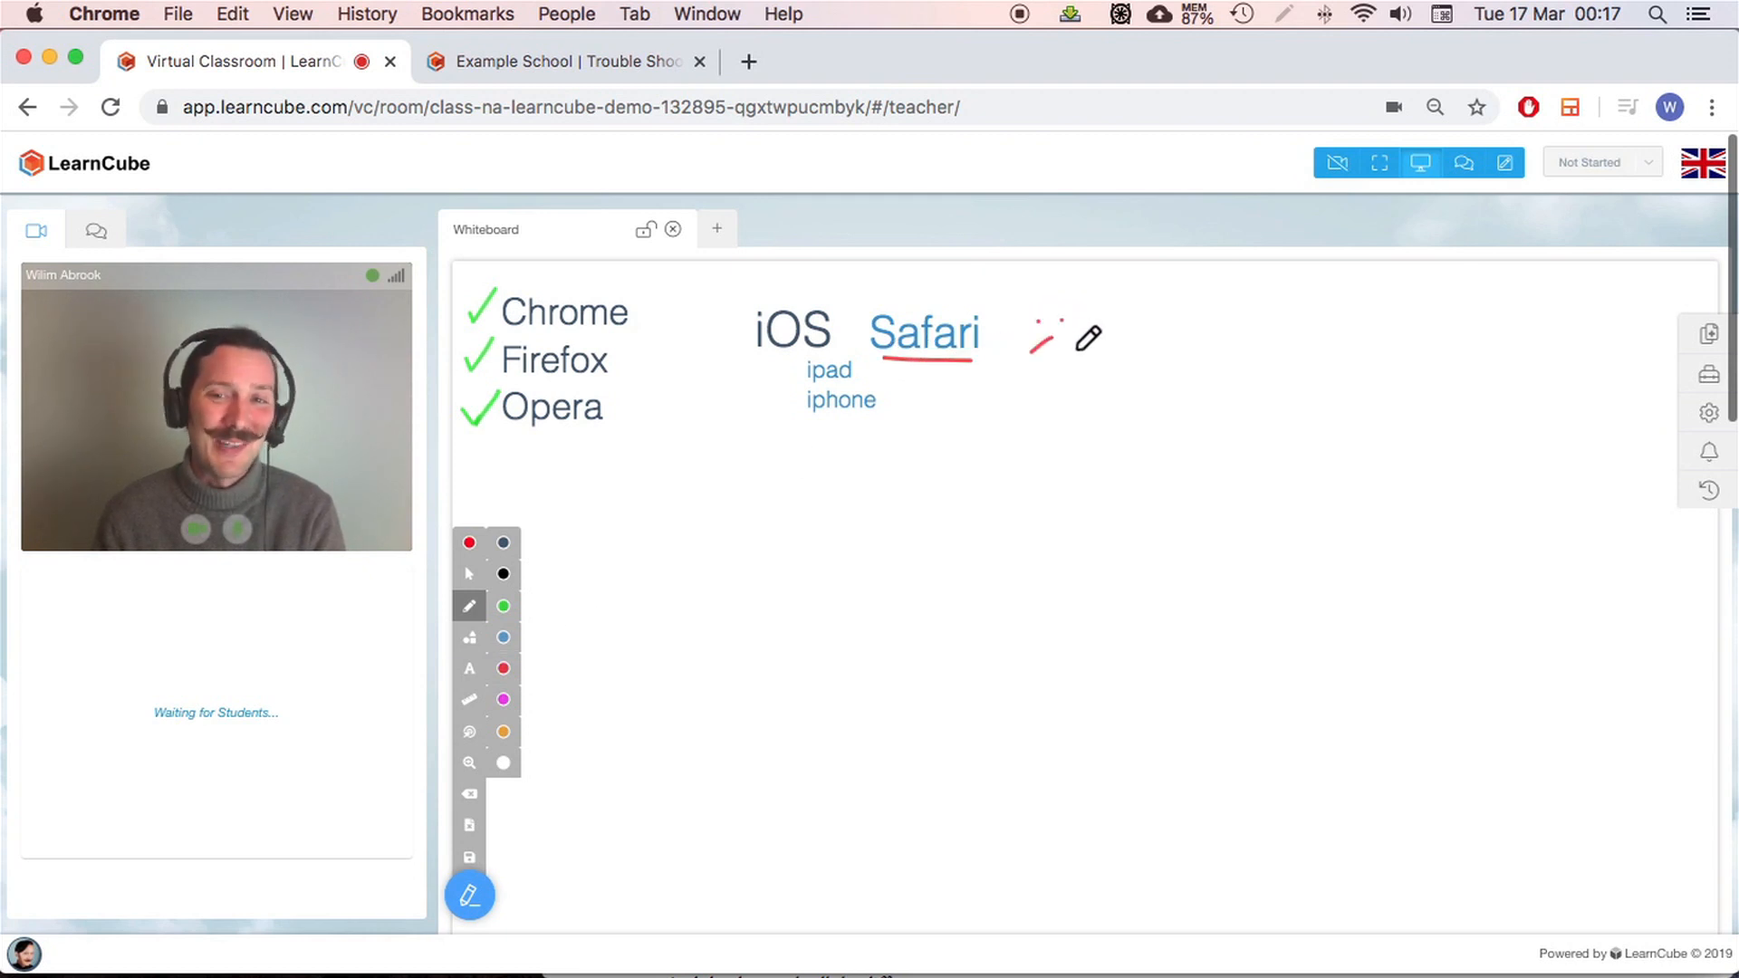
{"action": "left_click", "coordinate": [469, 895]}
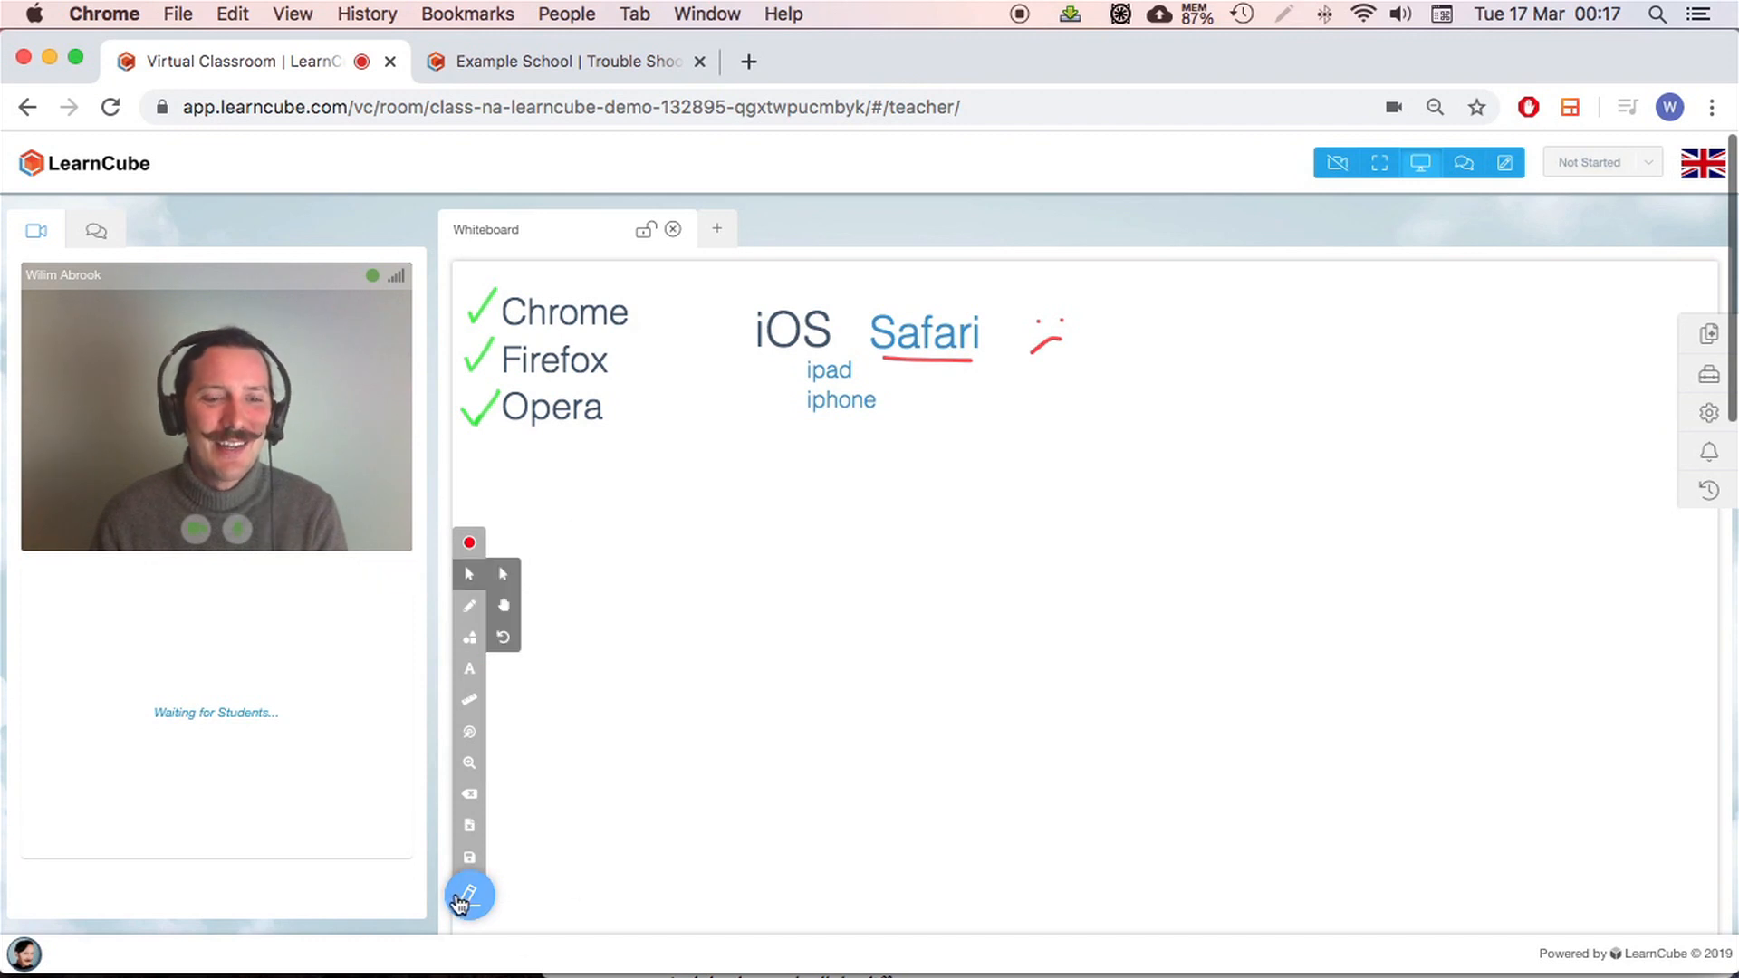
{"action": "left_click", "coordinate": [471, 896]}
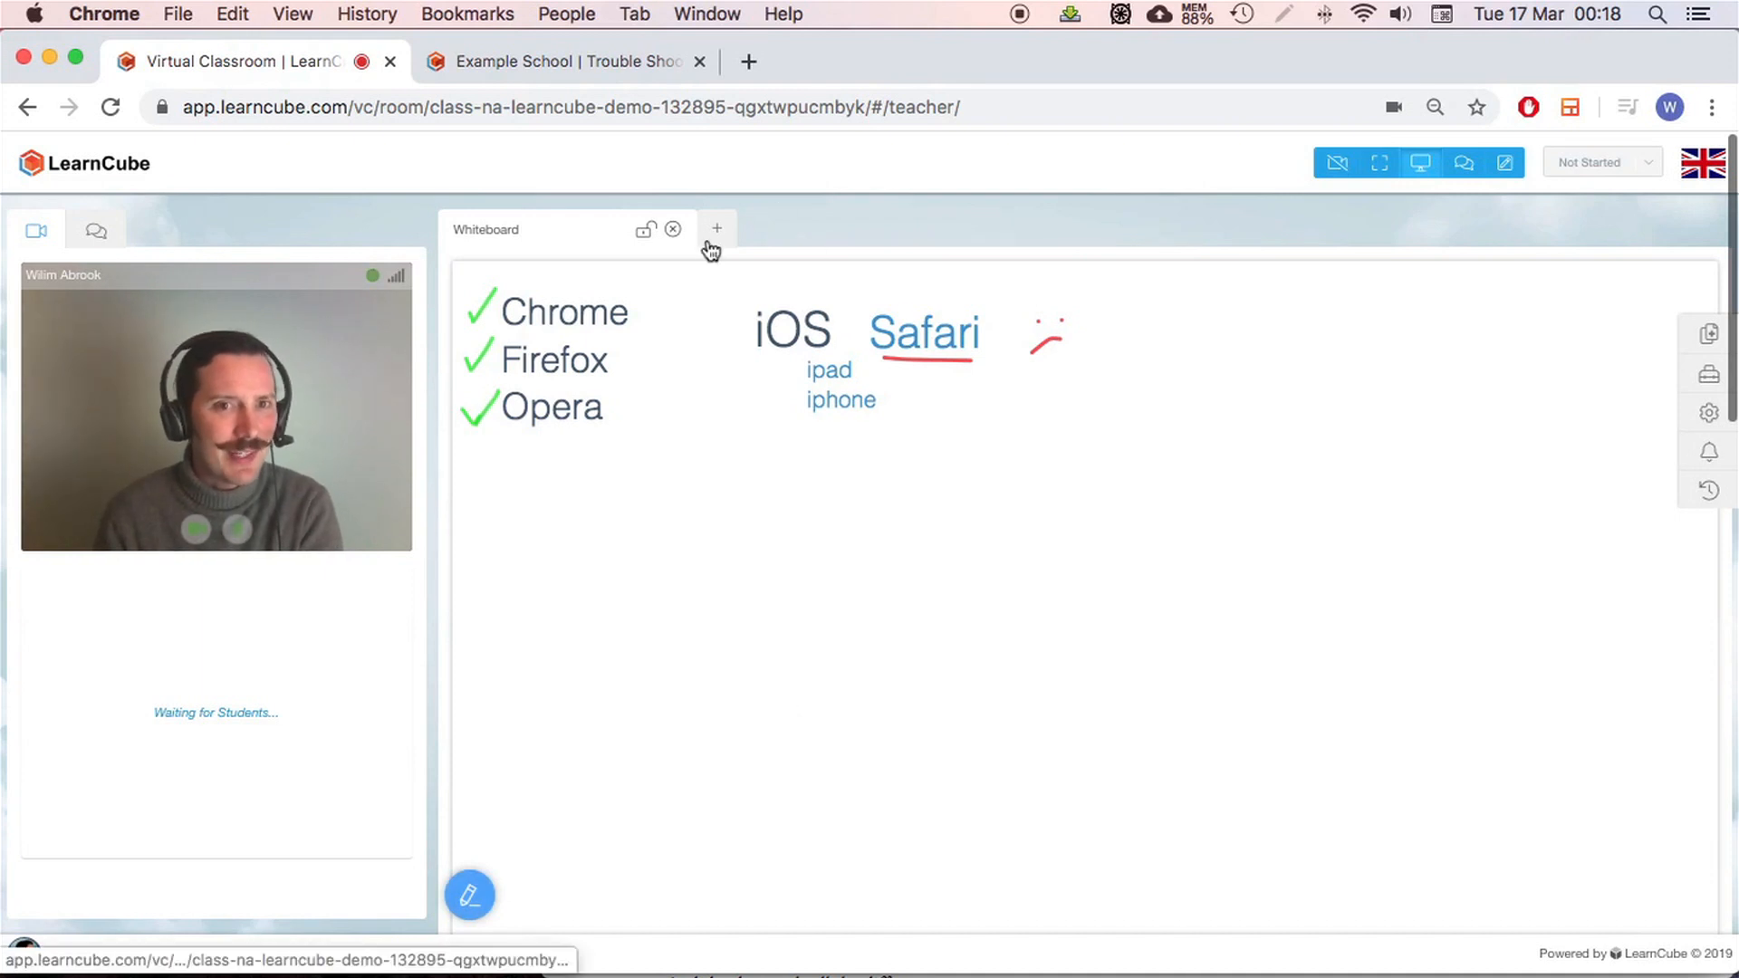
Add a fresh blank whiteboard with the + beside the Whiteboard tab
{"action": "left_click", "coordinate": [672, 229]}
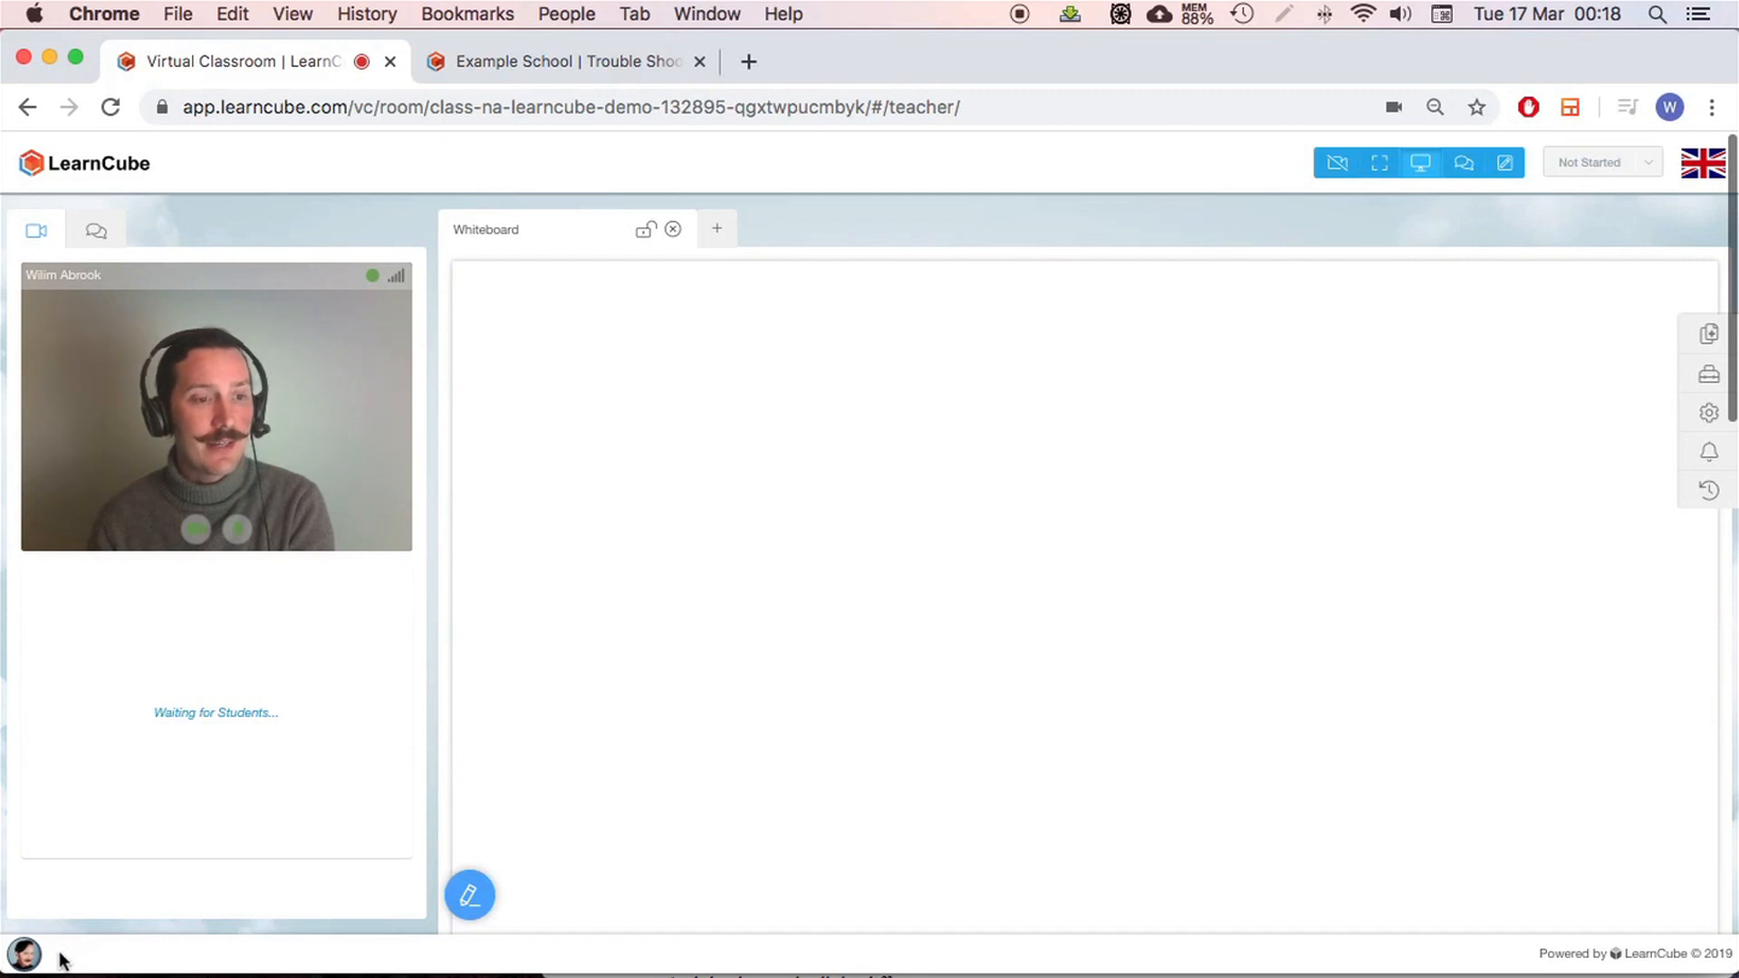
{"action": "mouse_move", "coordinate": [66, 925]}
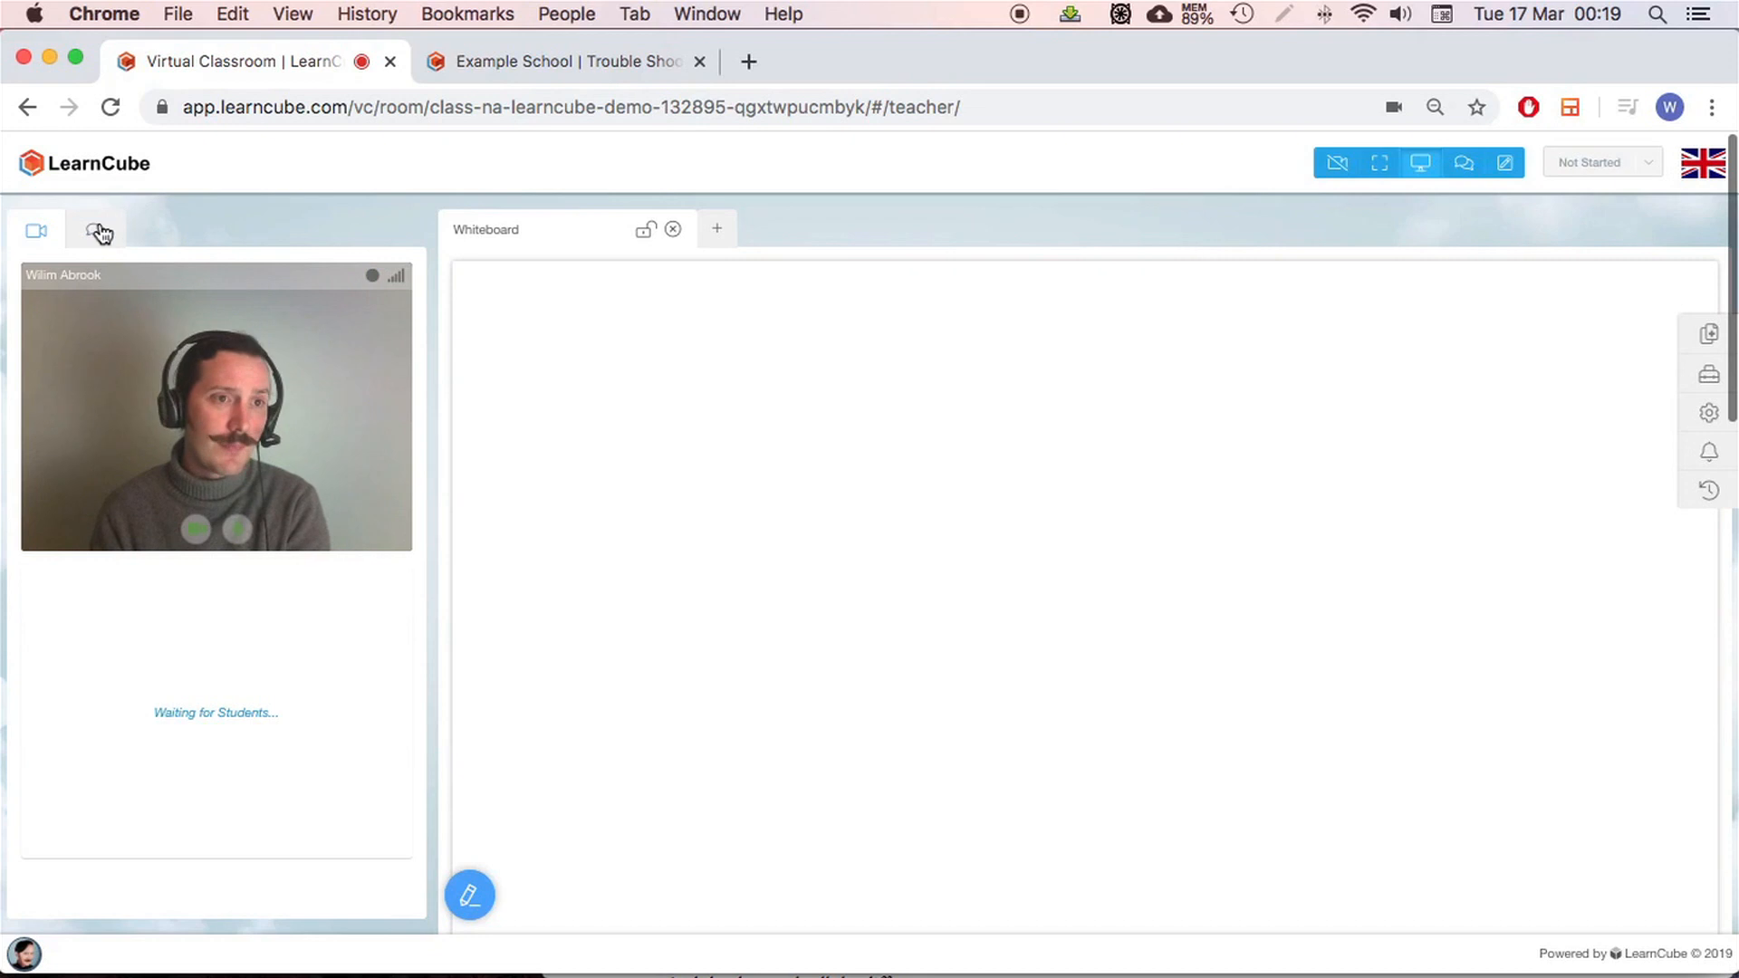
Send 'hey can you hear me?' in the class chat
{"action": "left_click", "coordinate": [97, 229]}
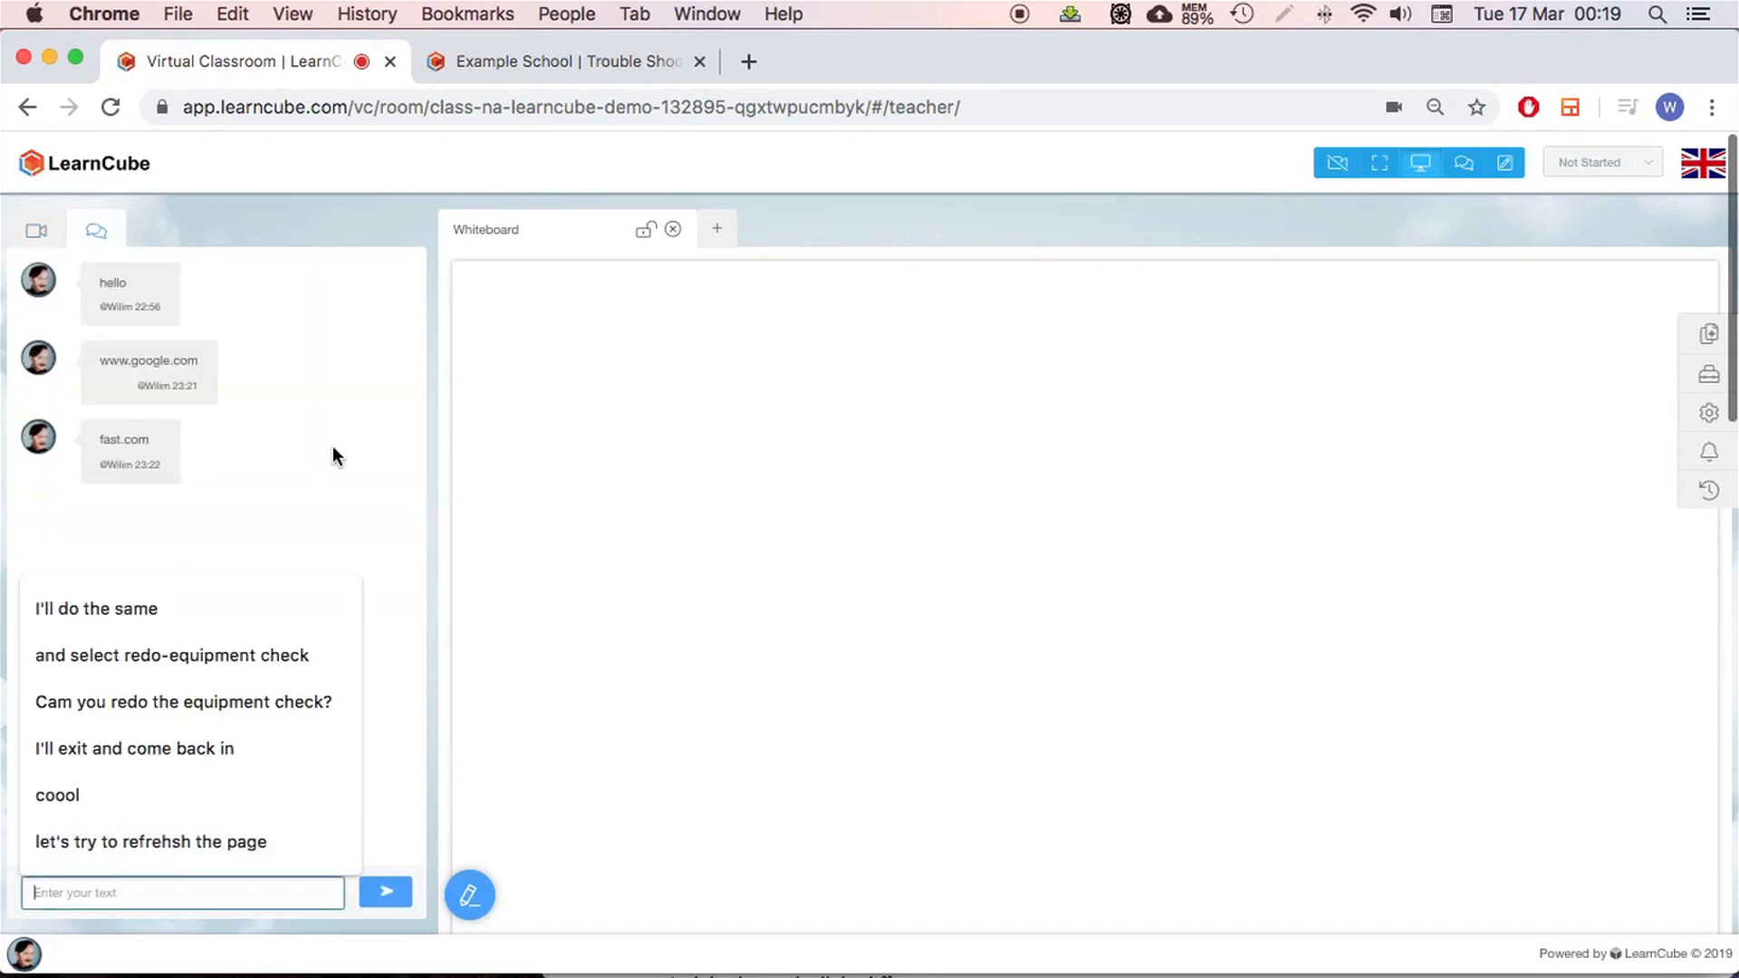
{"action": "type", "text": "hey can"}
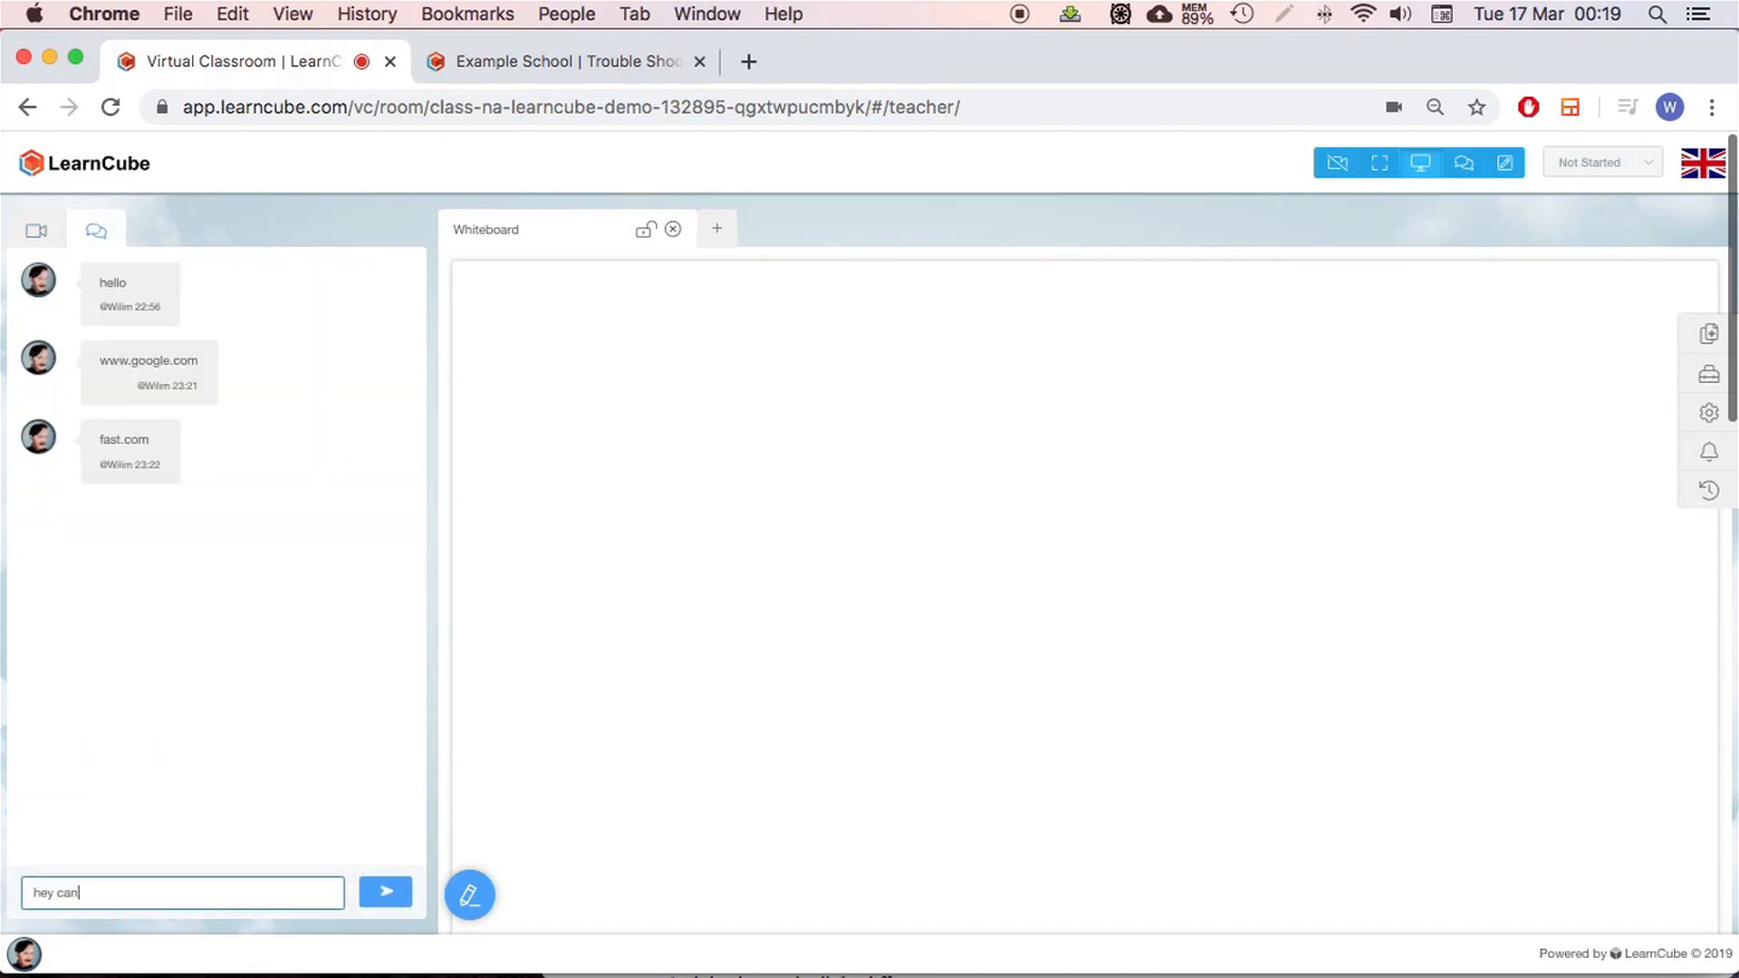
{"action": "left_click", "coordinate": [387, 894]}
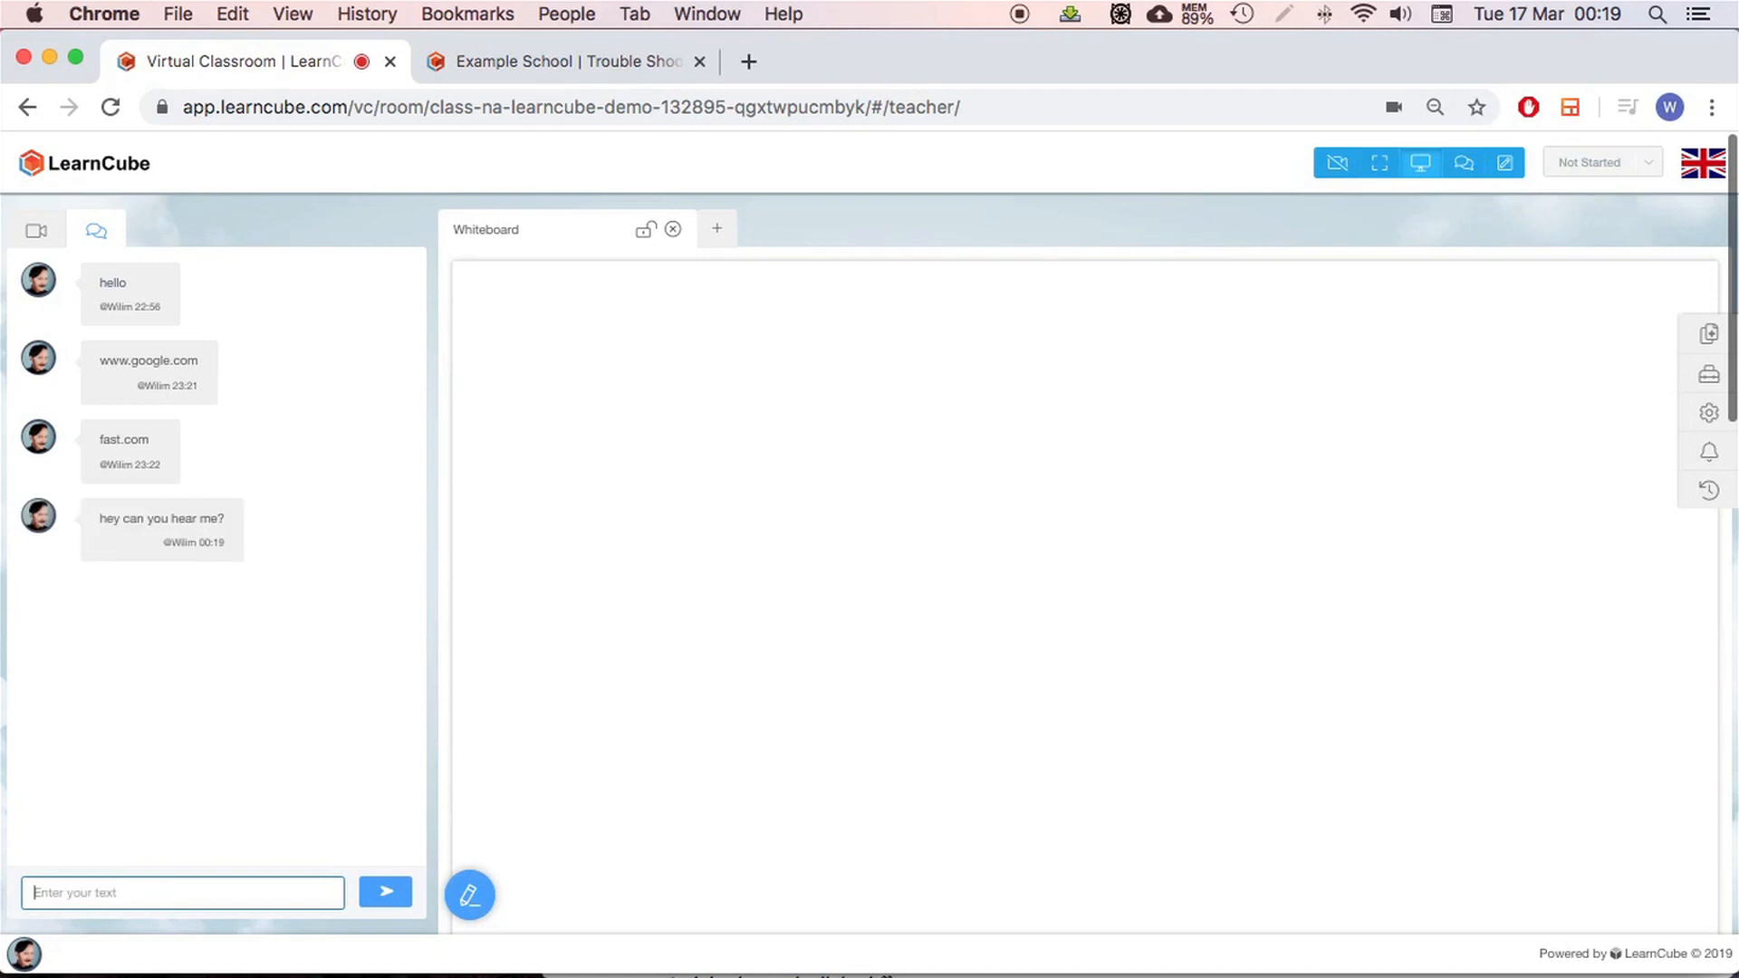
{"action": "mouse_move", "coordinate": [585, 510]}
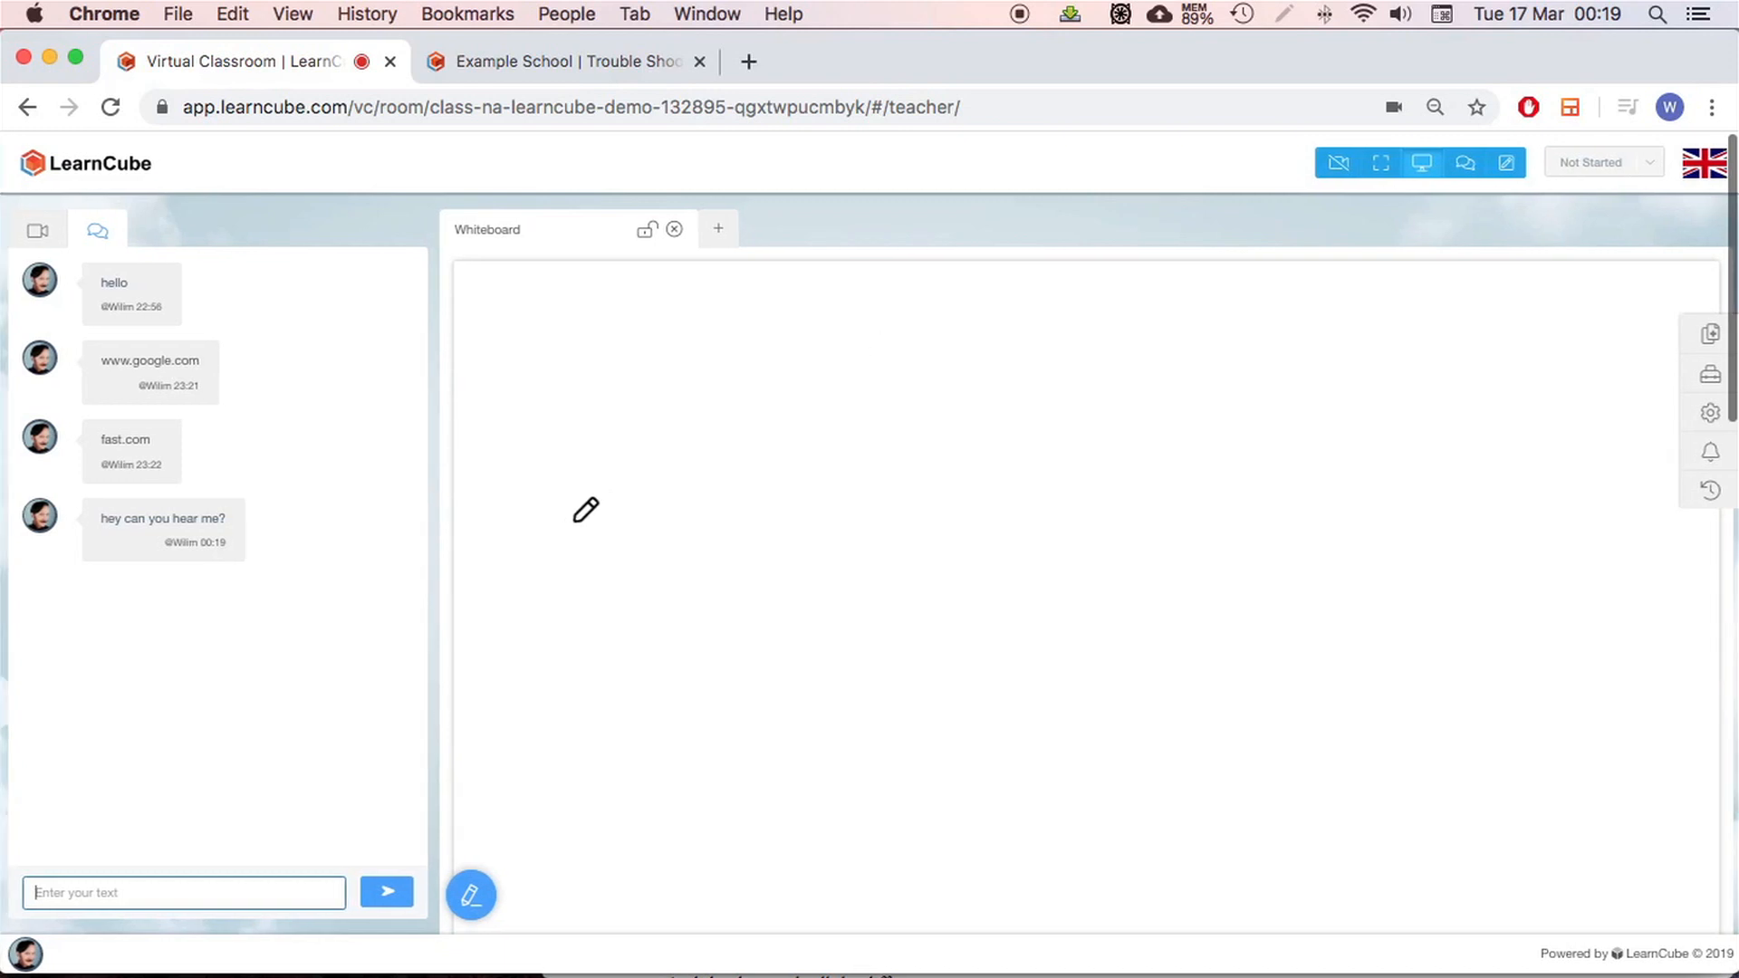
{"action": "mouse_move", "coordinate": [578, 504]}
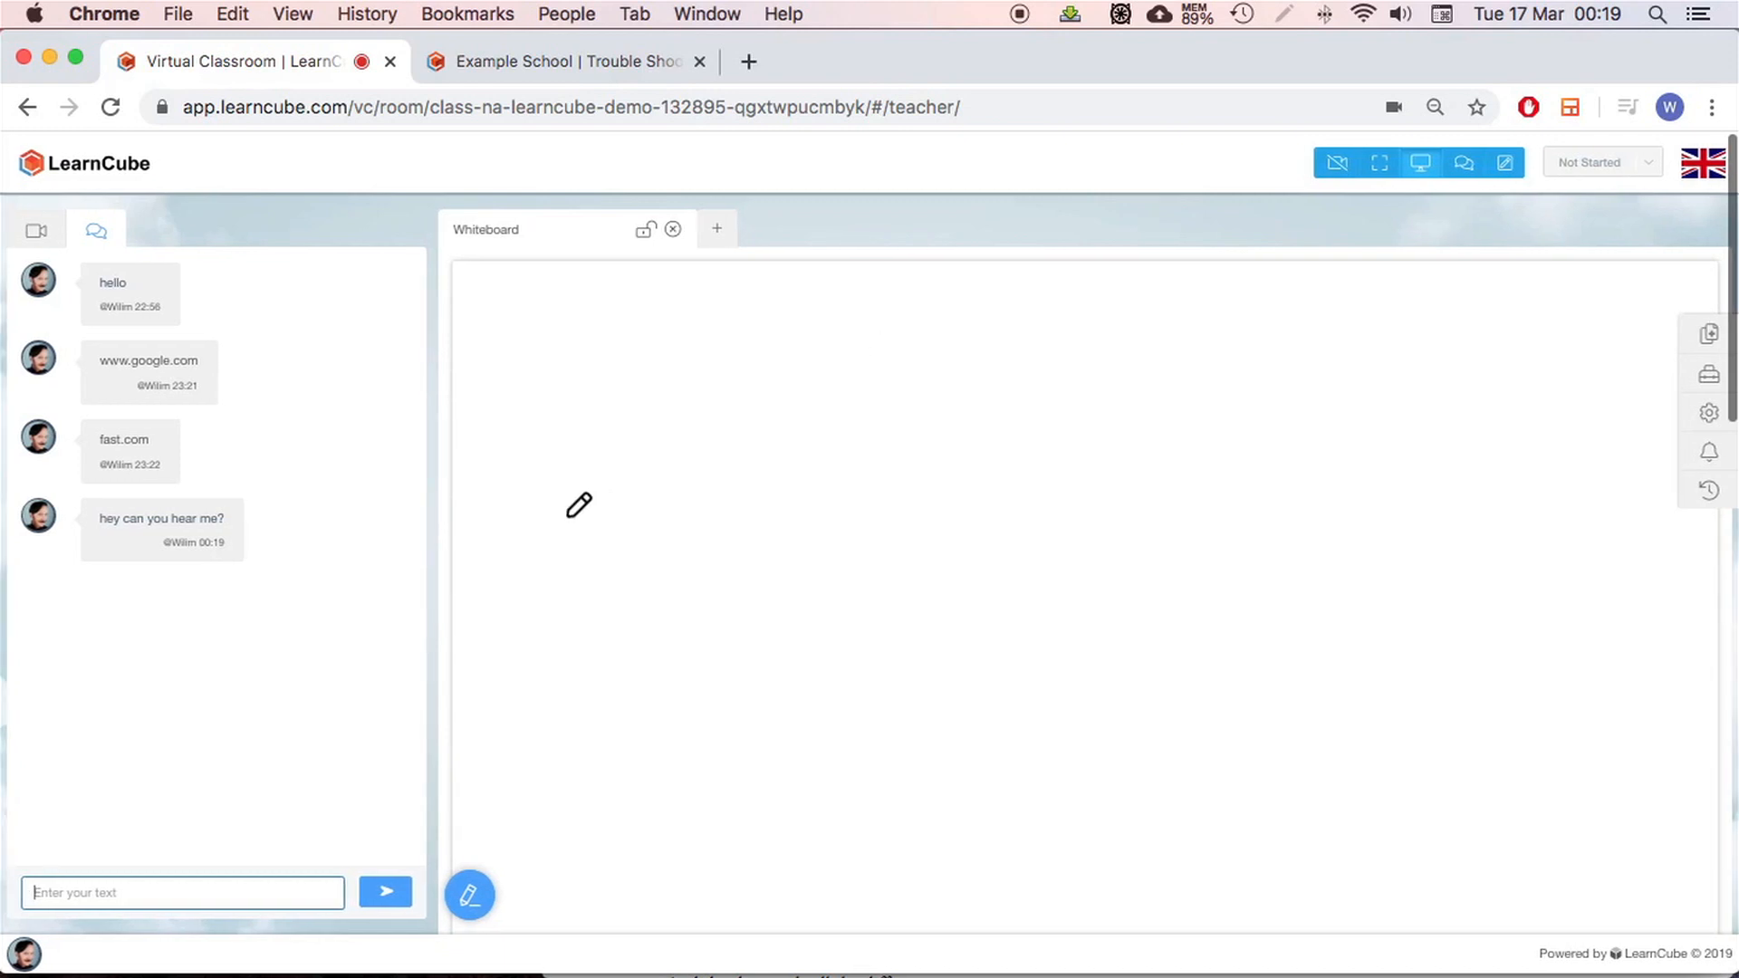
{"action": "mouse_move", "coordinate": [569, 509]}
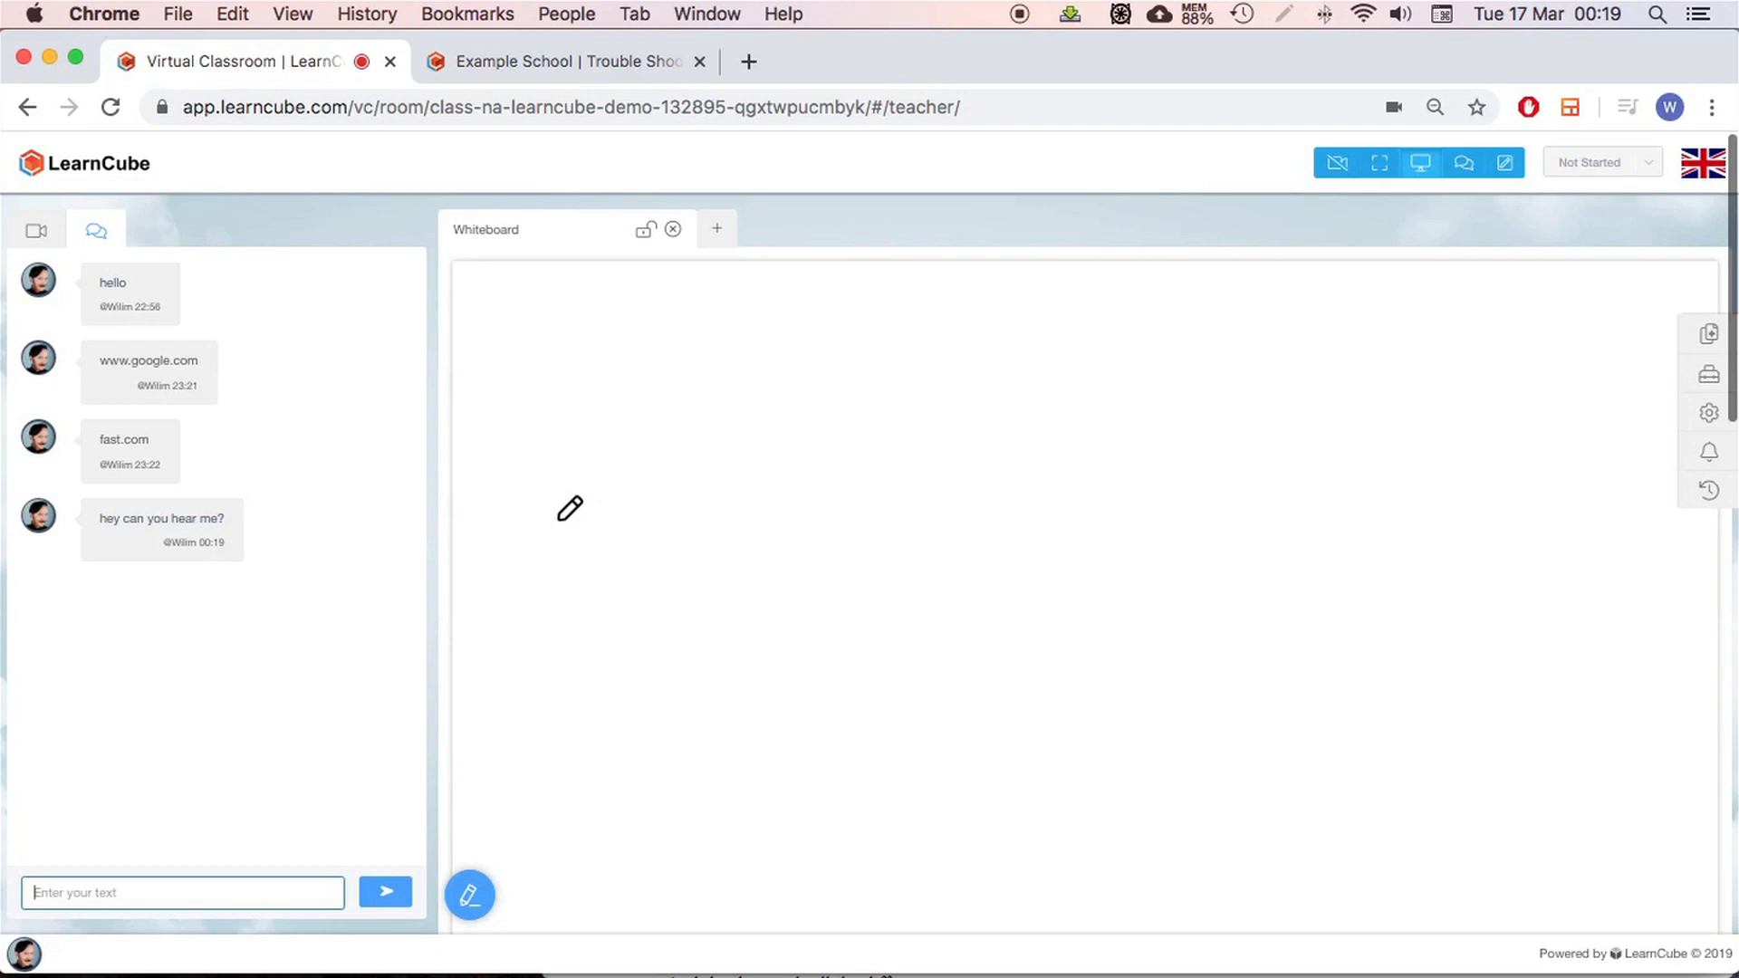
Send the suggested chat message 'Can you please redo the equipment checks?'
{"action": "left_click", "coordinate": [181, 893]}
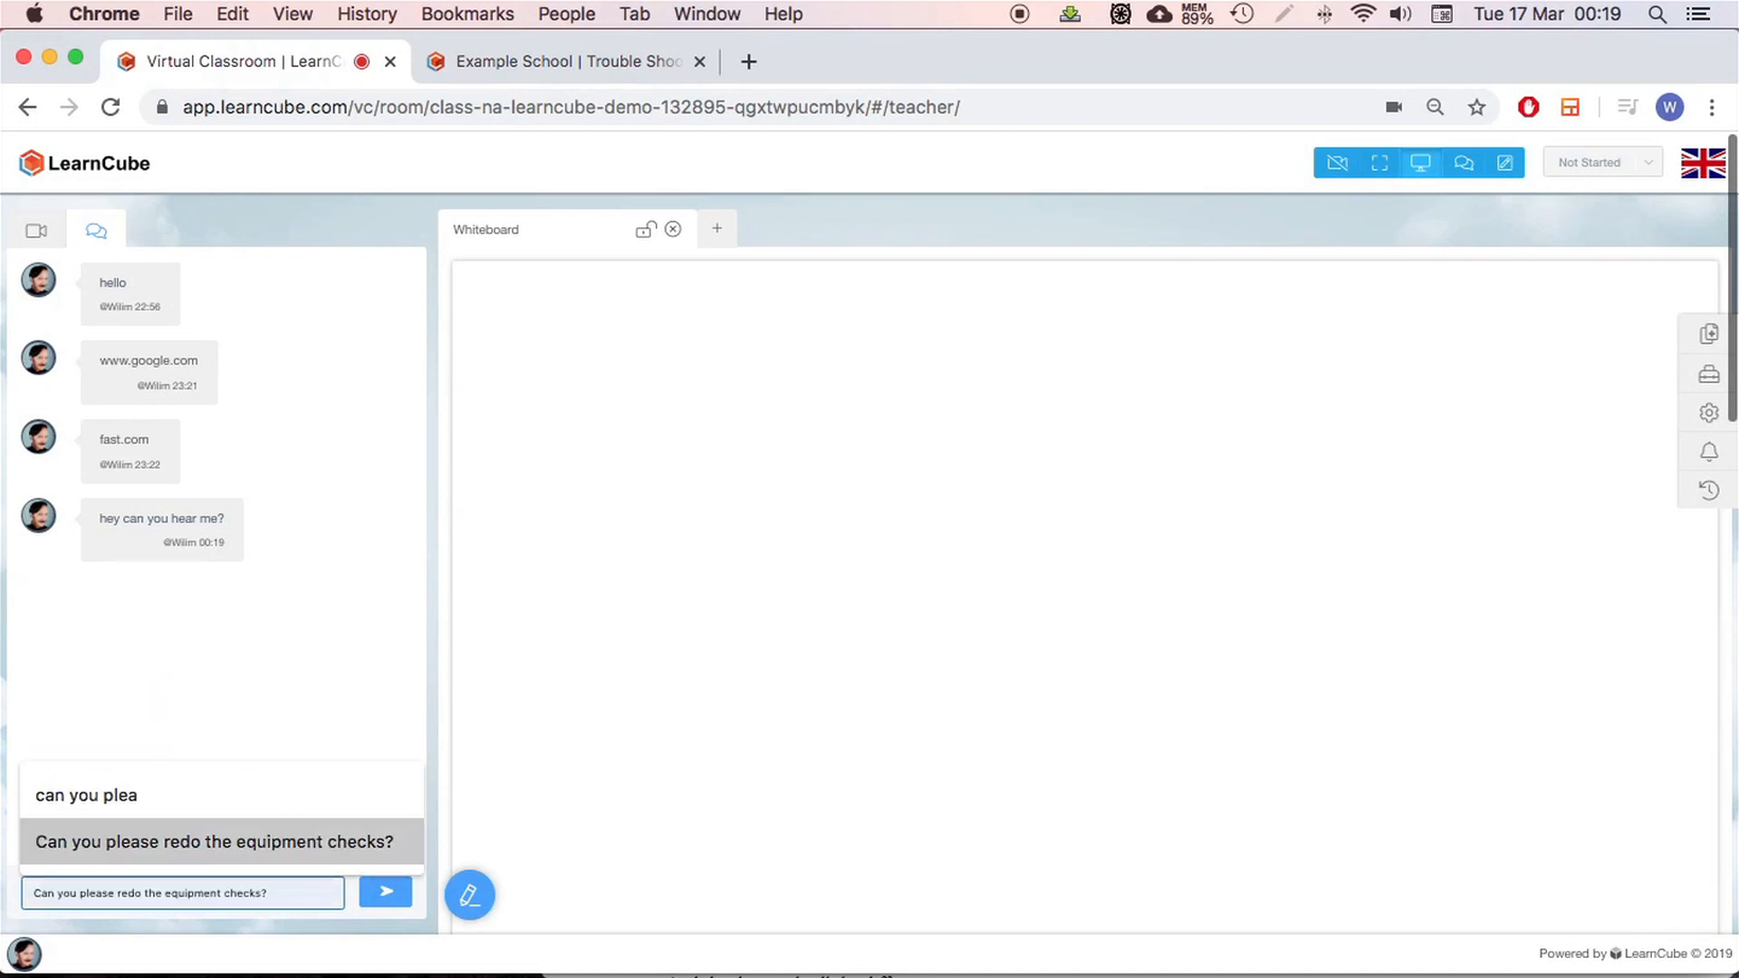
{"action": "left_click", "coordinate": [184, 841]}
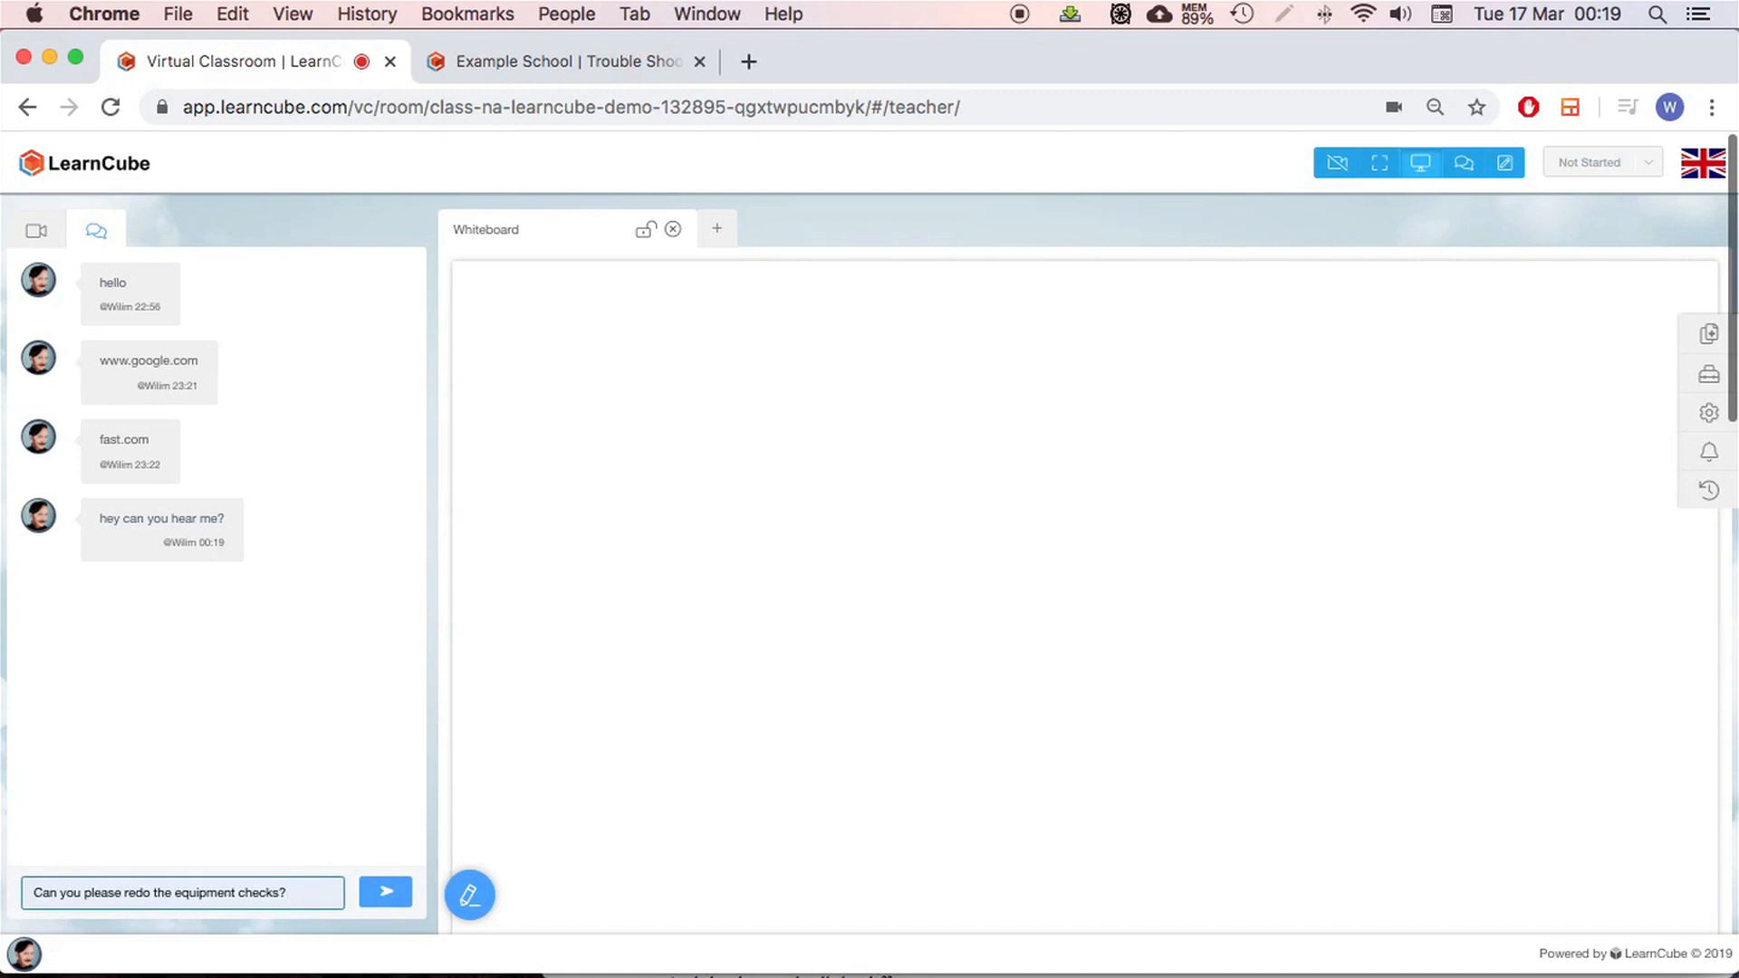
{"action": "left_click", "coordinate": [385, 892]}
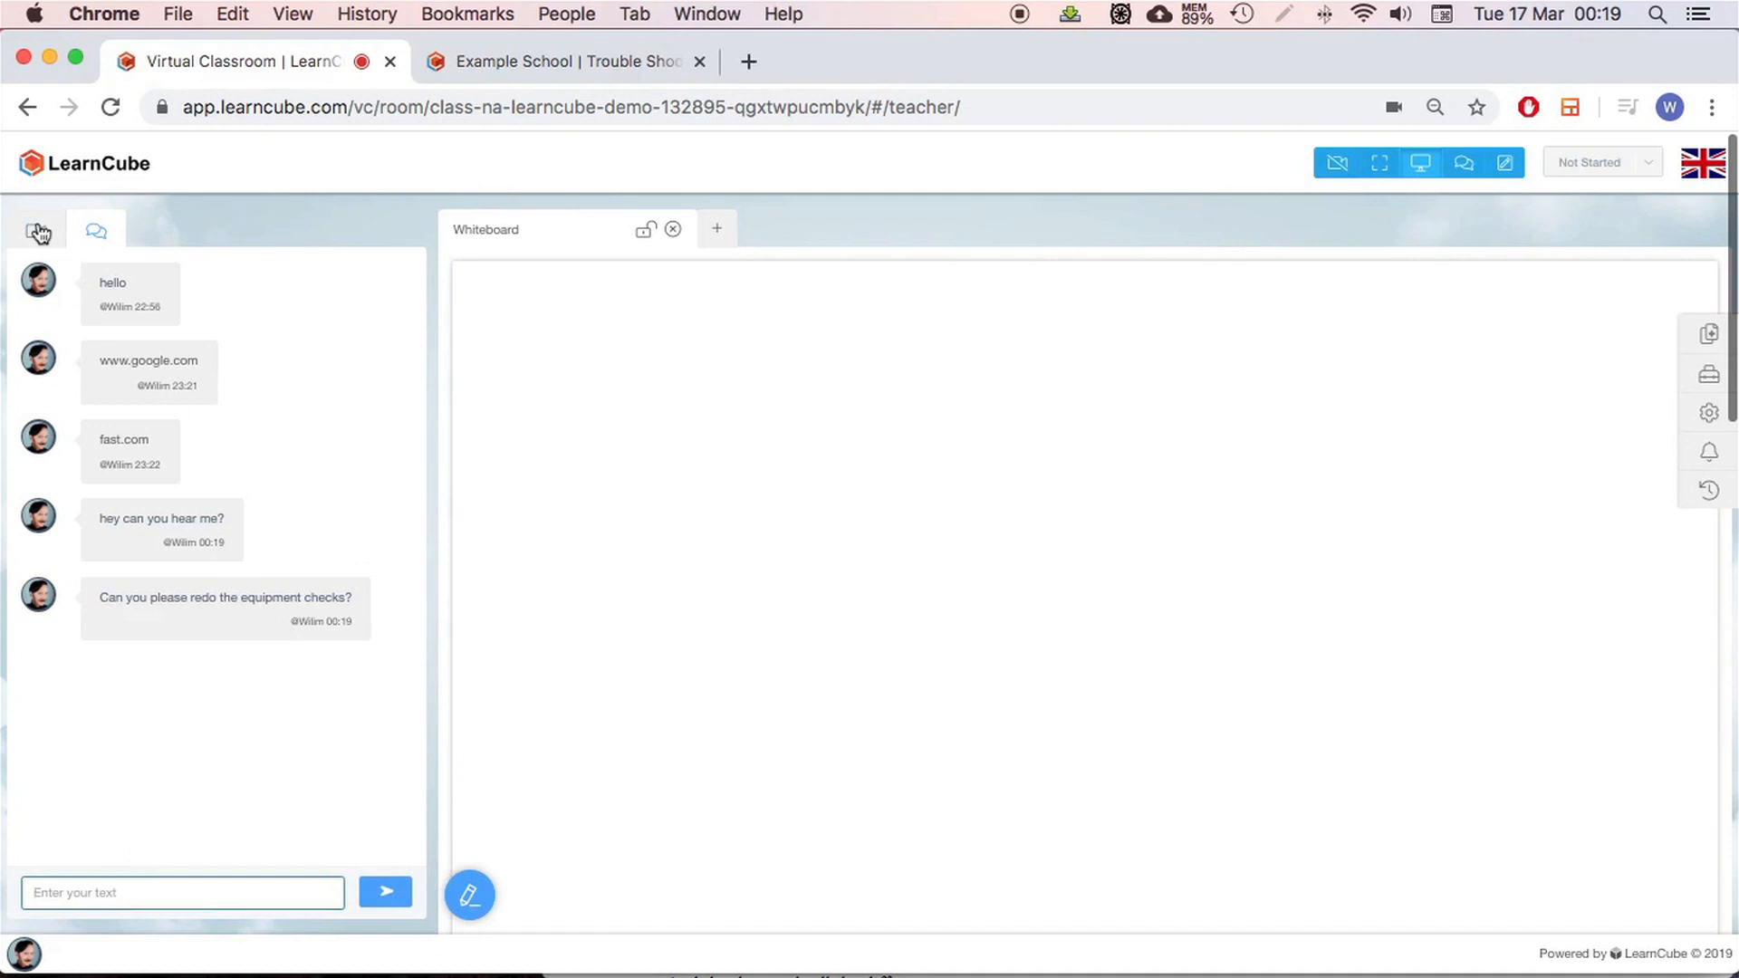
Switch to the webcam view and draw a long arrow up toward the top-right settings gear
{"action": "left_click", "coordinate": [38, 228]}
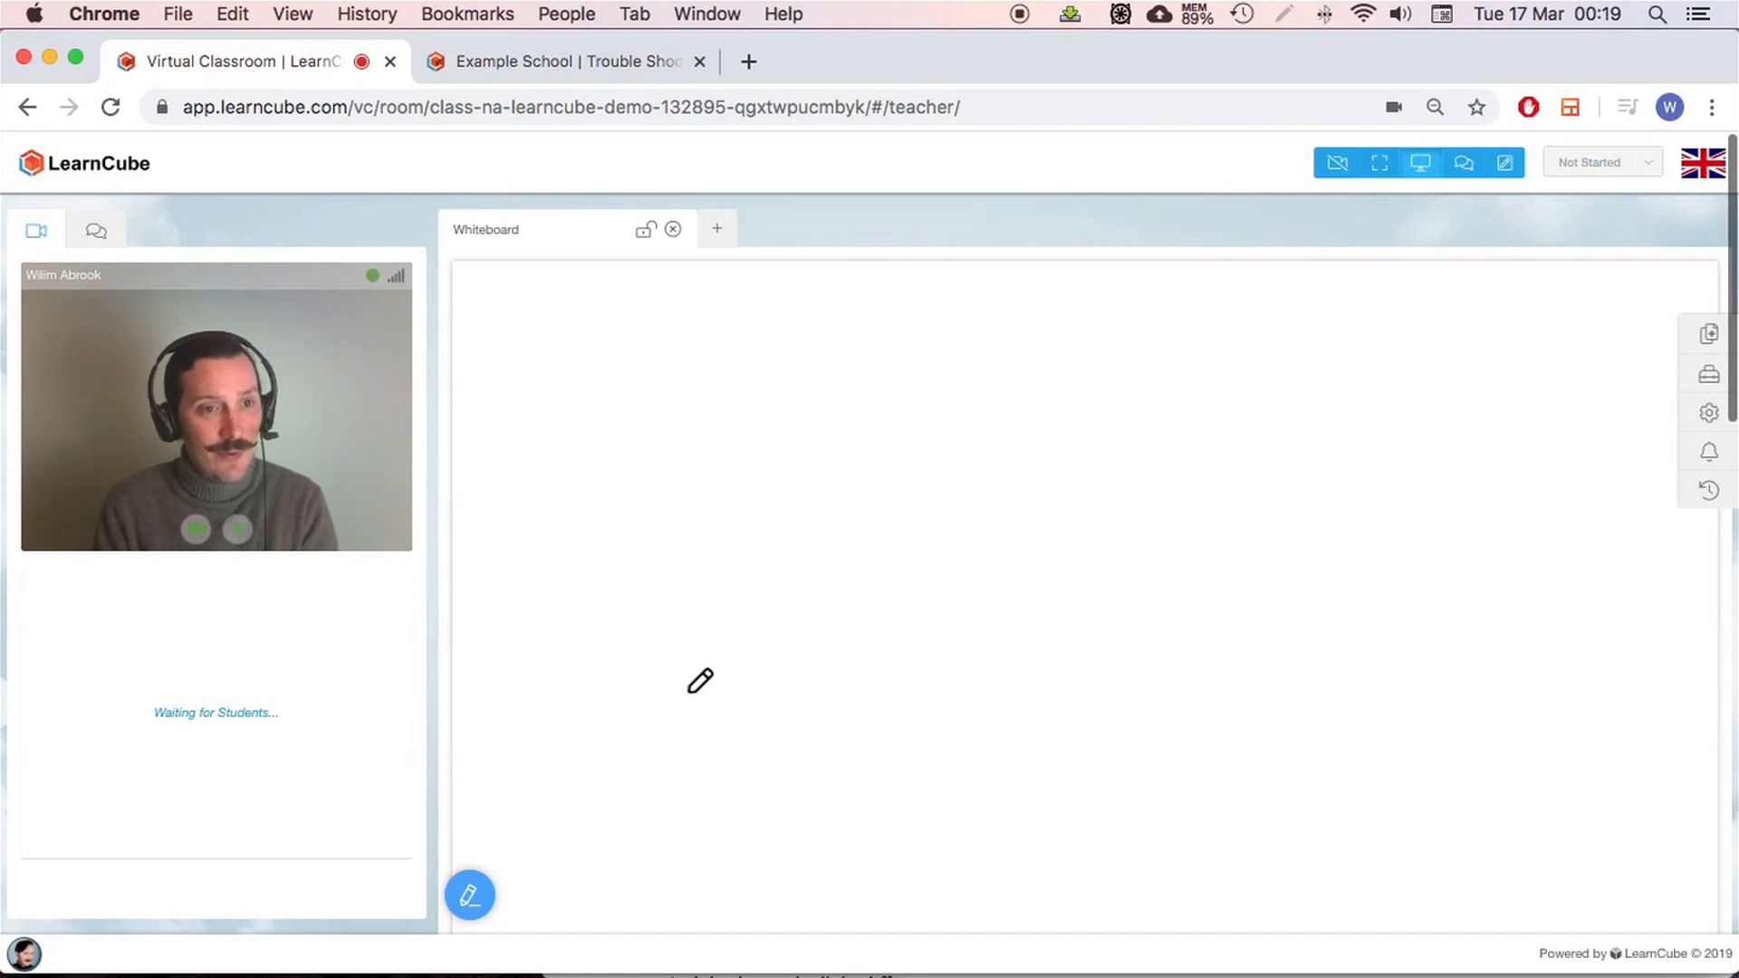
{"action": "mouse_move", "coordinate": [925, 607]}
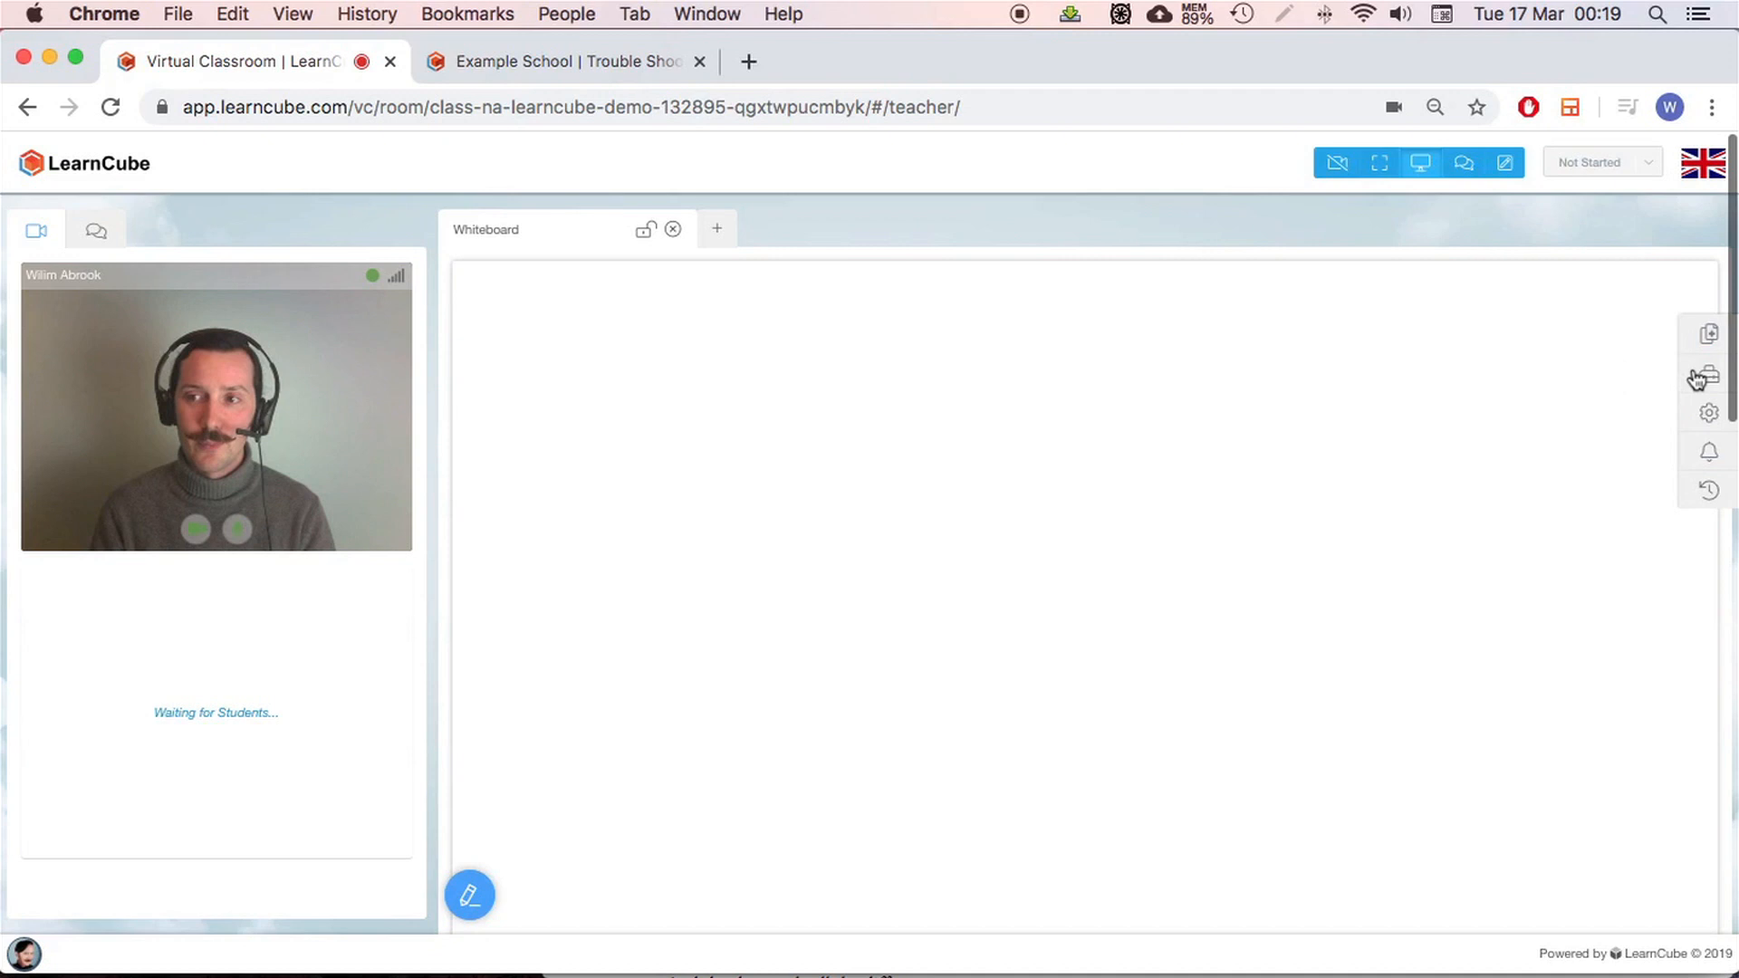
{"action": "mouse_move", "coordinate": [1694, 339]}
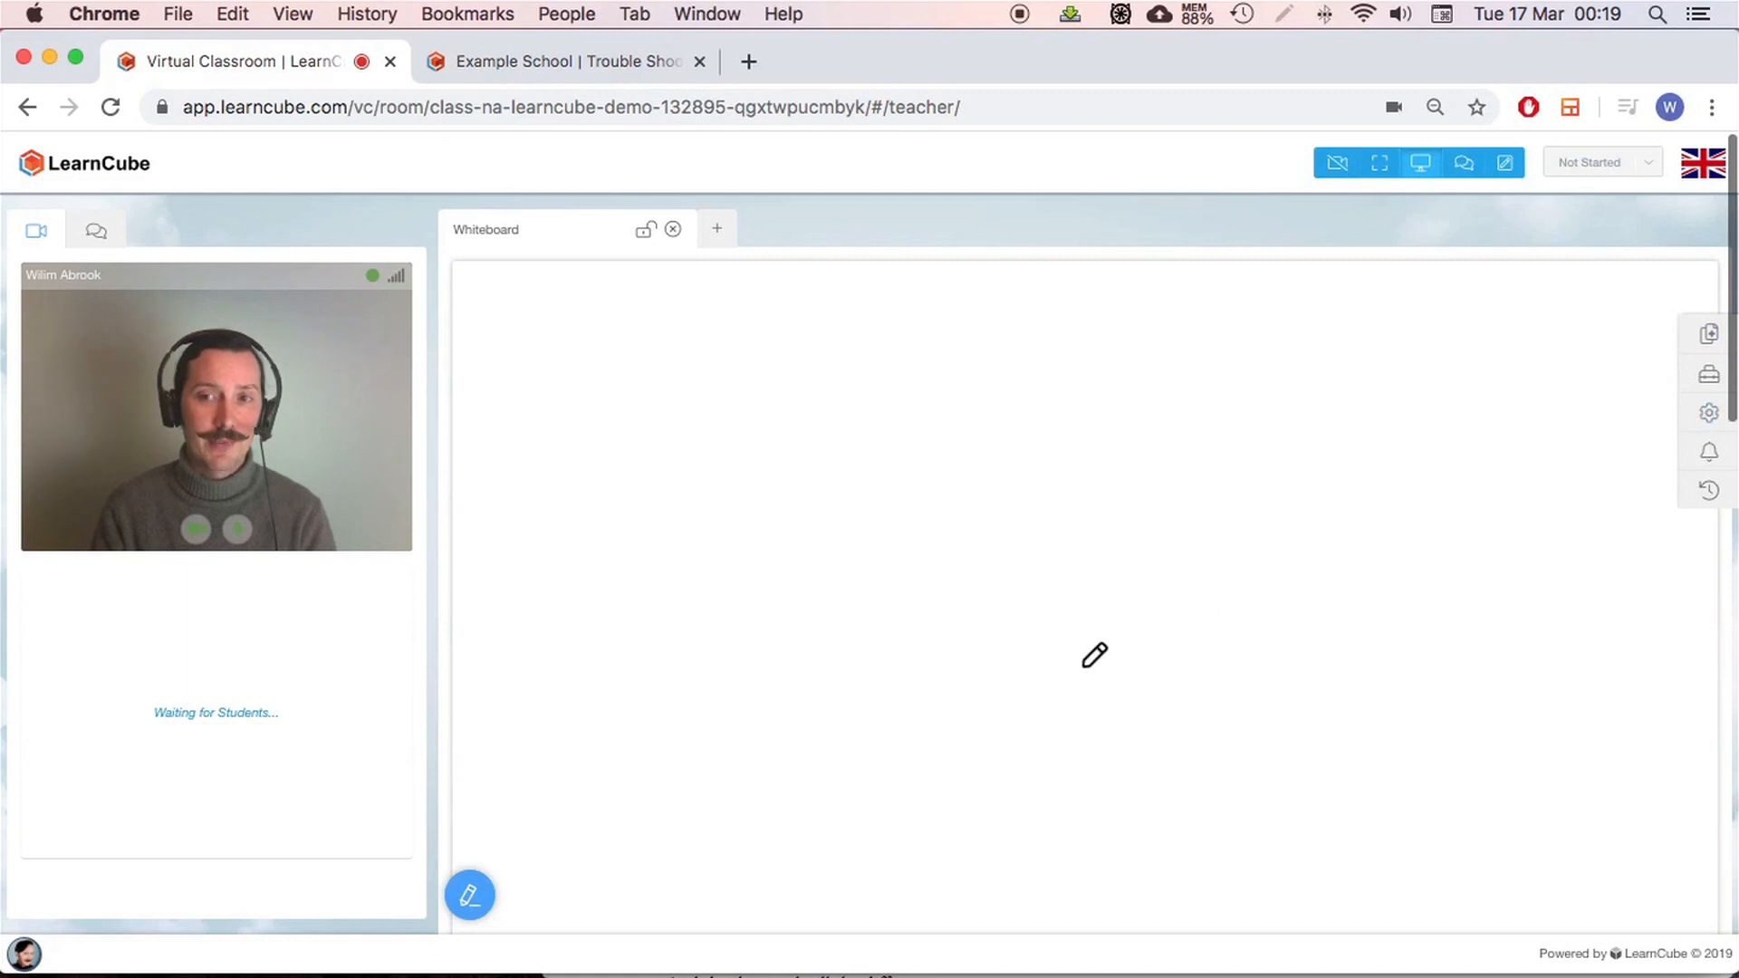
{"action": "left_click_drag", "start_coordinate": [1072, 668], "coordinate": [1638, 321]}
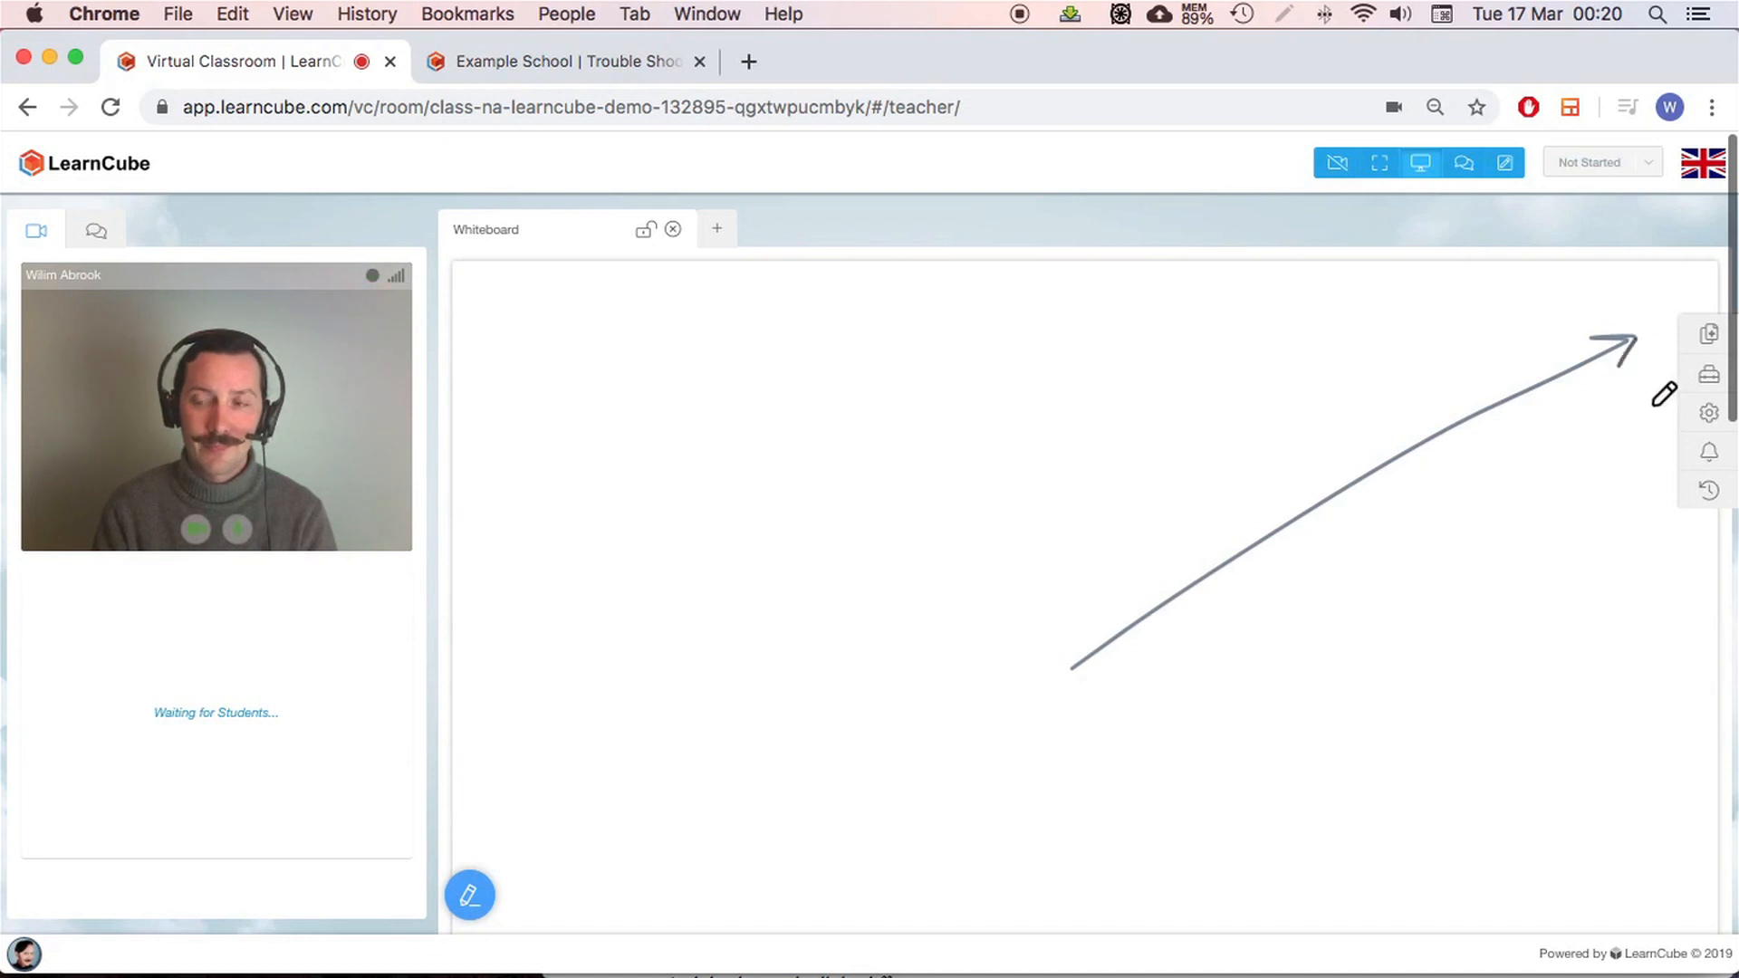
{"action": "left_click", "coordinate": [469, 897]}
{"action": "type", "text": "click on settings and sele"}
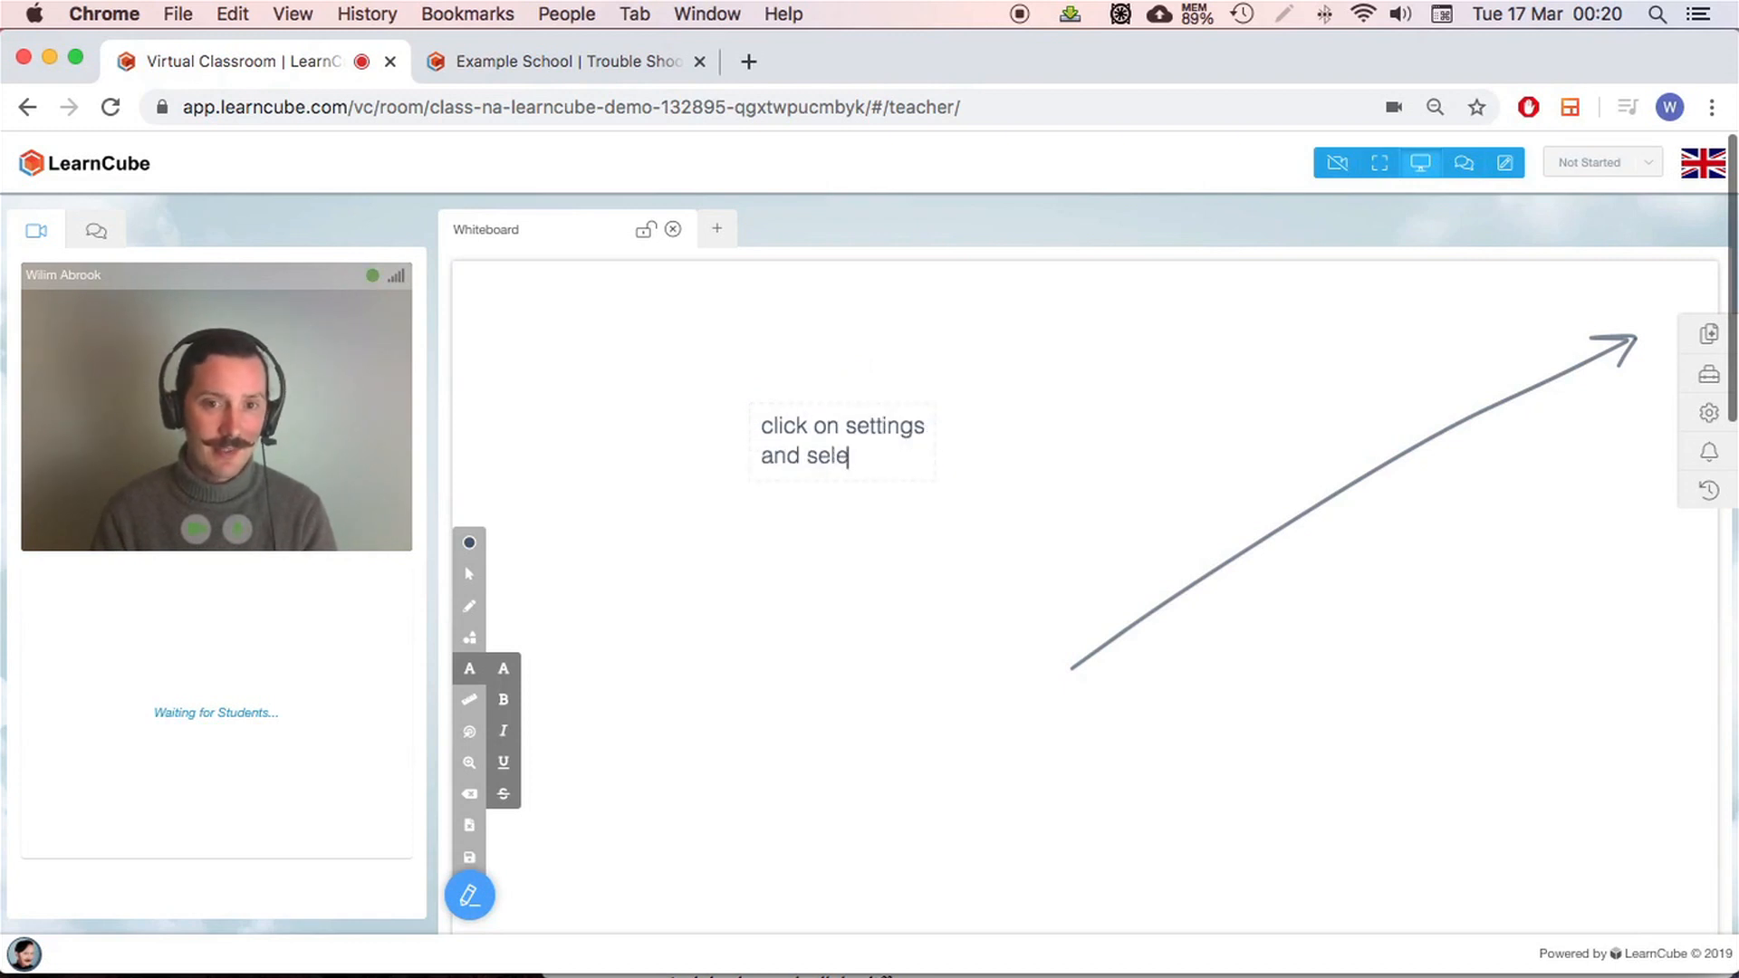
Type the whiteboard note "click on settings and select 'redo equipment check'"
{"action": "type", "text": "ct \"rec"}
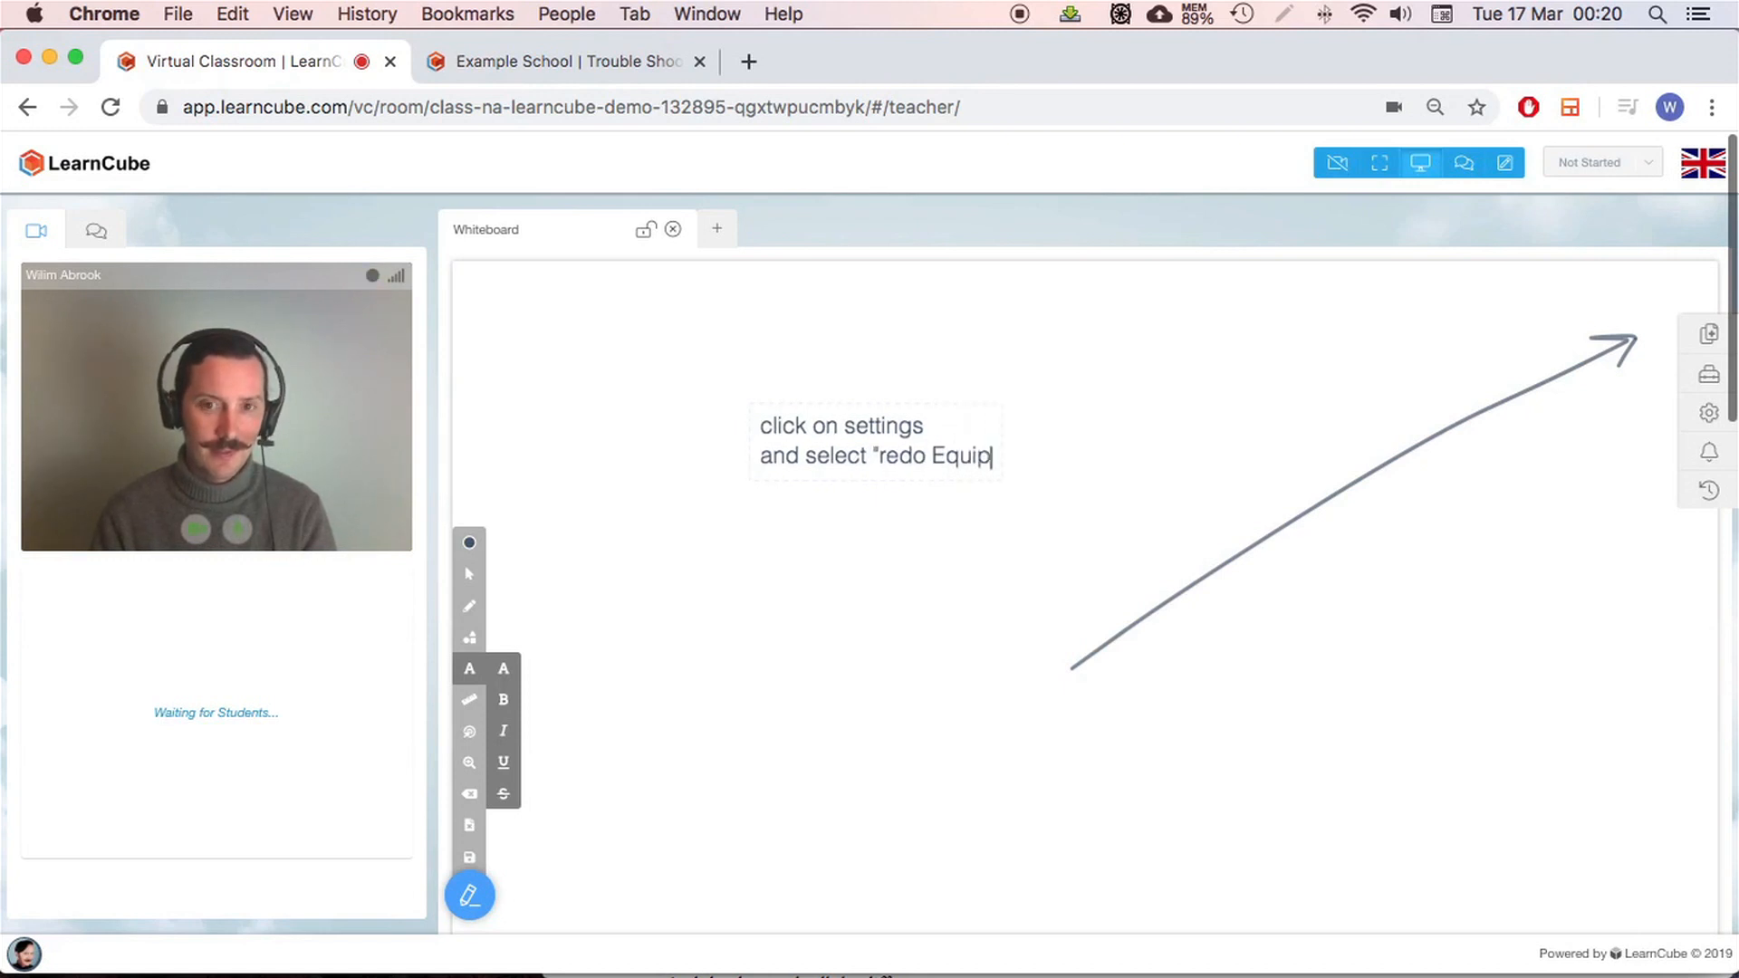
{"action": "type", "text": "ment checl"}
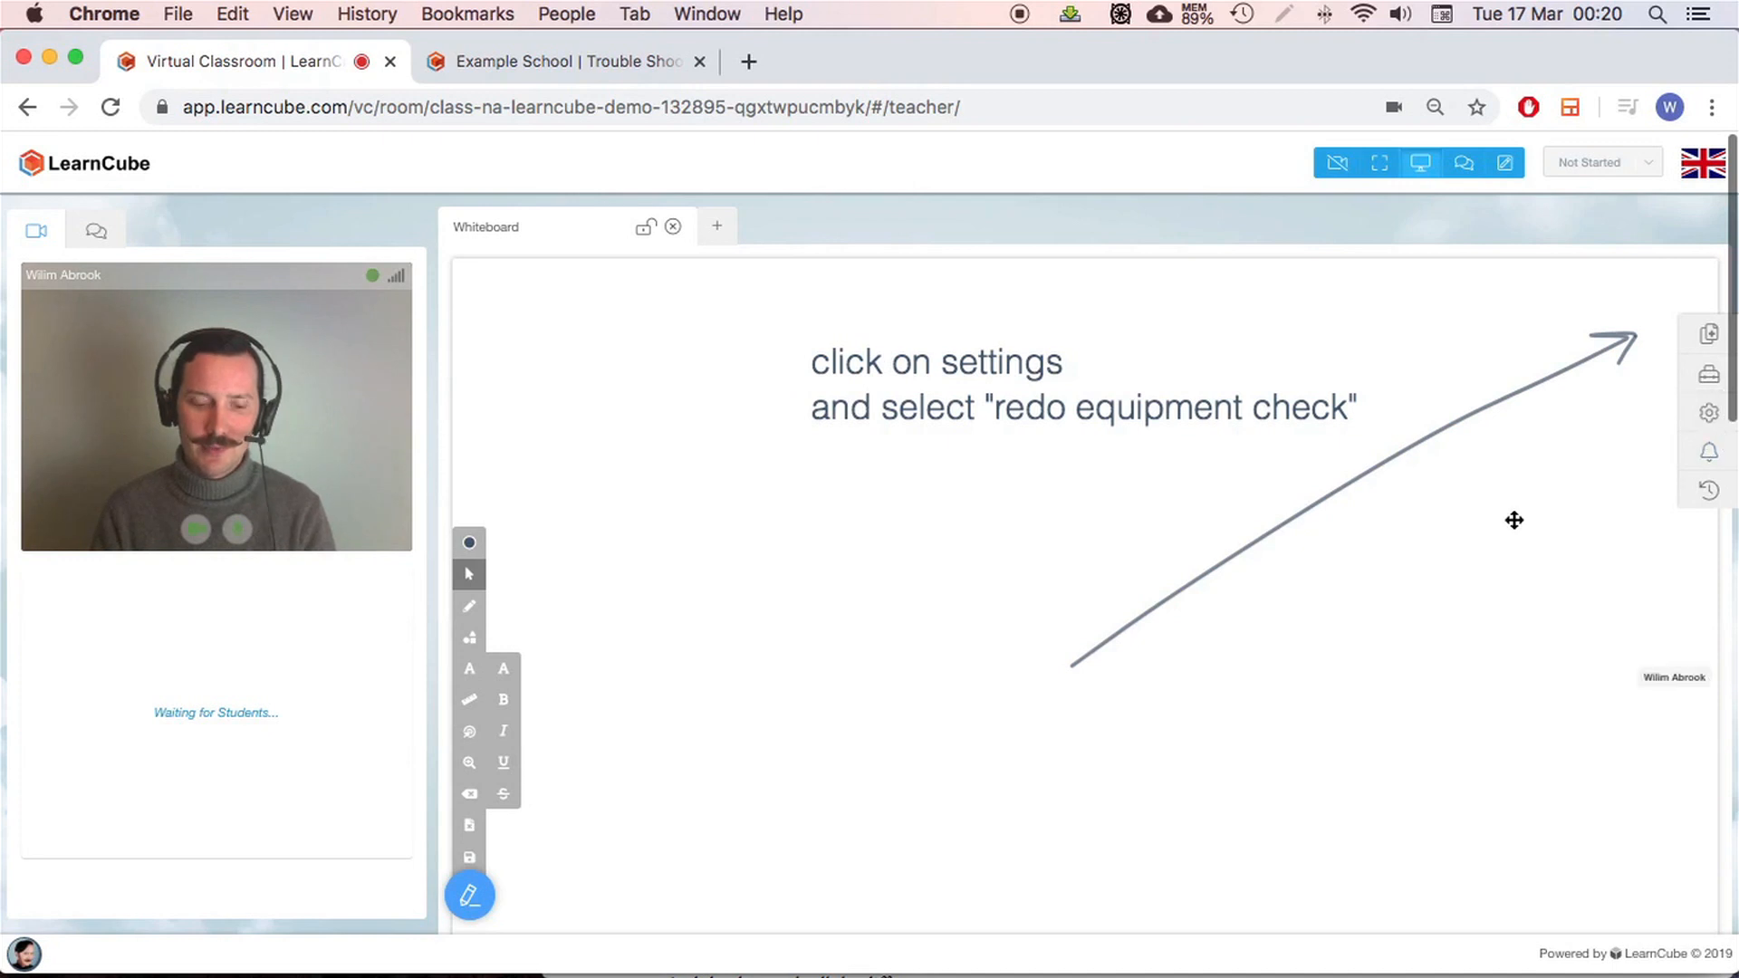
{"action": "mouse_move", "coordinate": [1490, 511]}
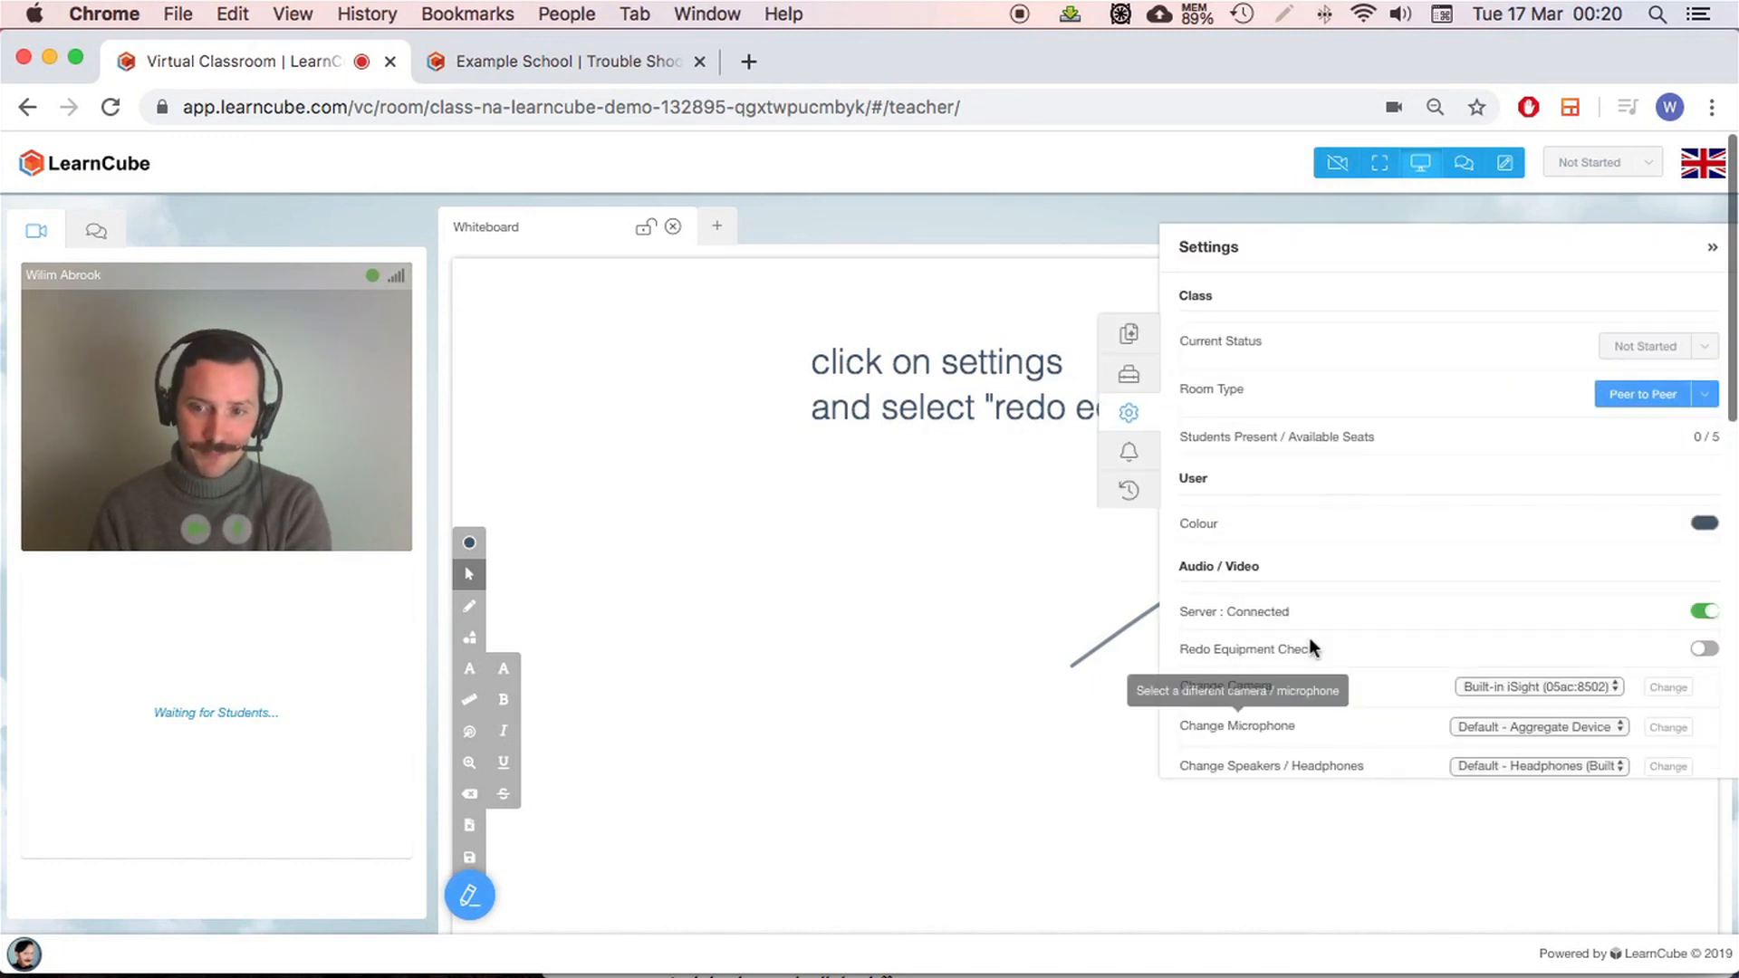
Scroll the Settings panel and switch on the Redo Equipment Check toggle
{"action": "scroll", "scroll_direction": "down", "scroll_amount": 3}
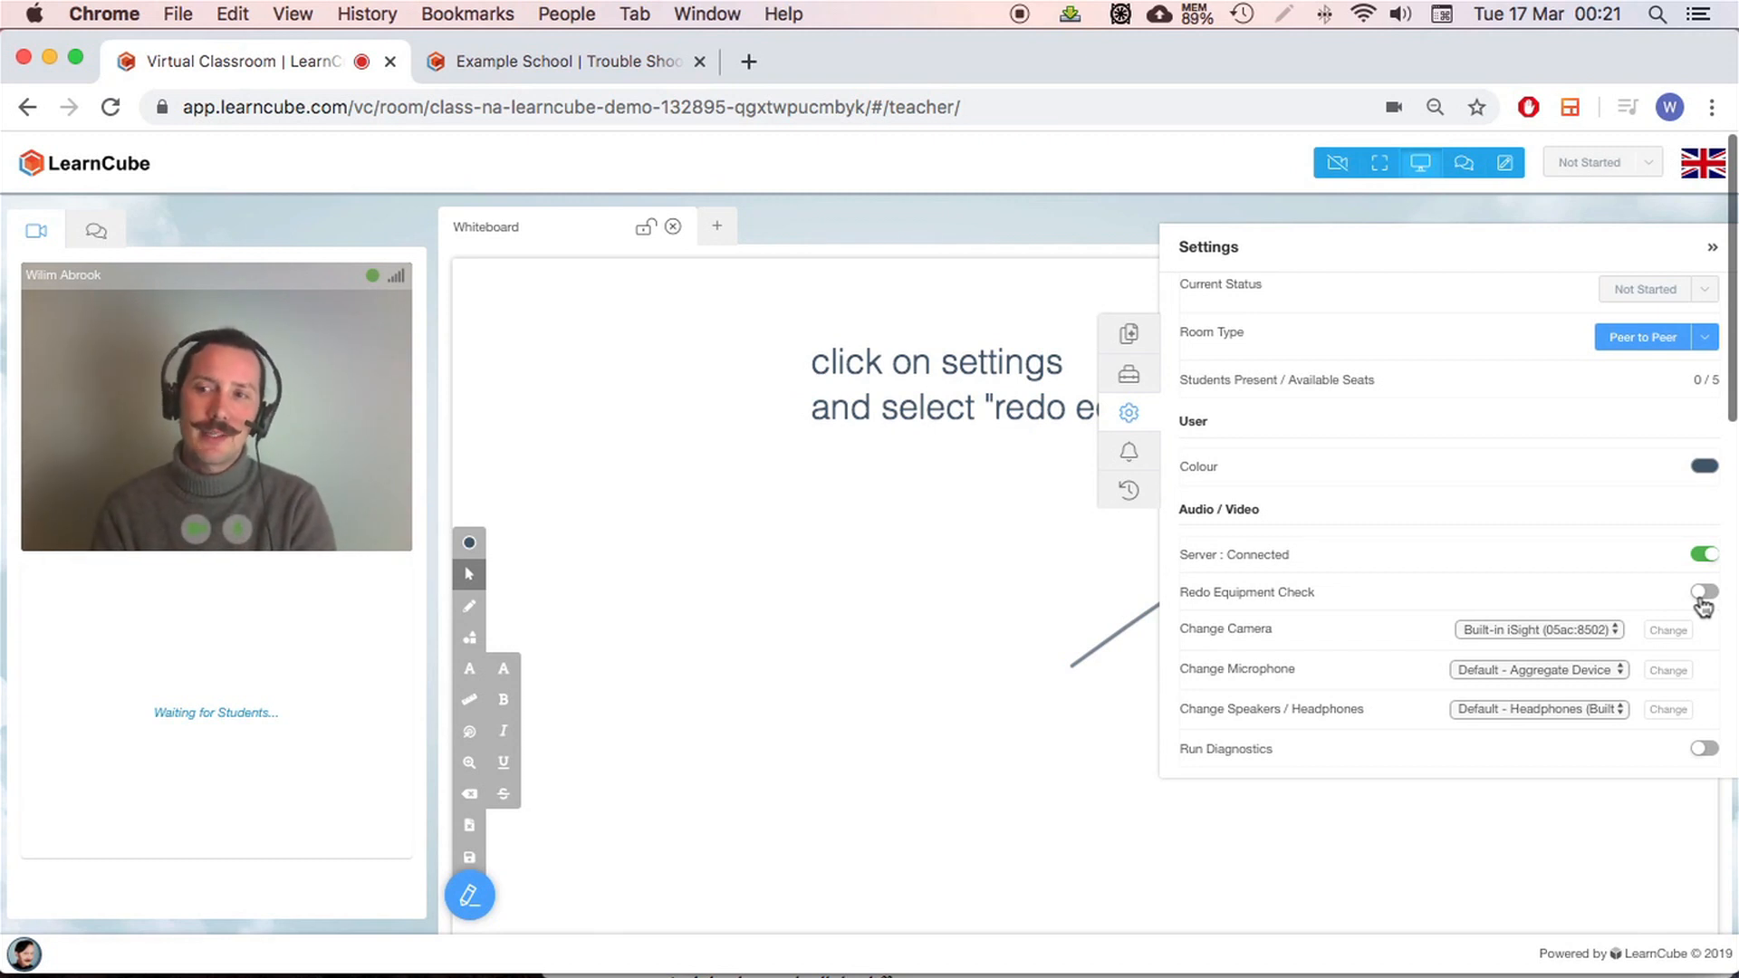
{"action": "left_click", "coordinate": [1700, 590]}
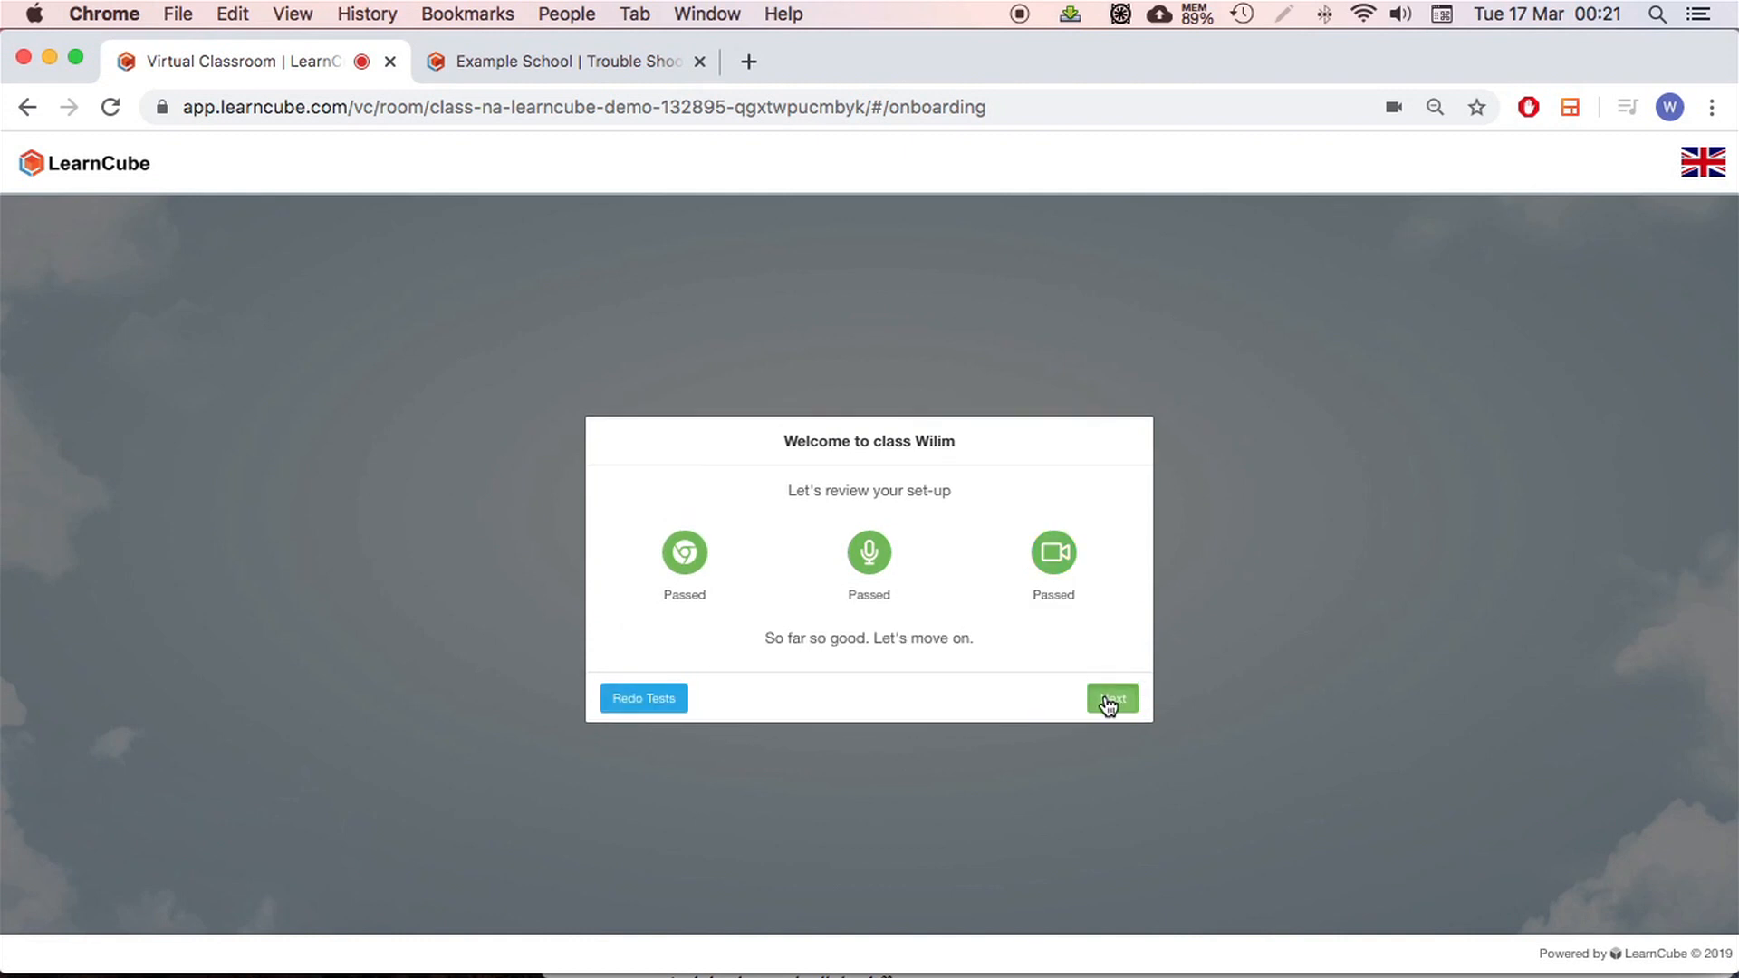
Continue to the audio/video preview, keep the default headphones as output, and enter the class
{"action": "left_click", "coordinate": [1112, 699]}
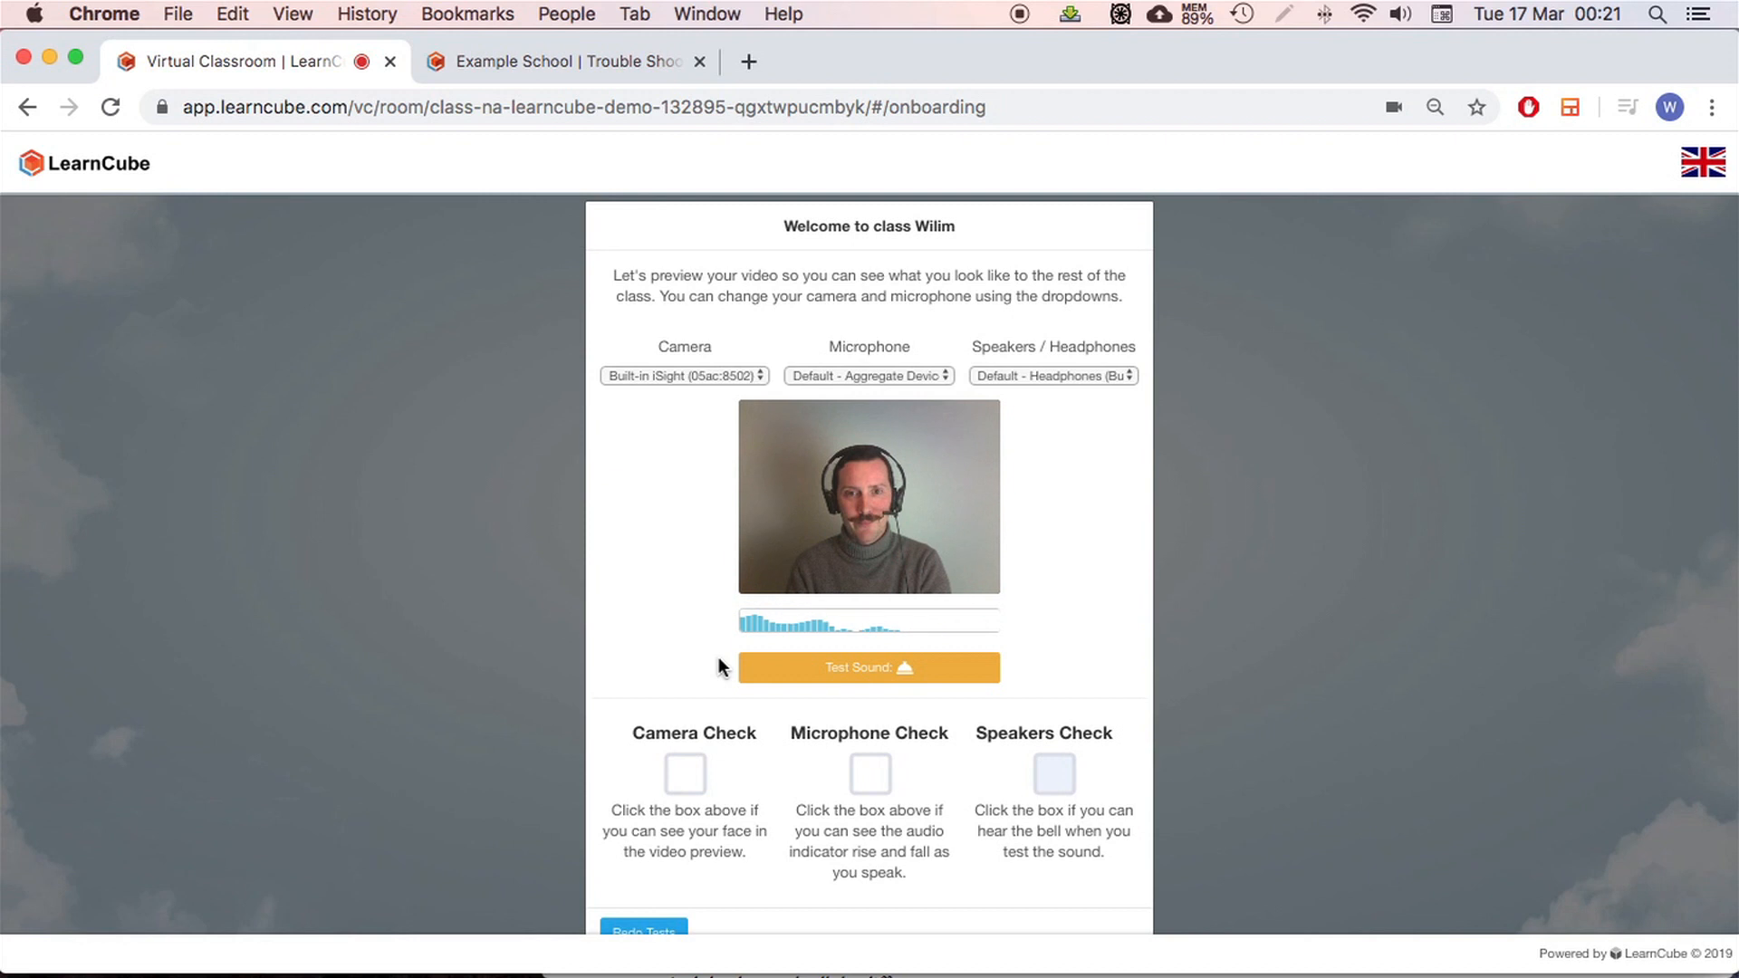
{"action": "left_click", "coordinate": [1054, 376]}
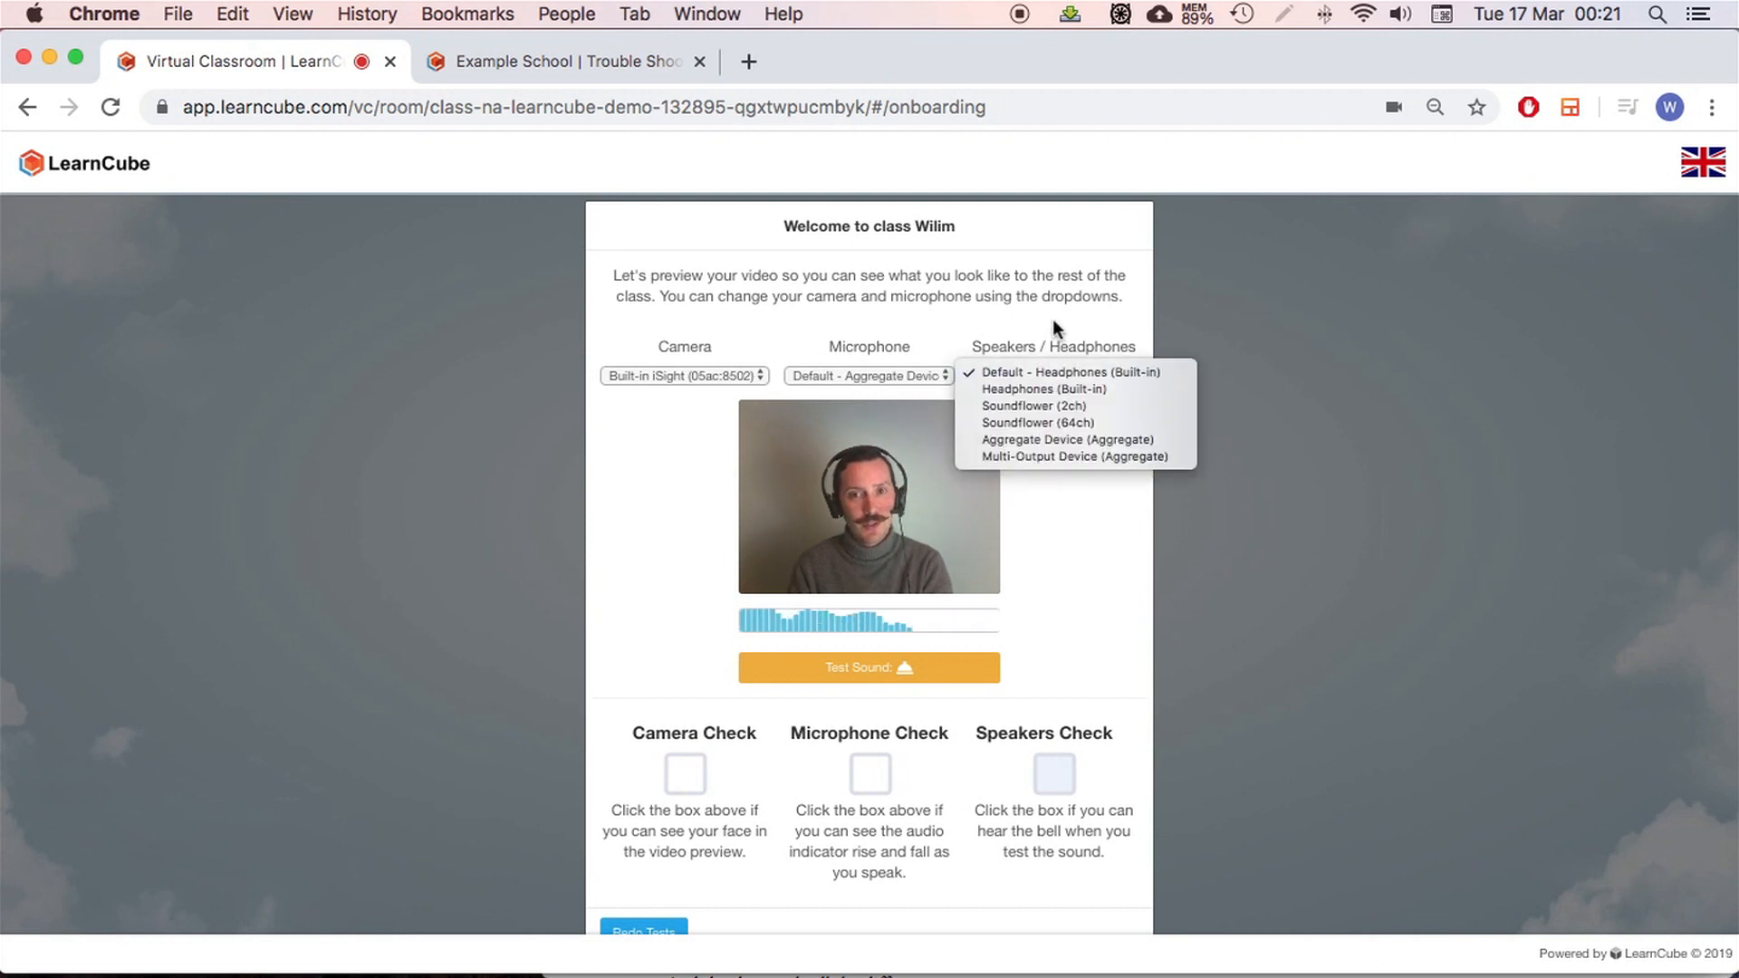
{"action": "left_click", "coordinate": [1069, 372]}
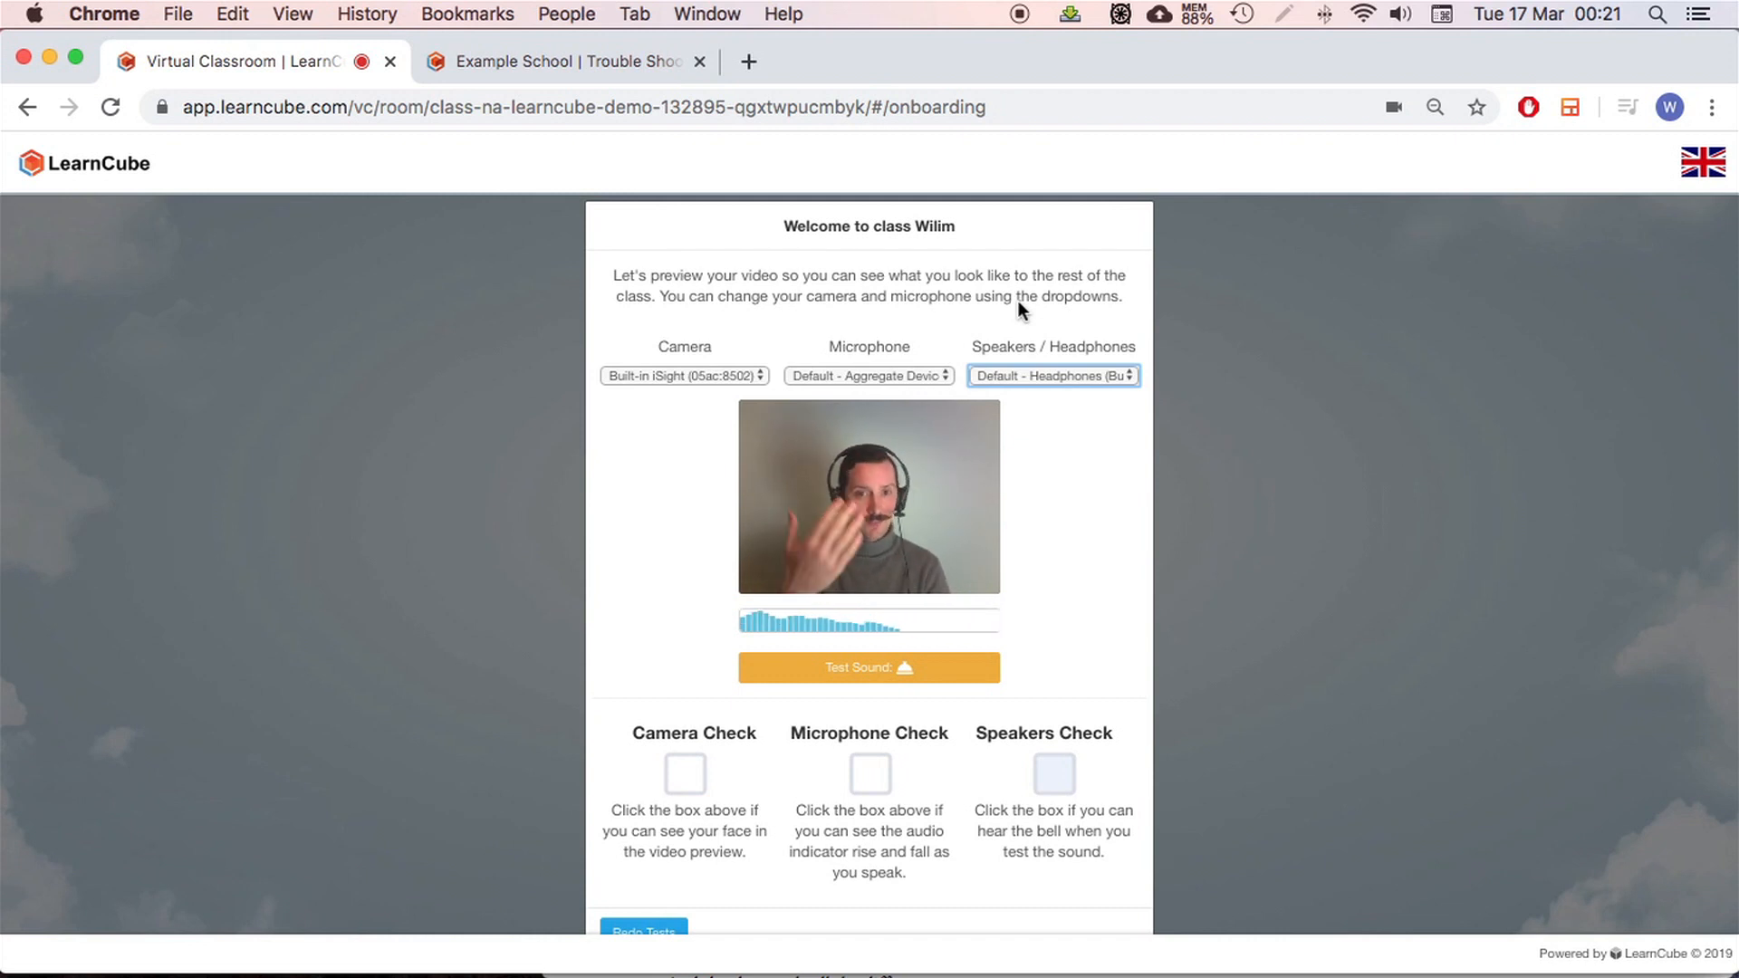
{"action": "mouse_move", "coordinate": [707, 777]}
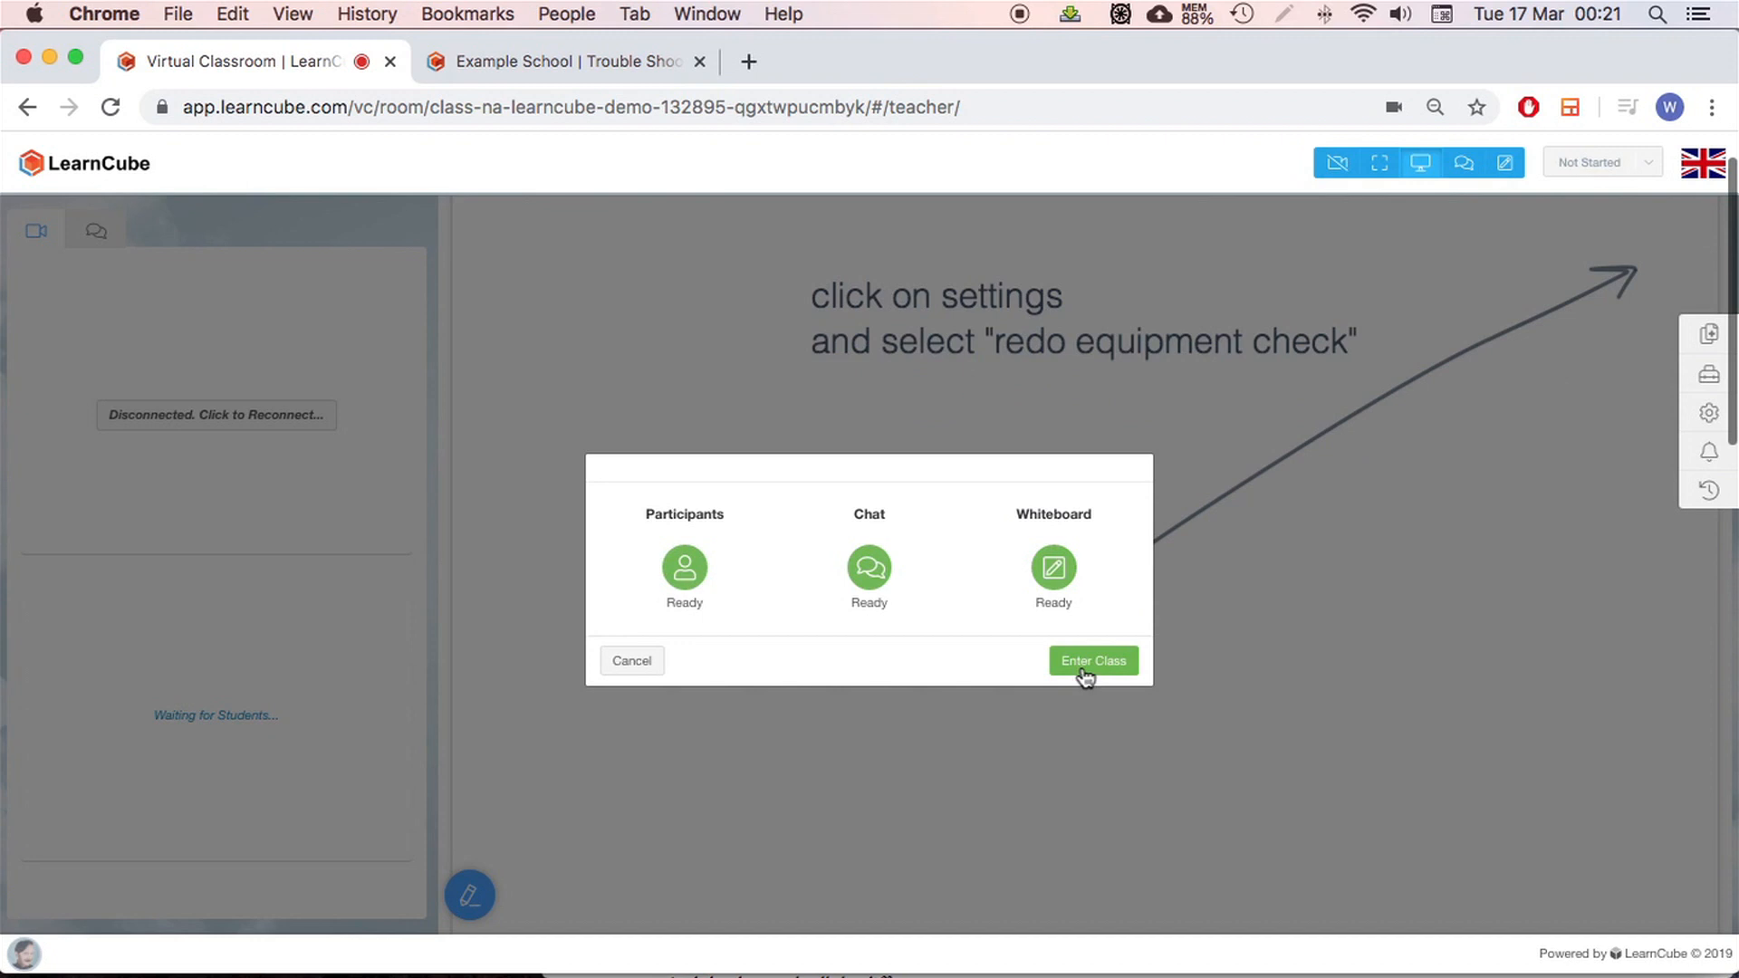
{"action": "left_click", "coordinate": [1093, 660]}
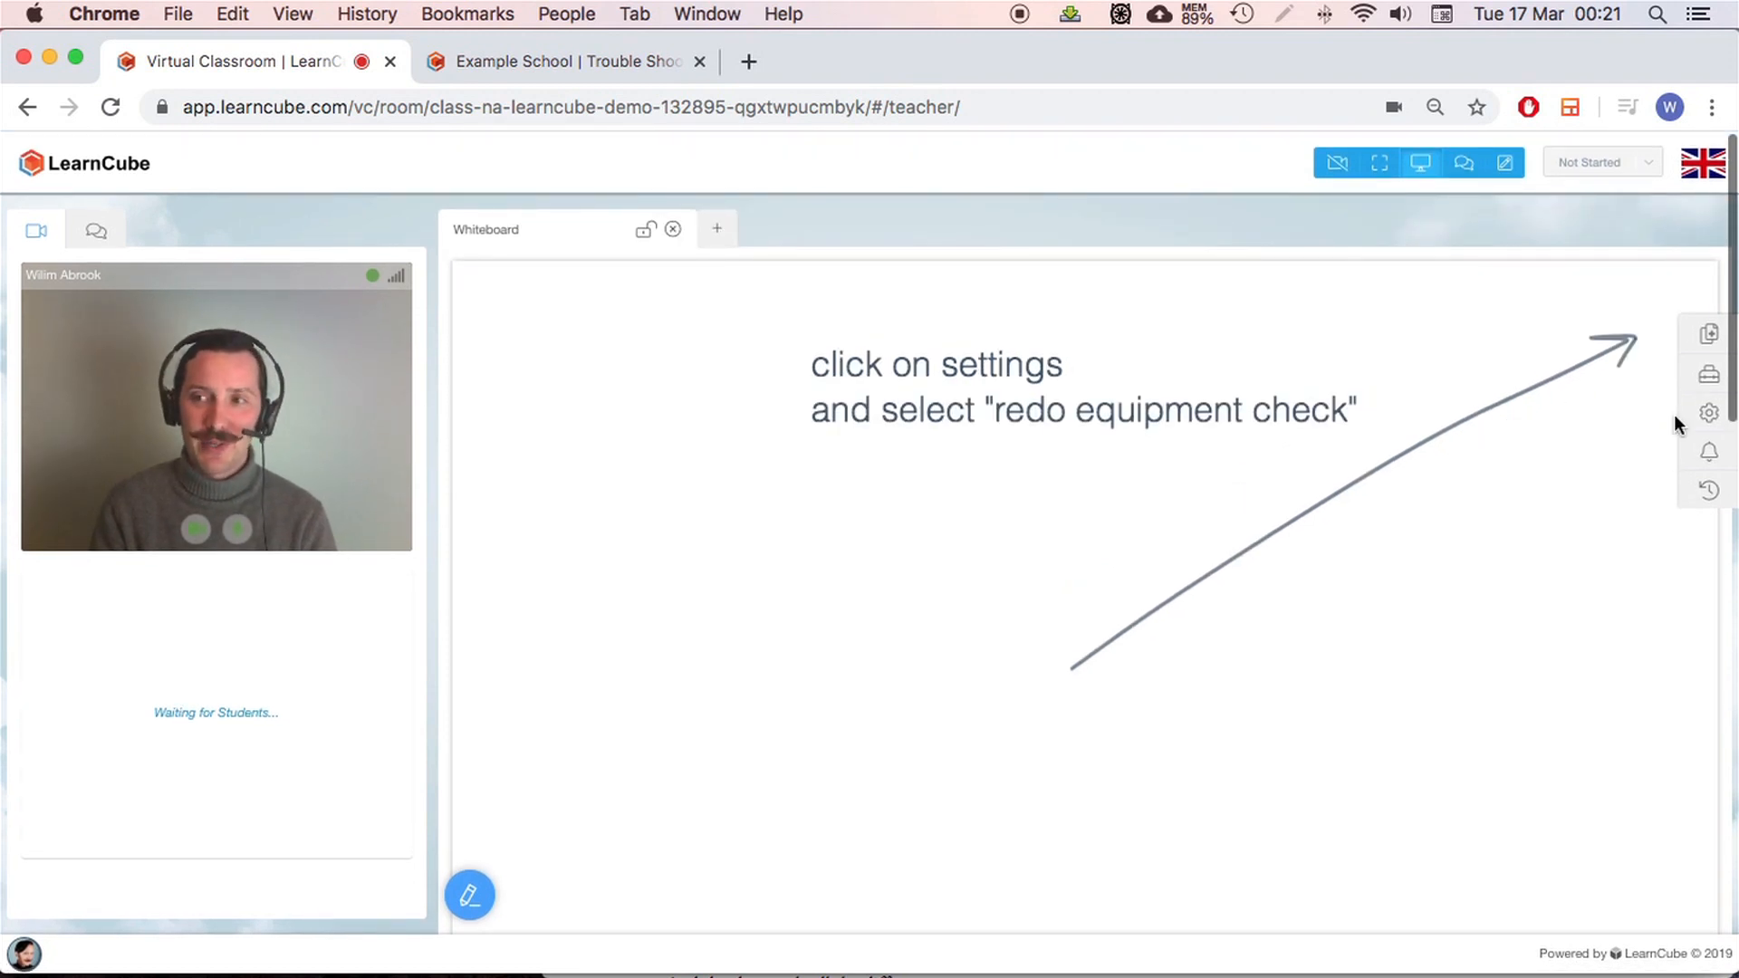
Disconnect the video server from Settings, then reconnect it
{"action": "left_click", "coordinate": [1709, 412]}
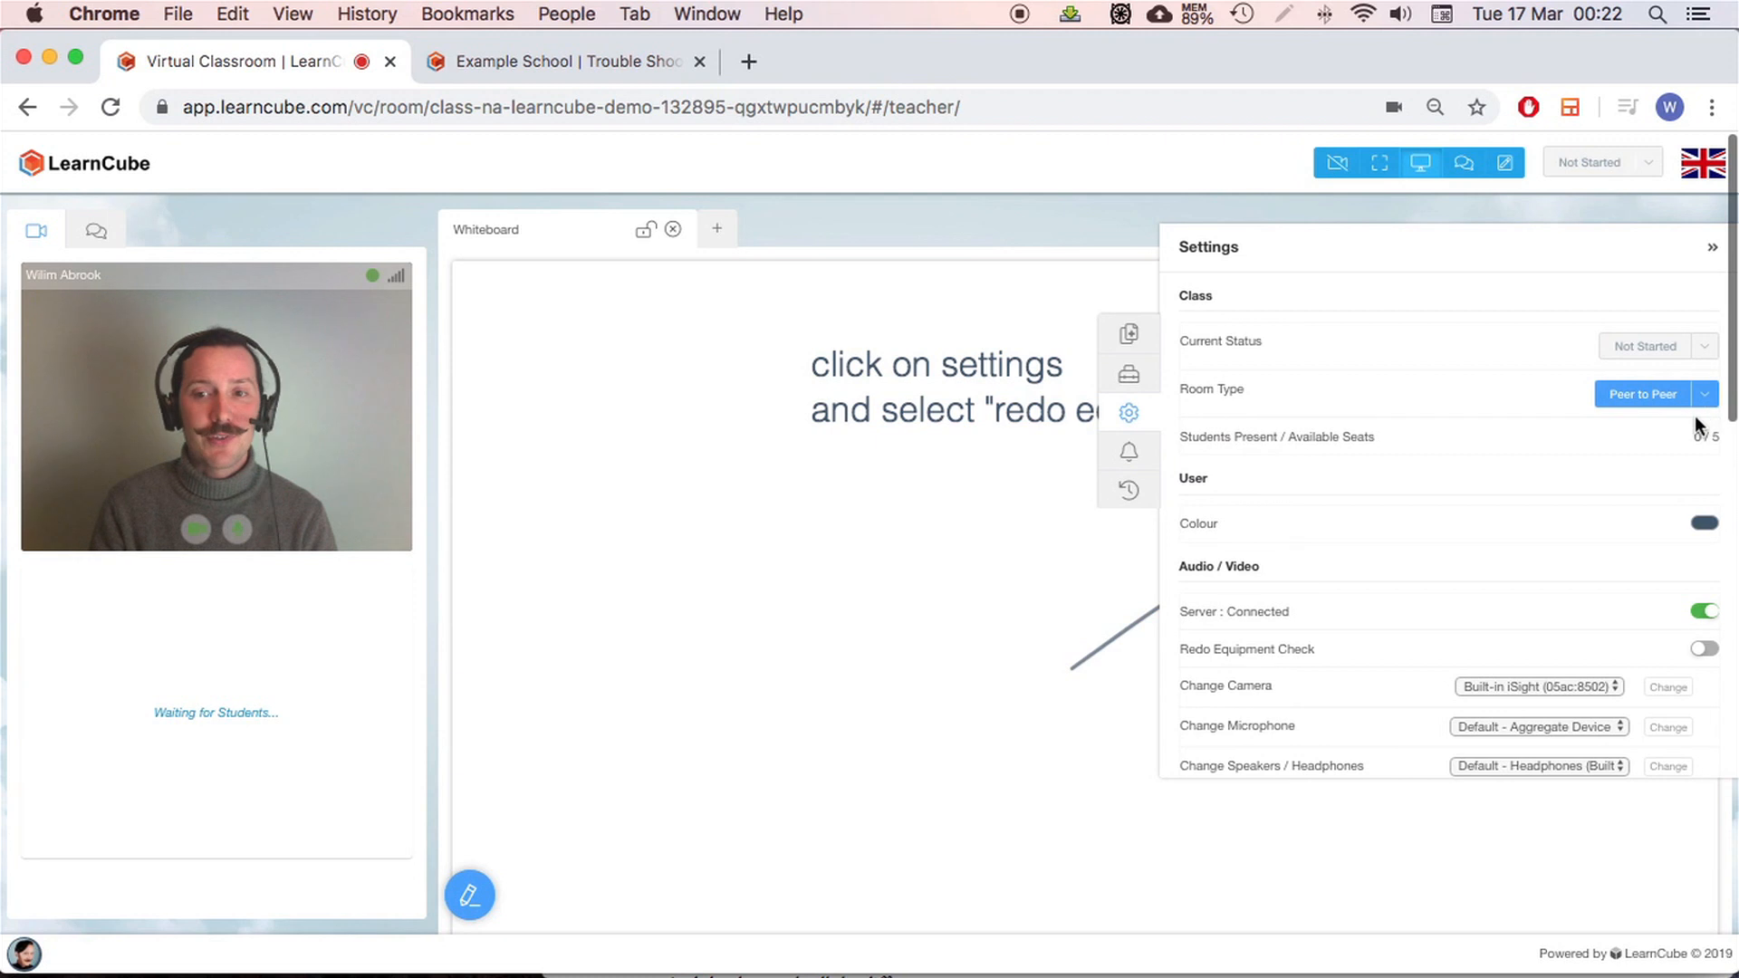
{"action": "scroll", "scroll_direction": "down", "scroll_amount": 3}
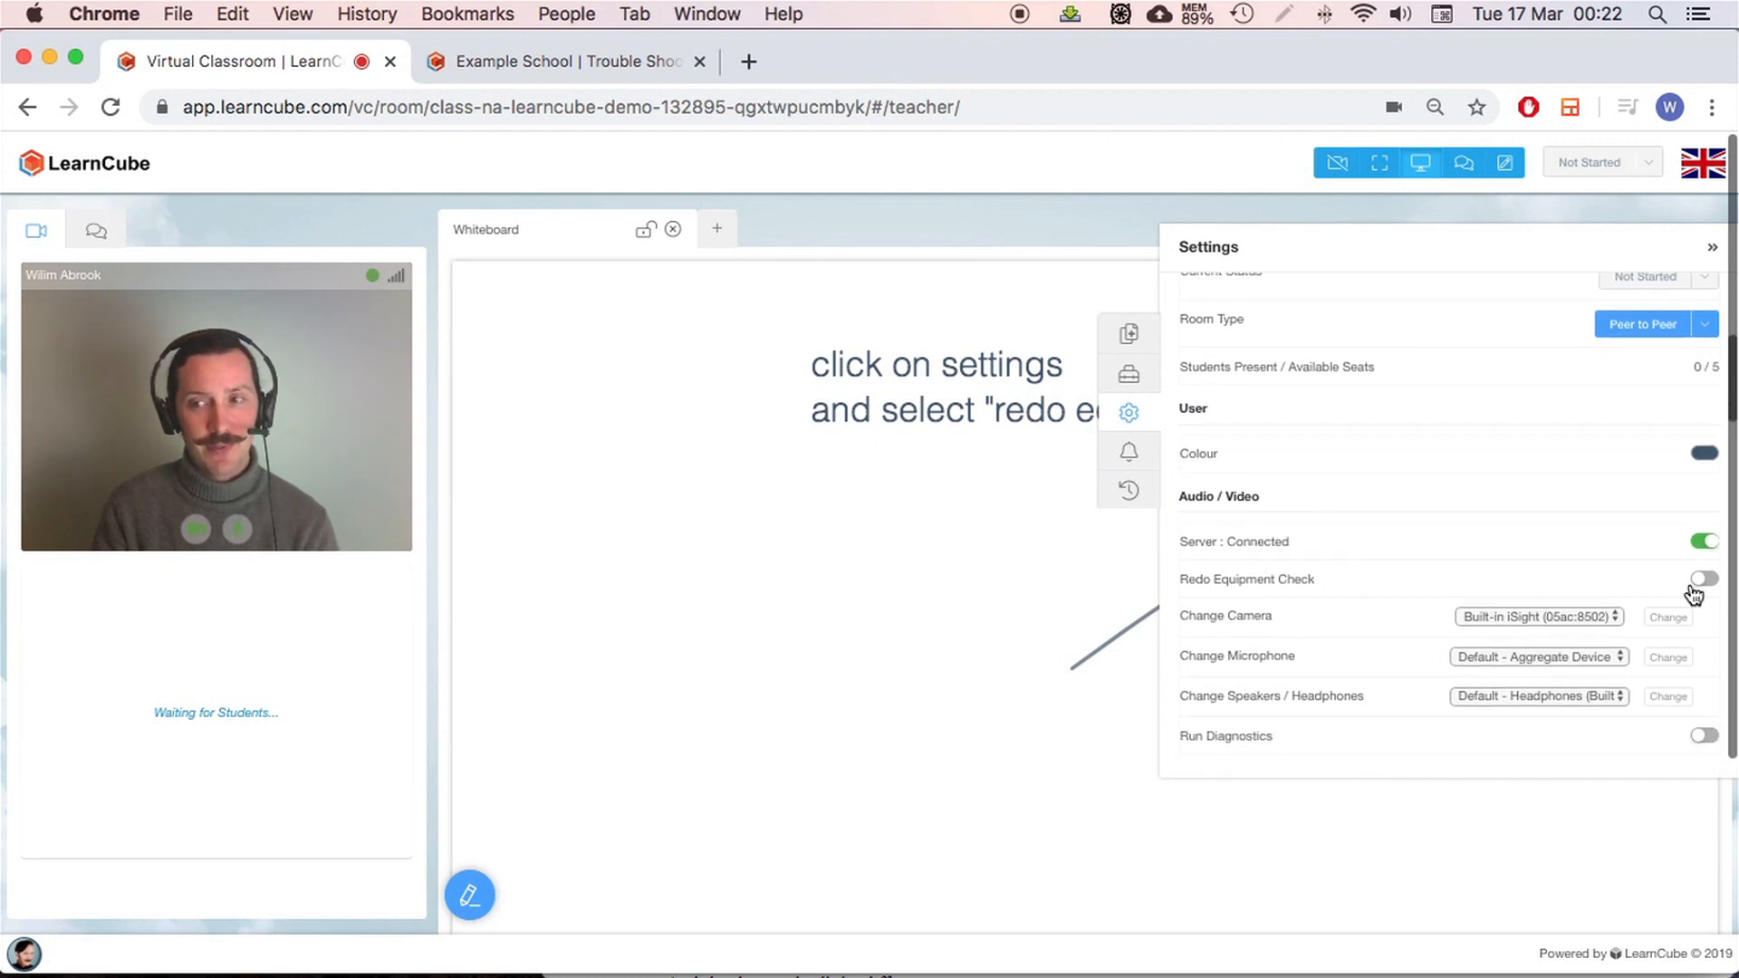
{"action": "left_click", "coordinate": [1704, 540]}
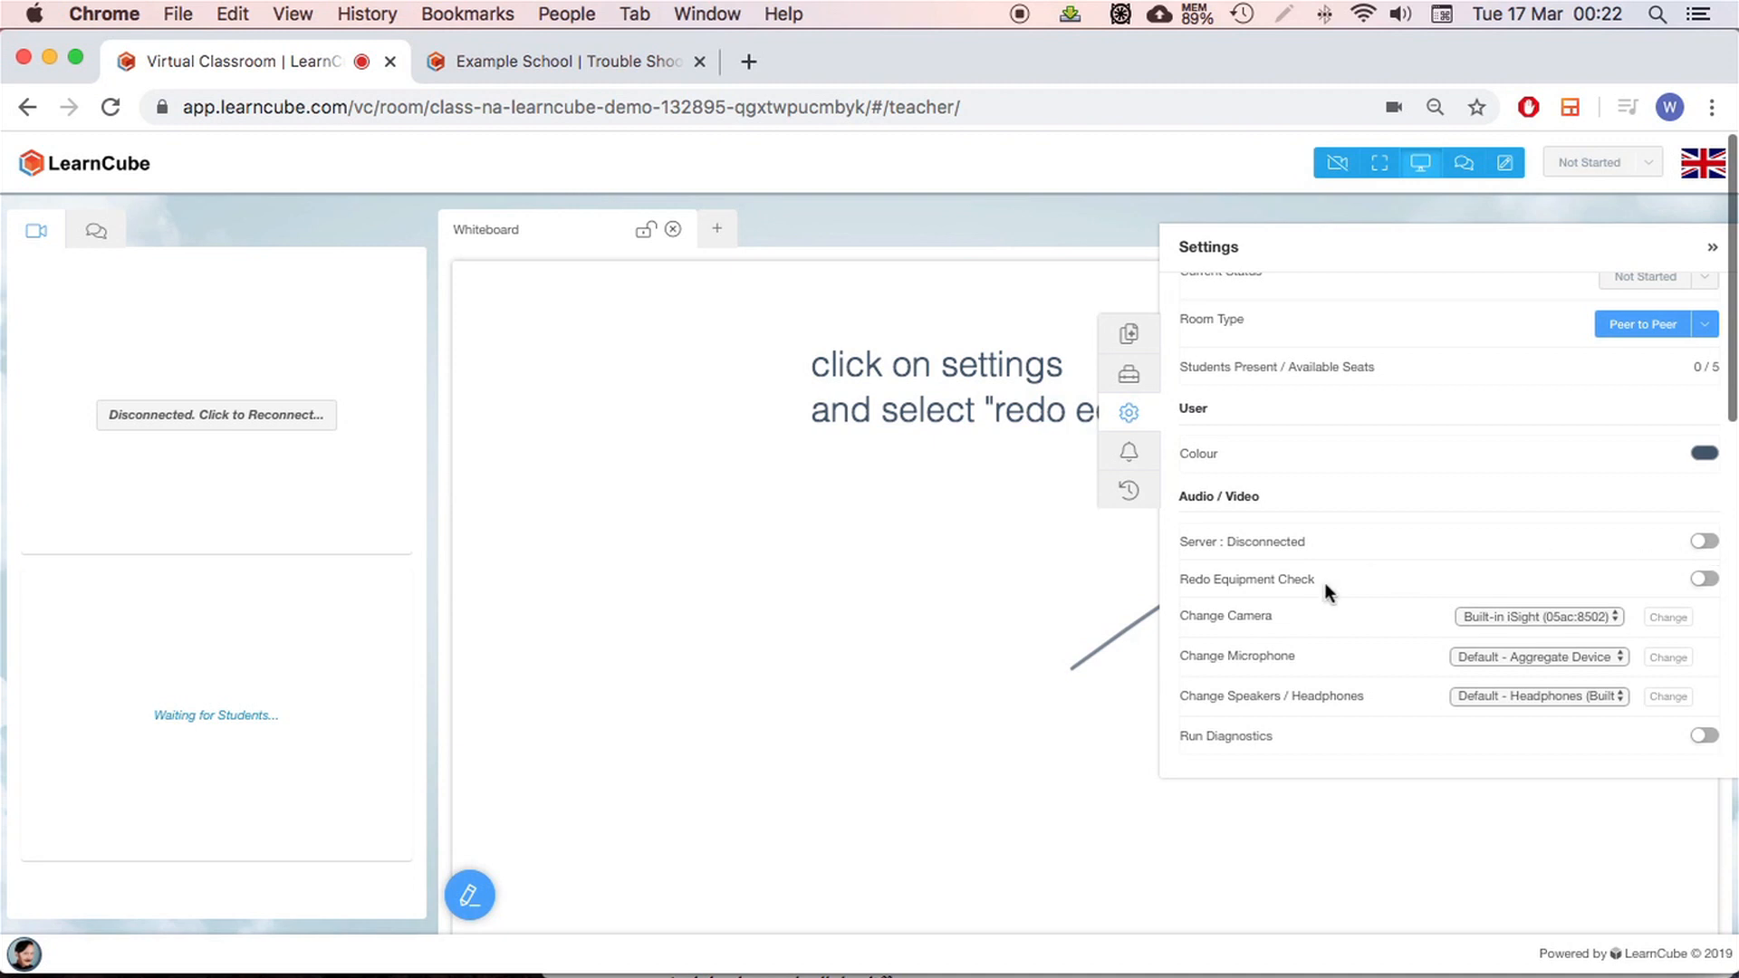
{"action": "mouse_move", "coordinate": [260, 419]}
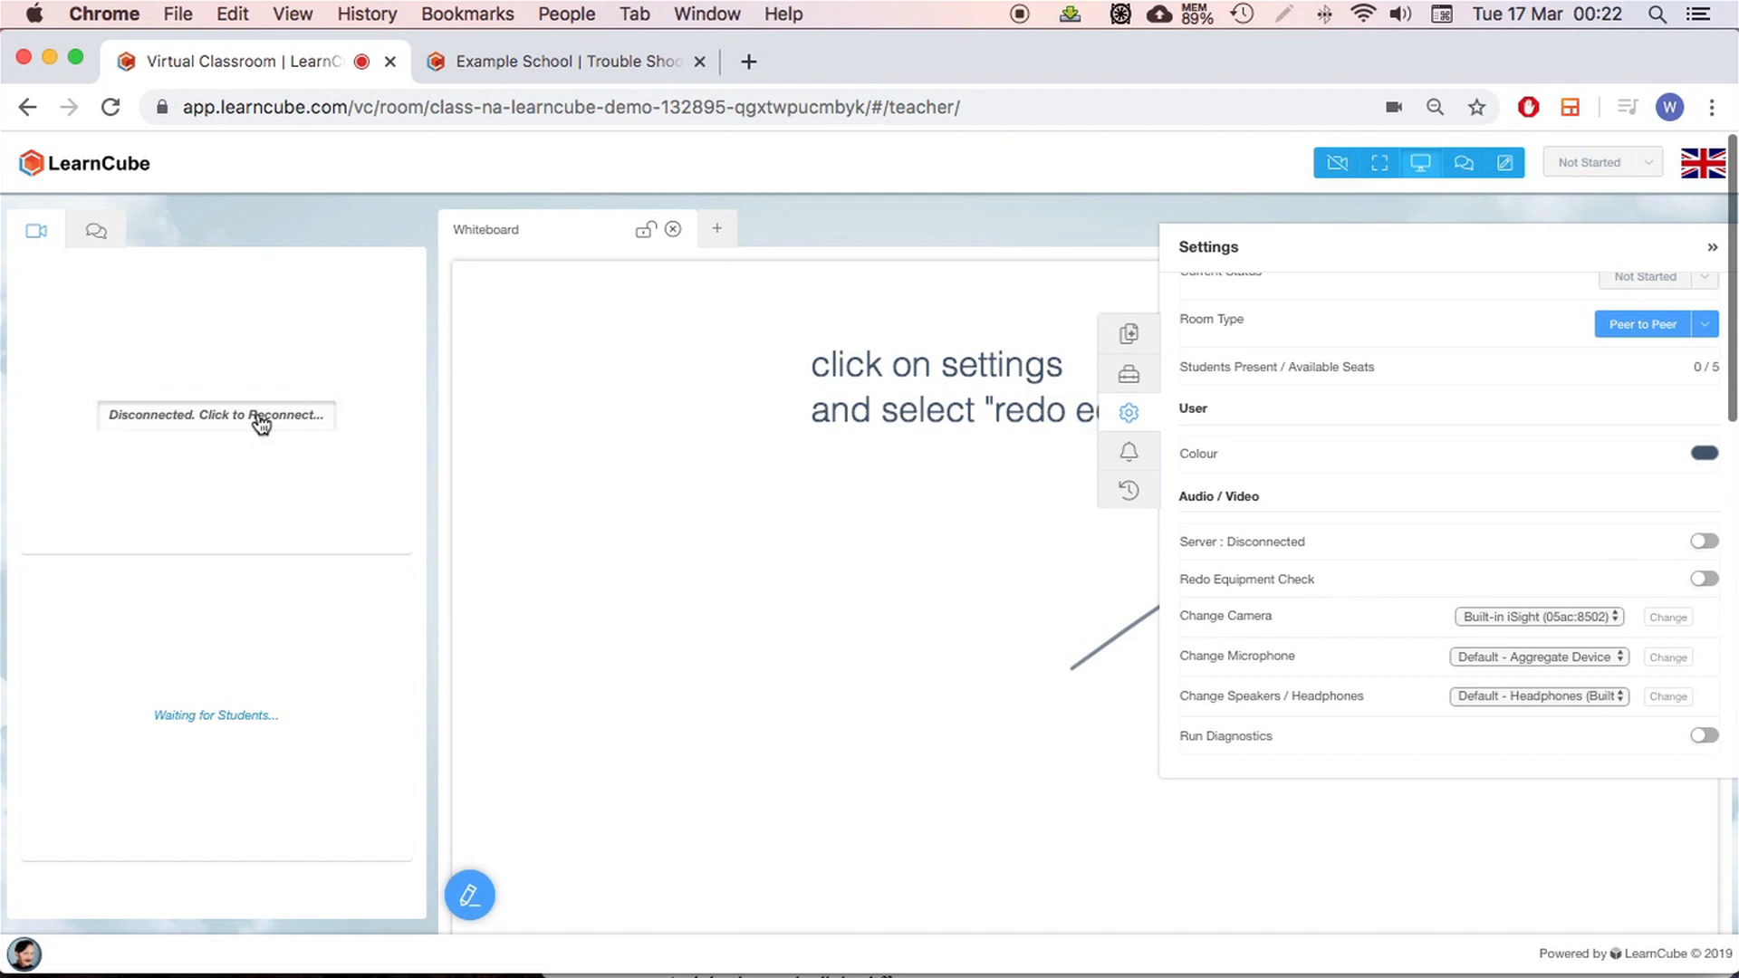
{"action": "left_click", "coordinate": [261, 415]}
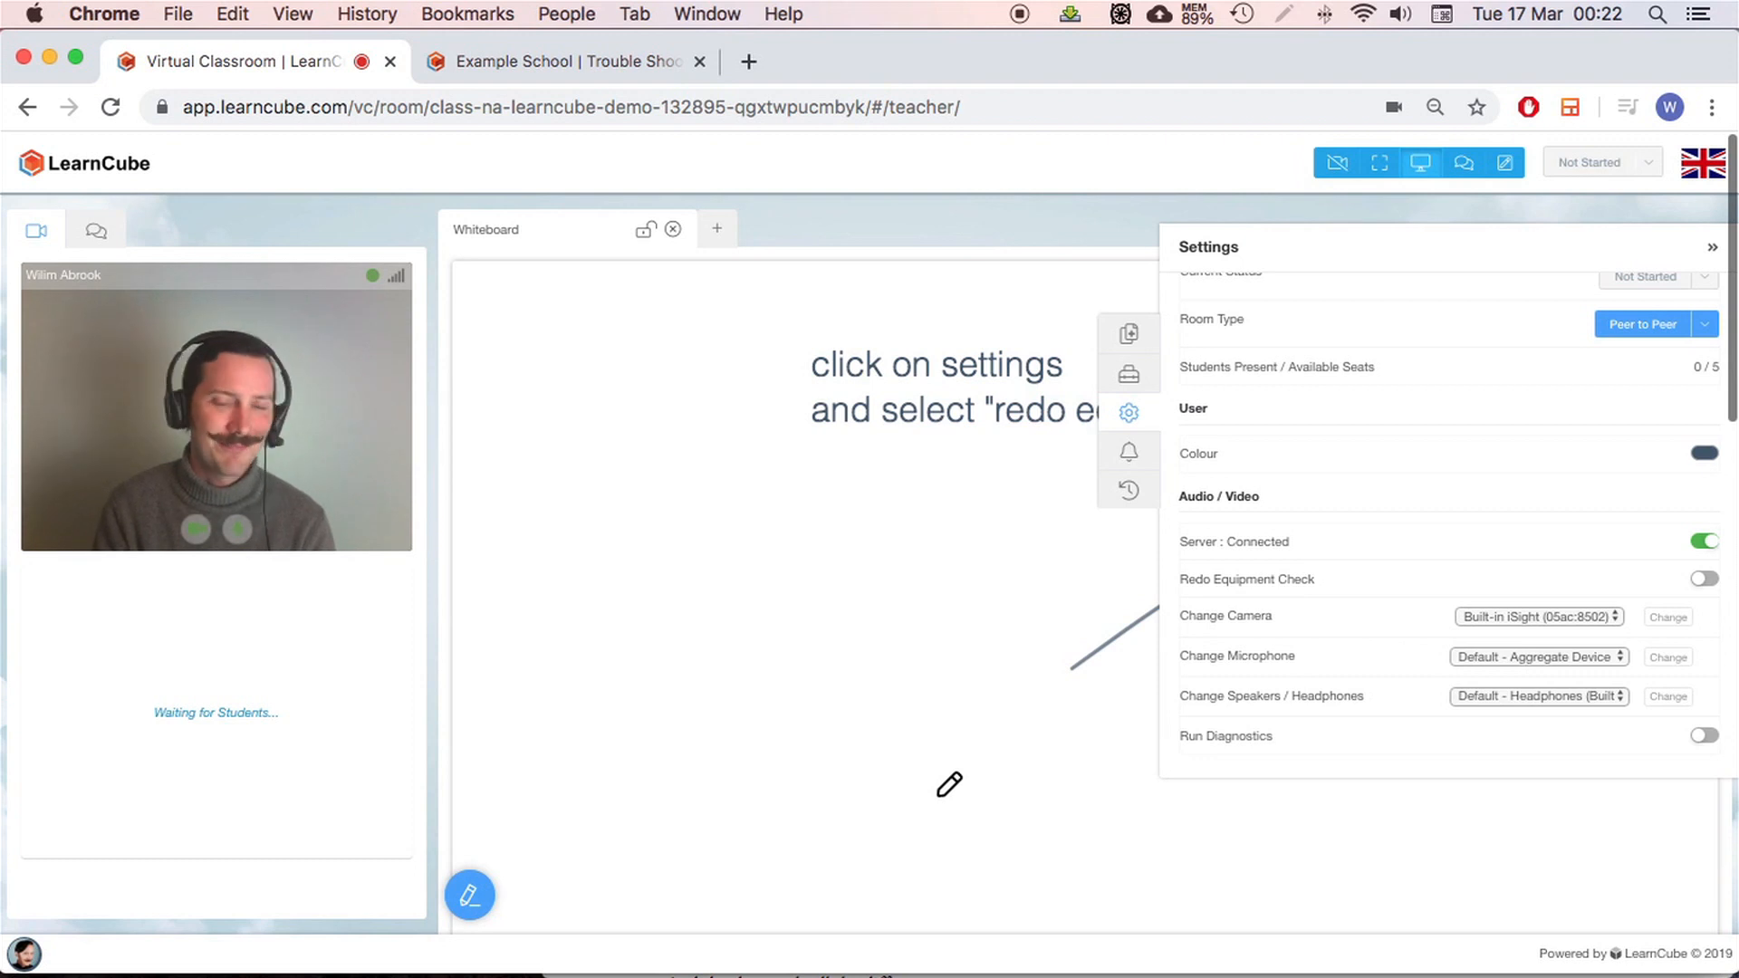
{"action": "mouse_move", "coordinate": [621, 394]}
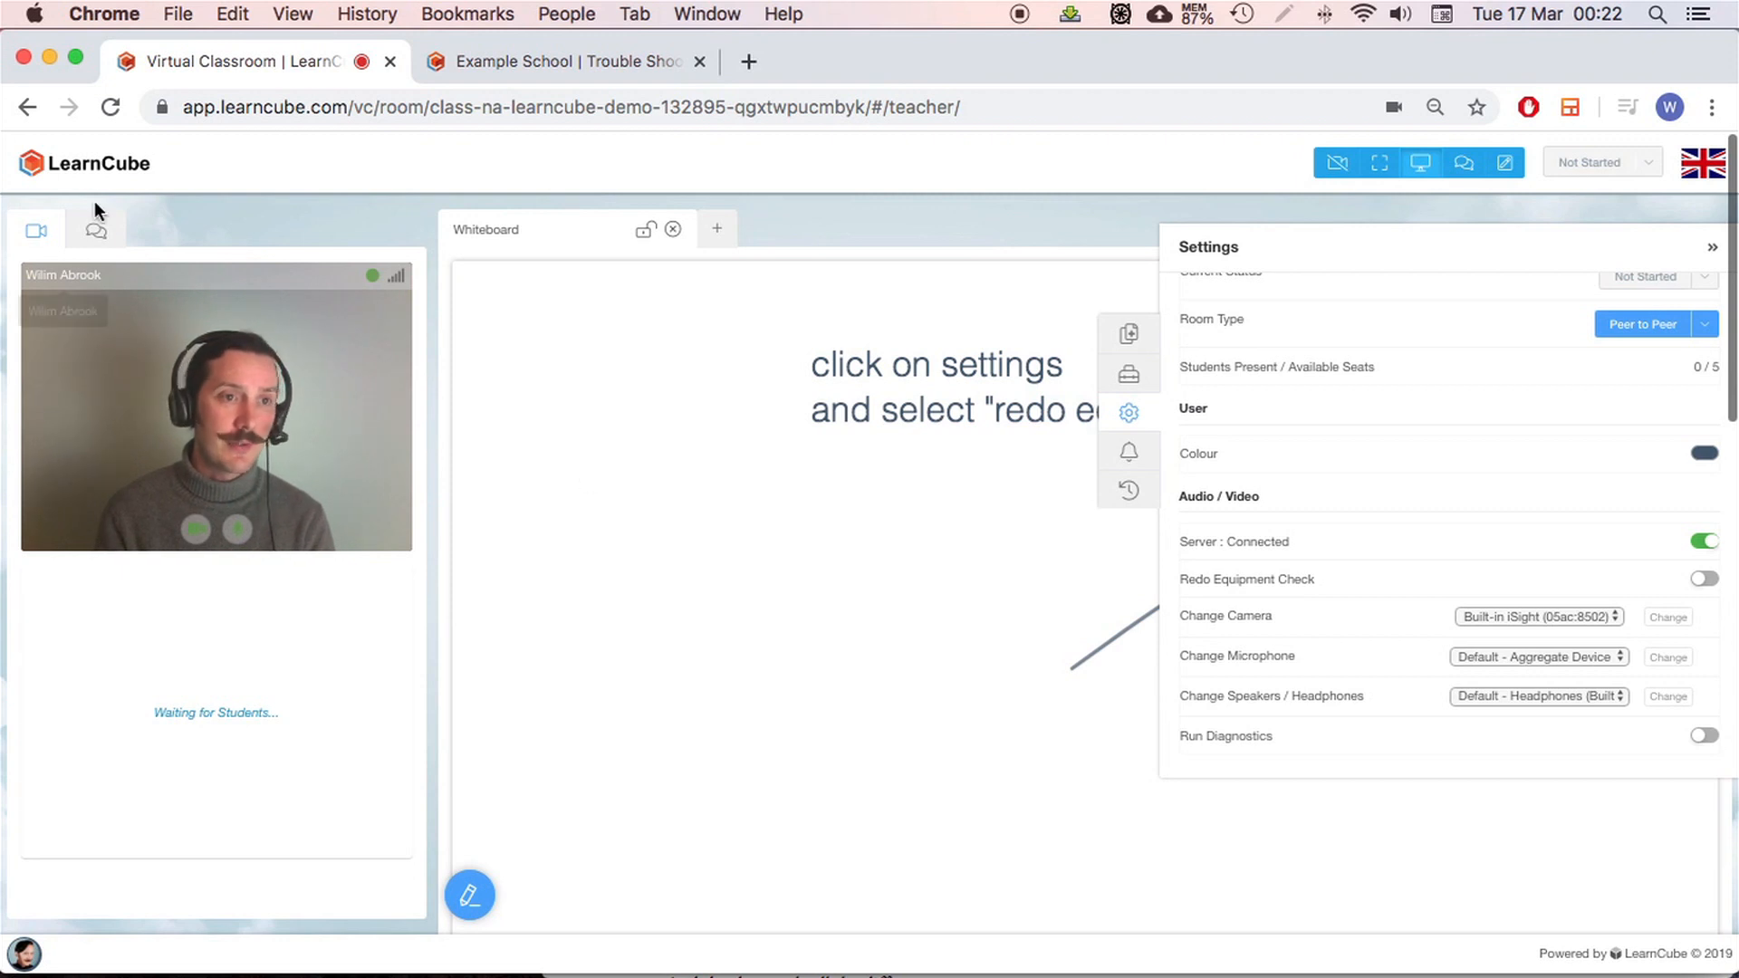
Glance at the chat, return to video, and keep the built-in iSight camera selected
{"action": "left_click", "coordinate": [96, 229]}
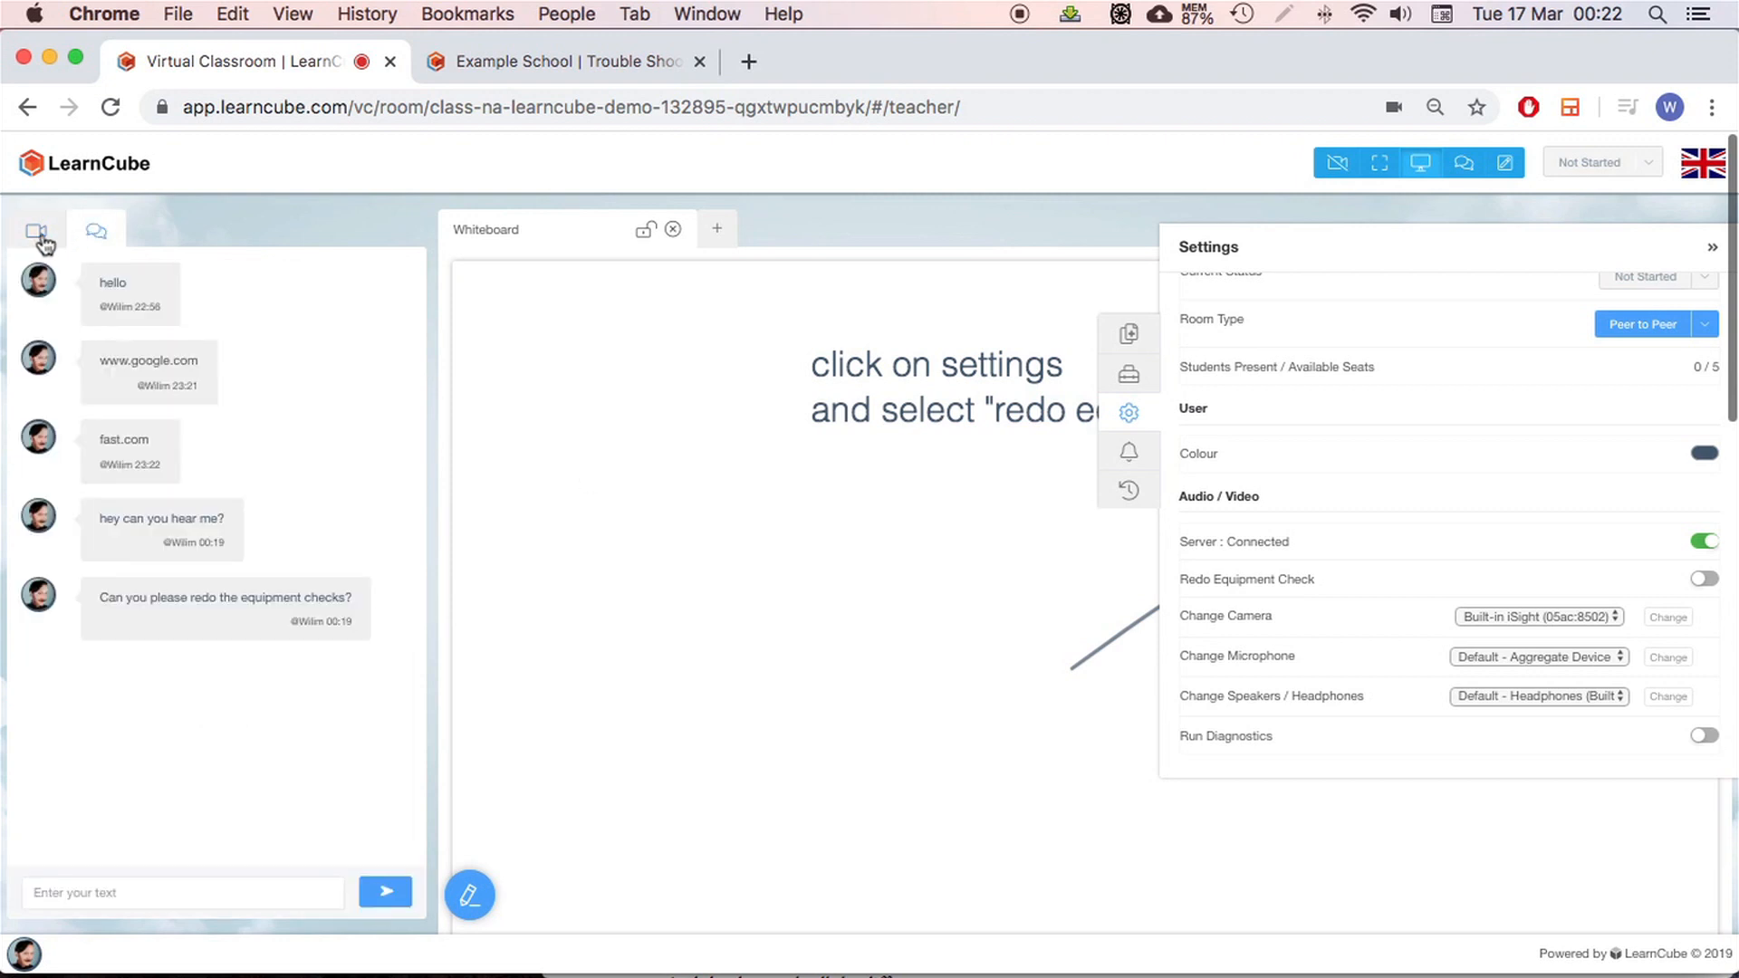
{"action": "left_click", "coordinate": [36, 229]}
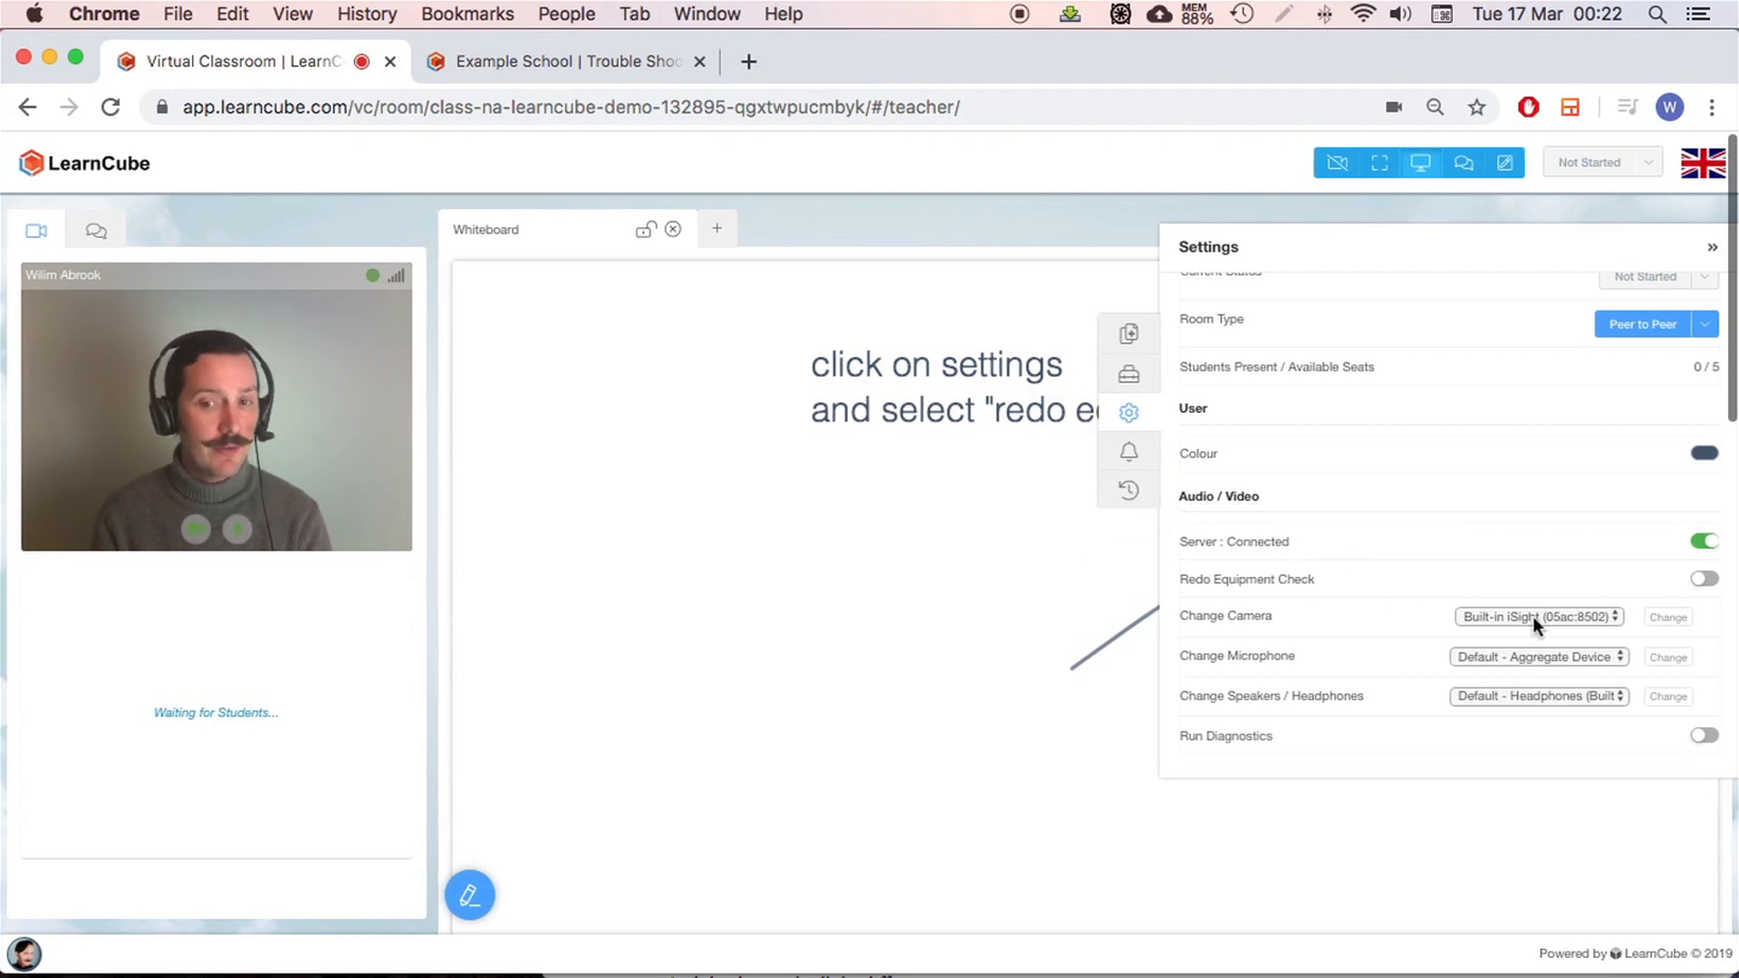
{"action": "left_click", "coordinate": [1538, 617]}
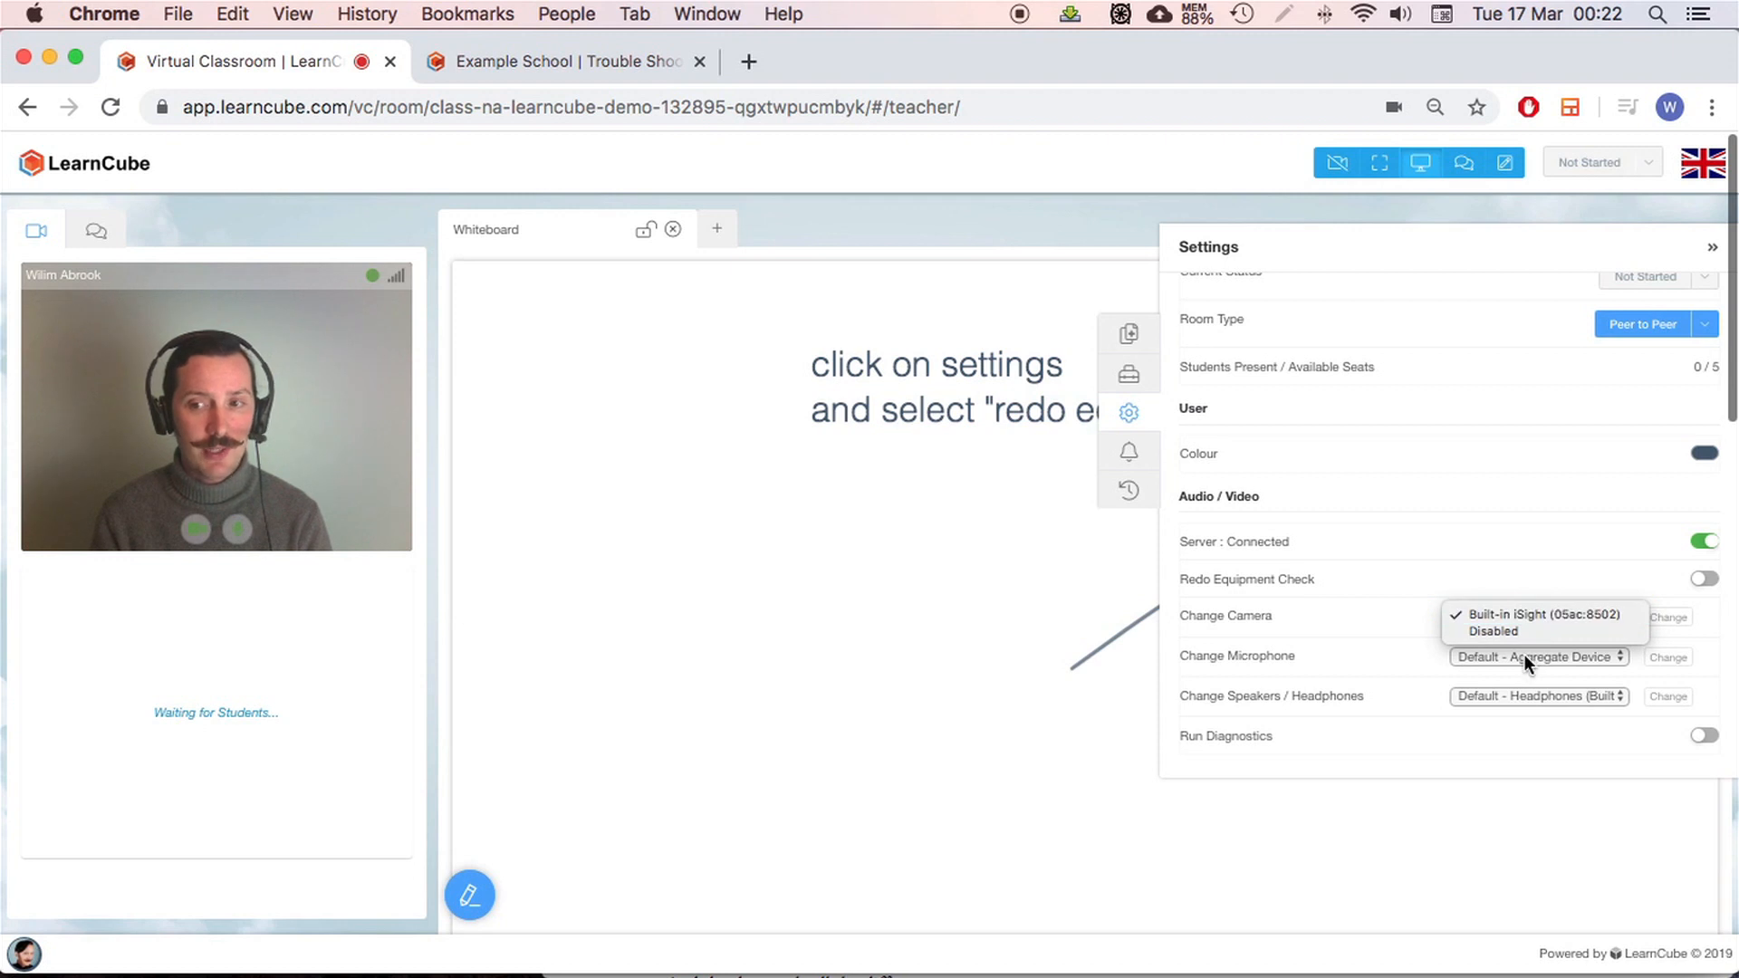
{"action": "left_click", "coordinate": [1545, 615]}
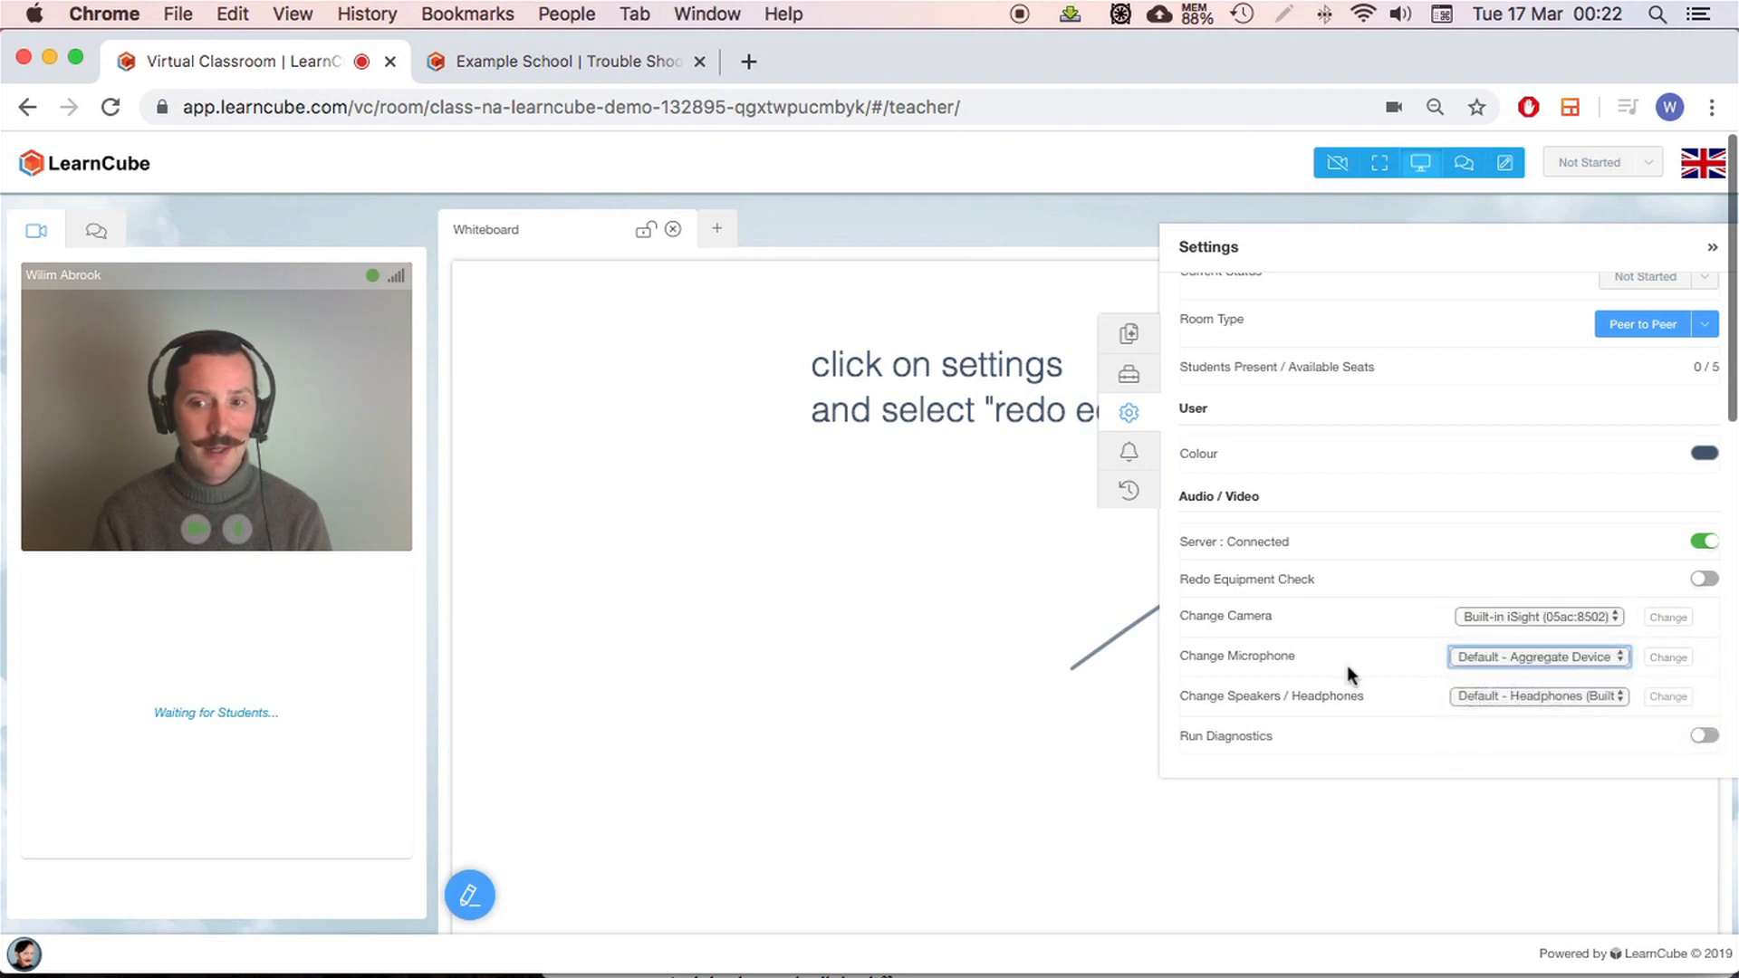
{"action": "mouse_move", "coordinate": [1417, 697]}
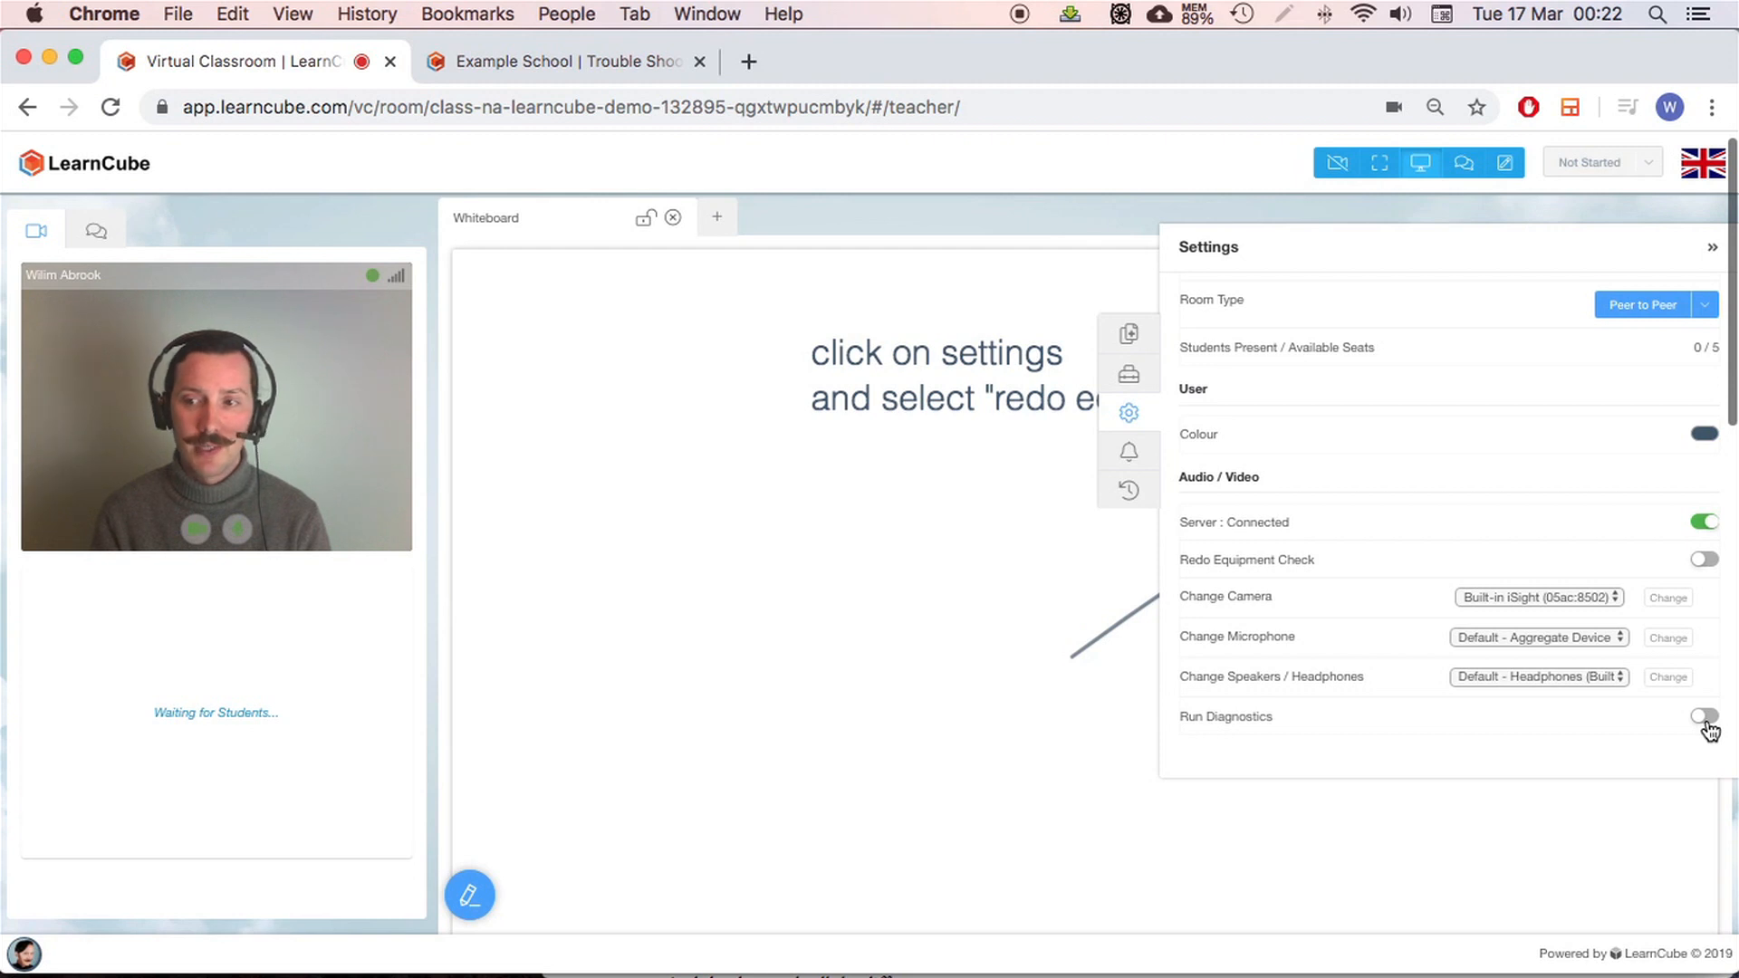
Run the connection diagnostics from the classroom settings to open the Diagnosis report
{"action": "left_click", "coordinate": [1703, 713]}
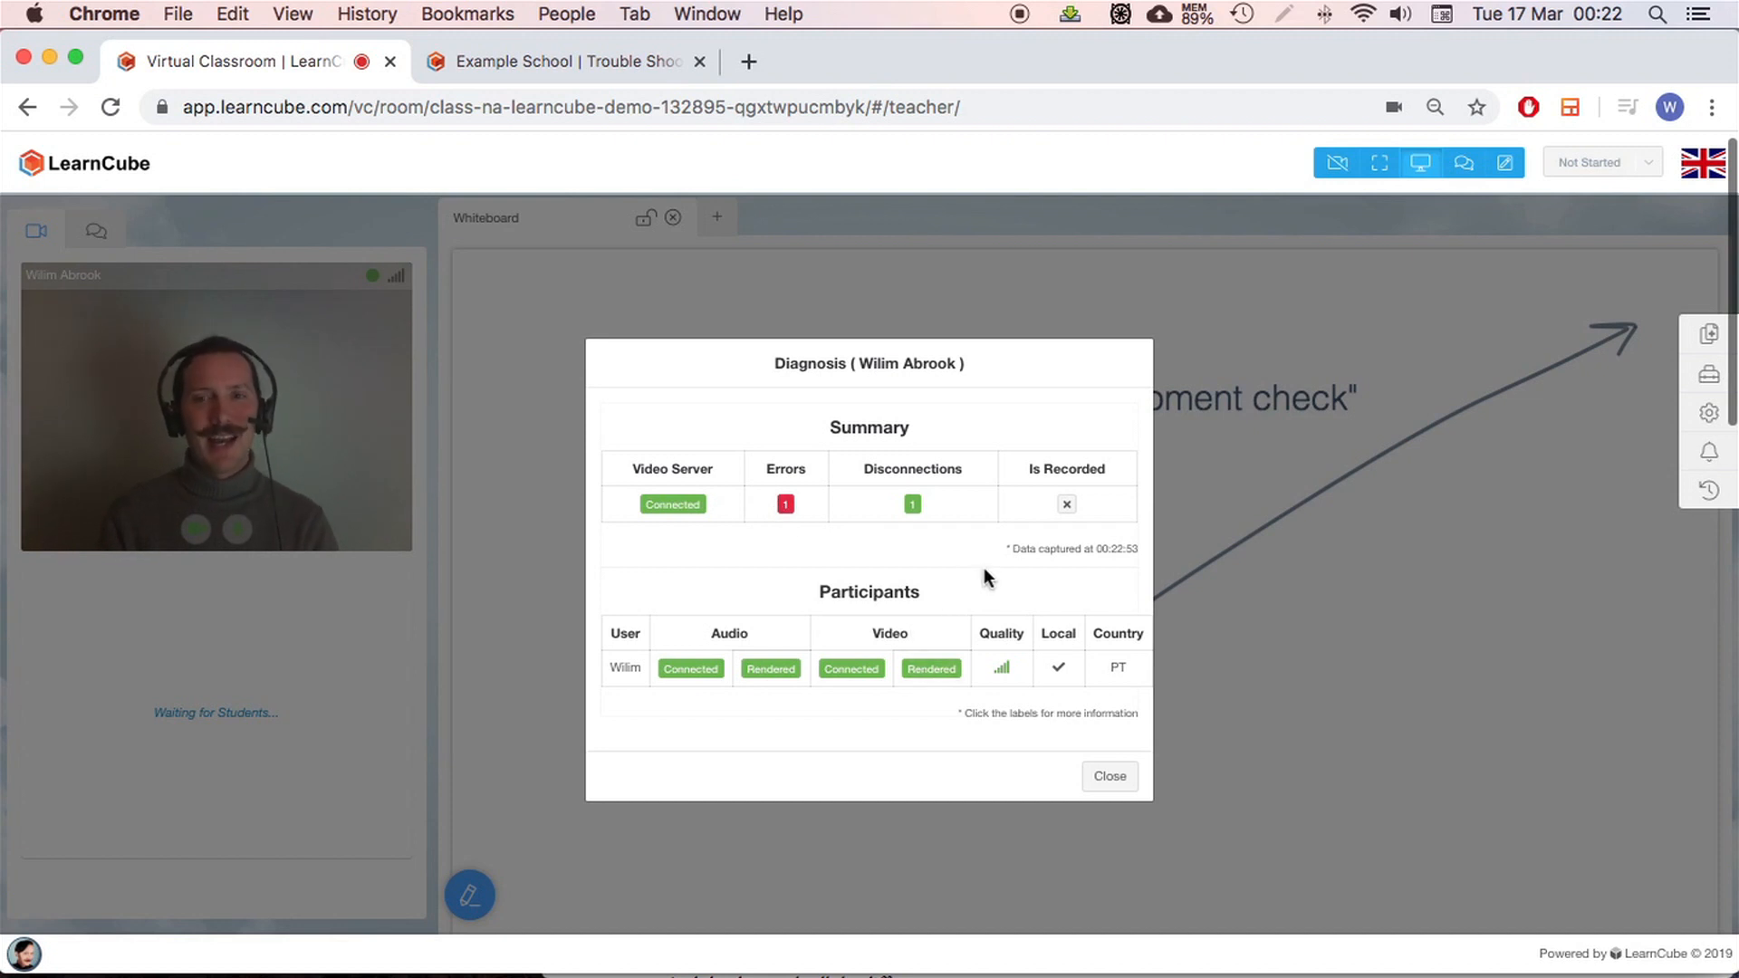
{"action": "mouse_move", "coordinate": [752, 666]}
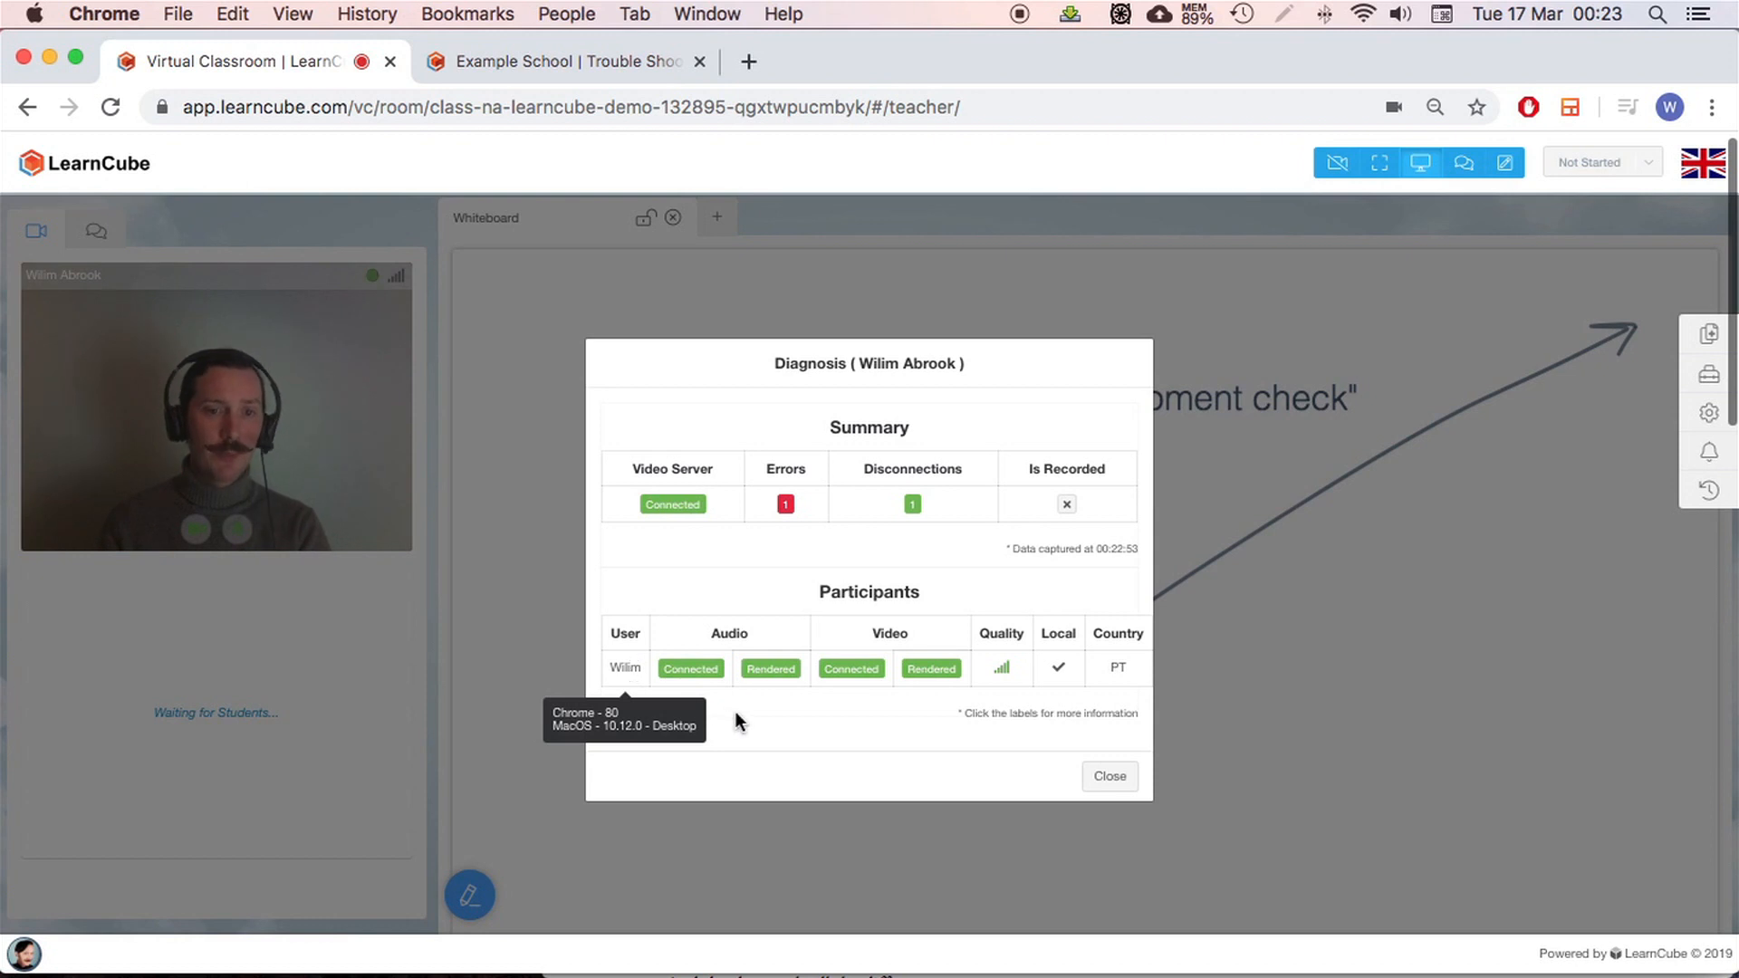
{"action": "mouse_move", "coordinate": [645, 717]}
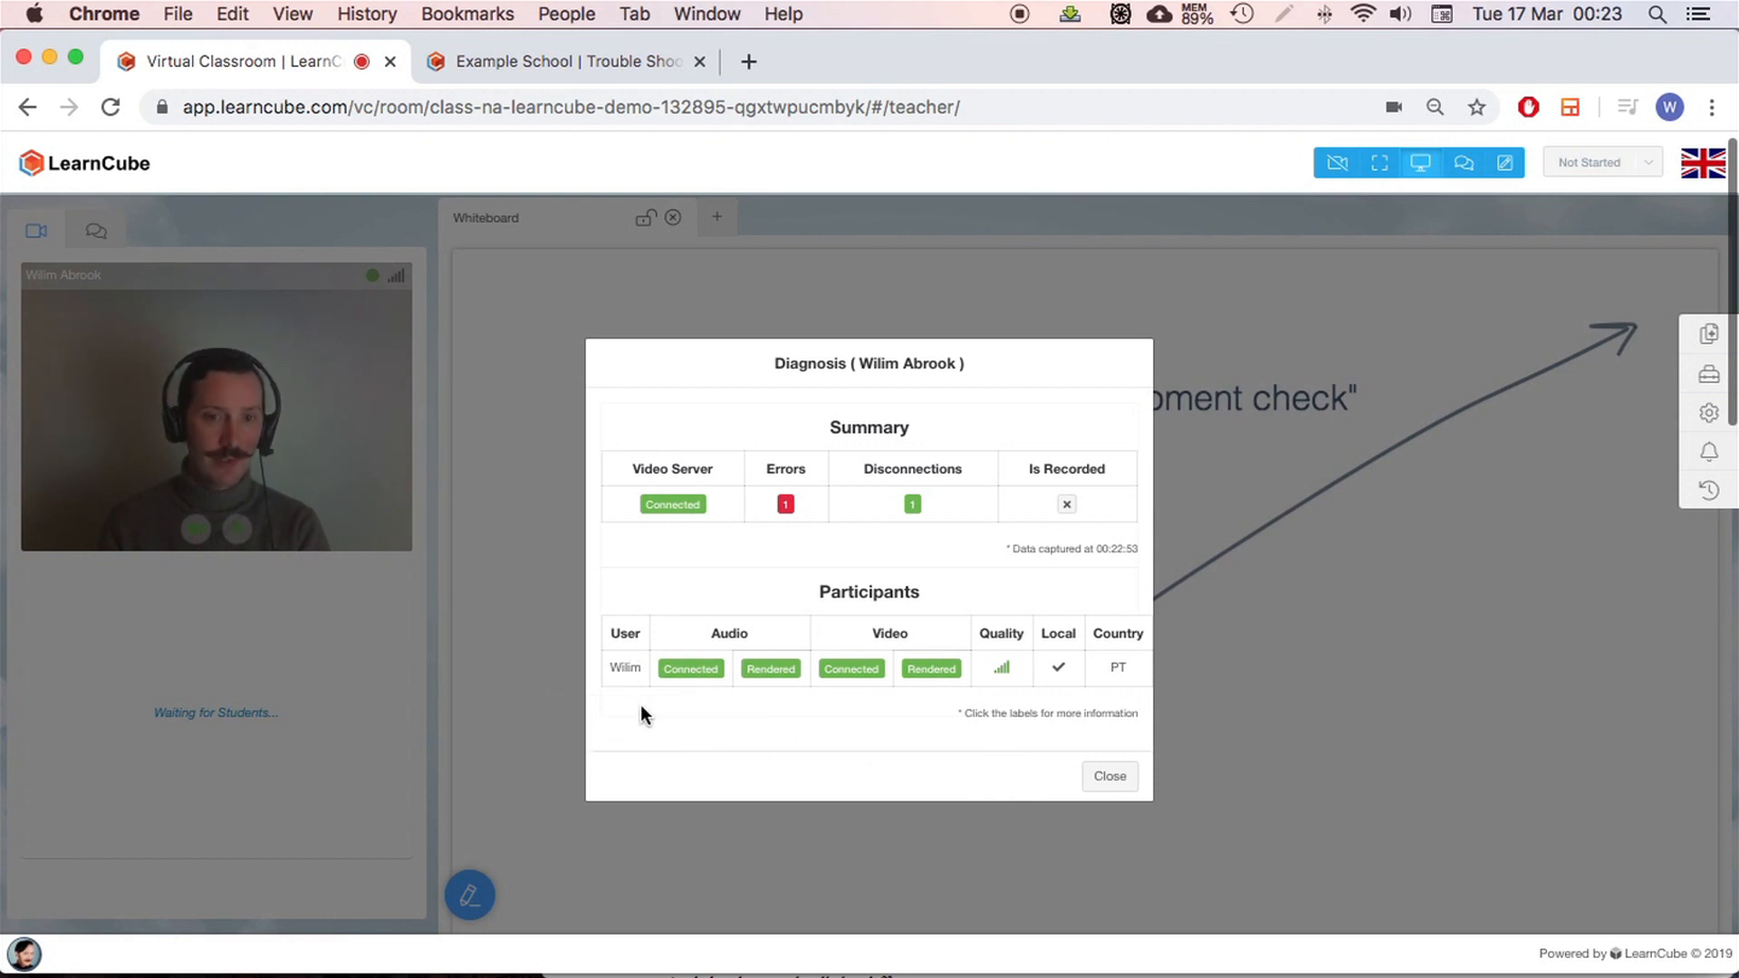
{"action": "mouse_move", "coordinate": [626, 667]}
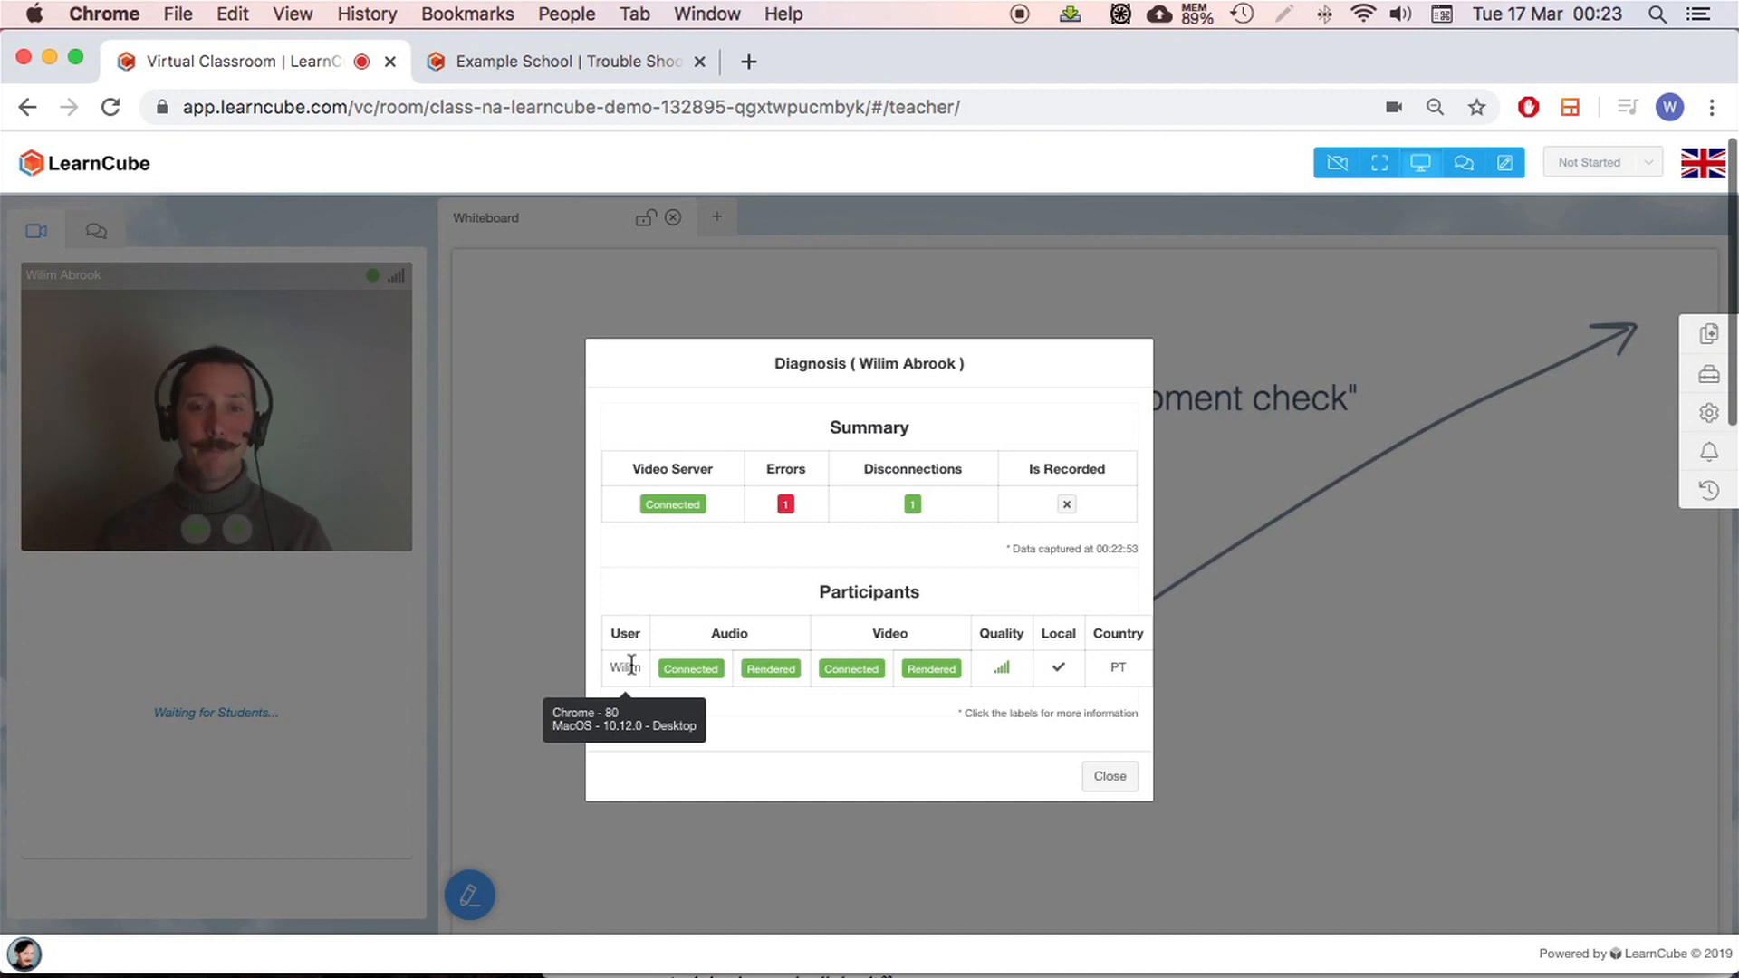
{"action": "mouse_move", "coordinate": [726, 610]}
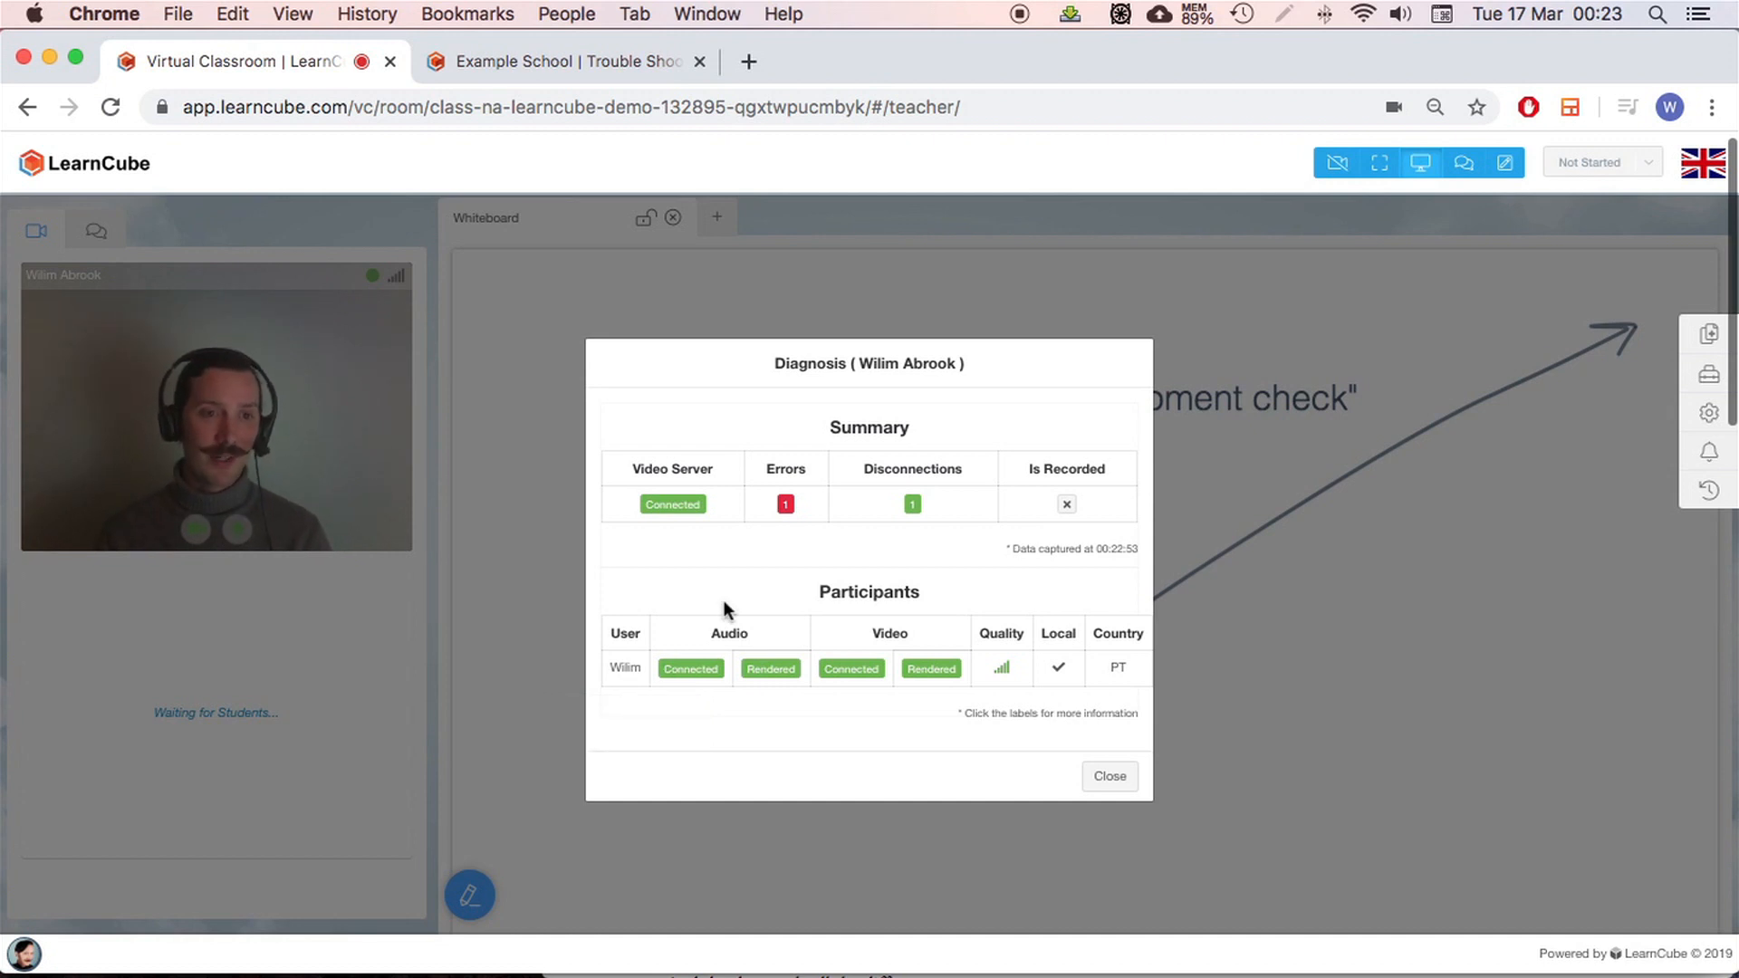
{"action": "mouse_move", "coordinate": [879, 767]}
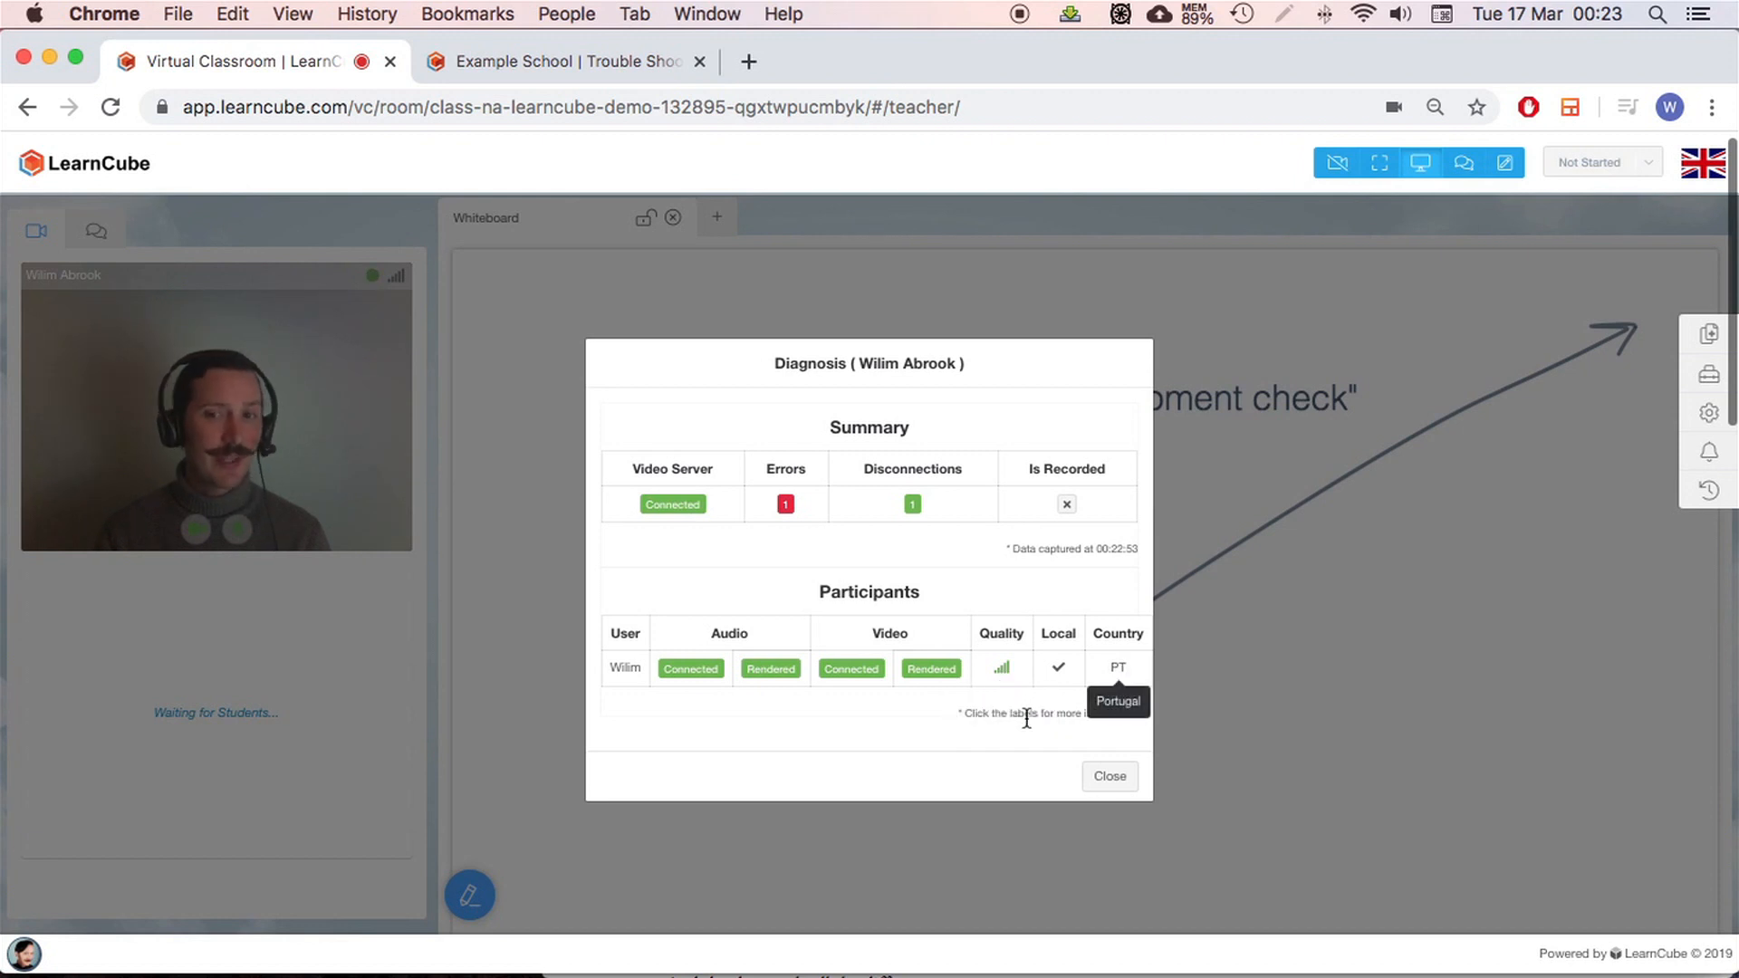
{"action": "mouse_move", "coordinate": [667, 693]}
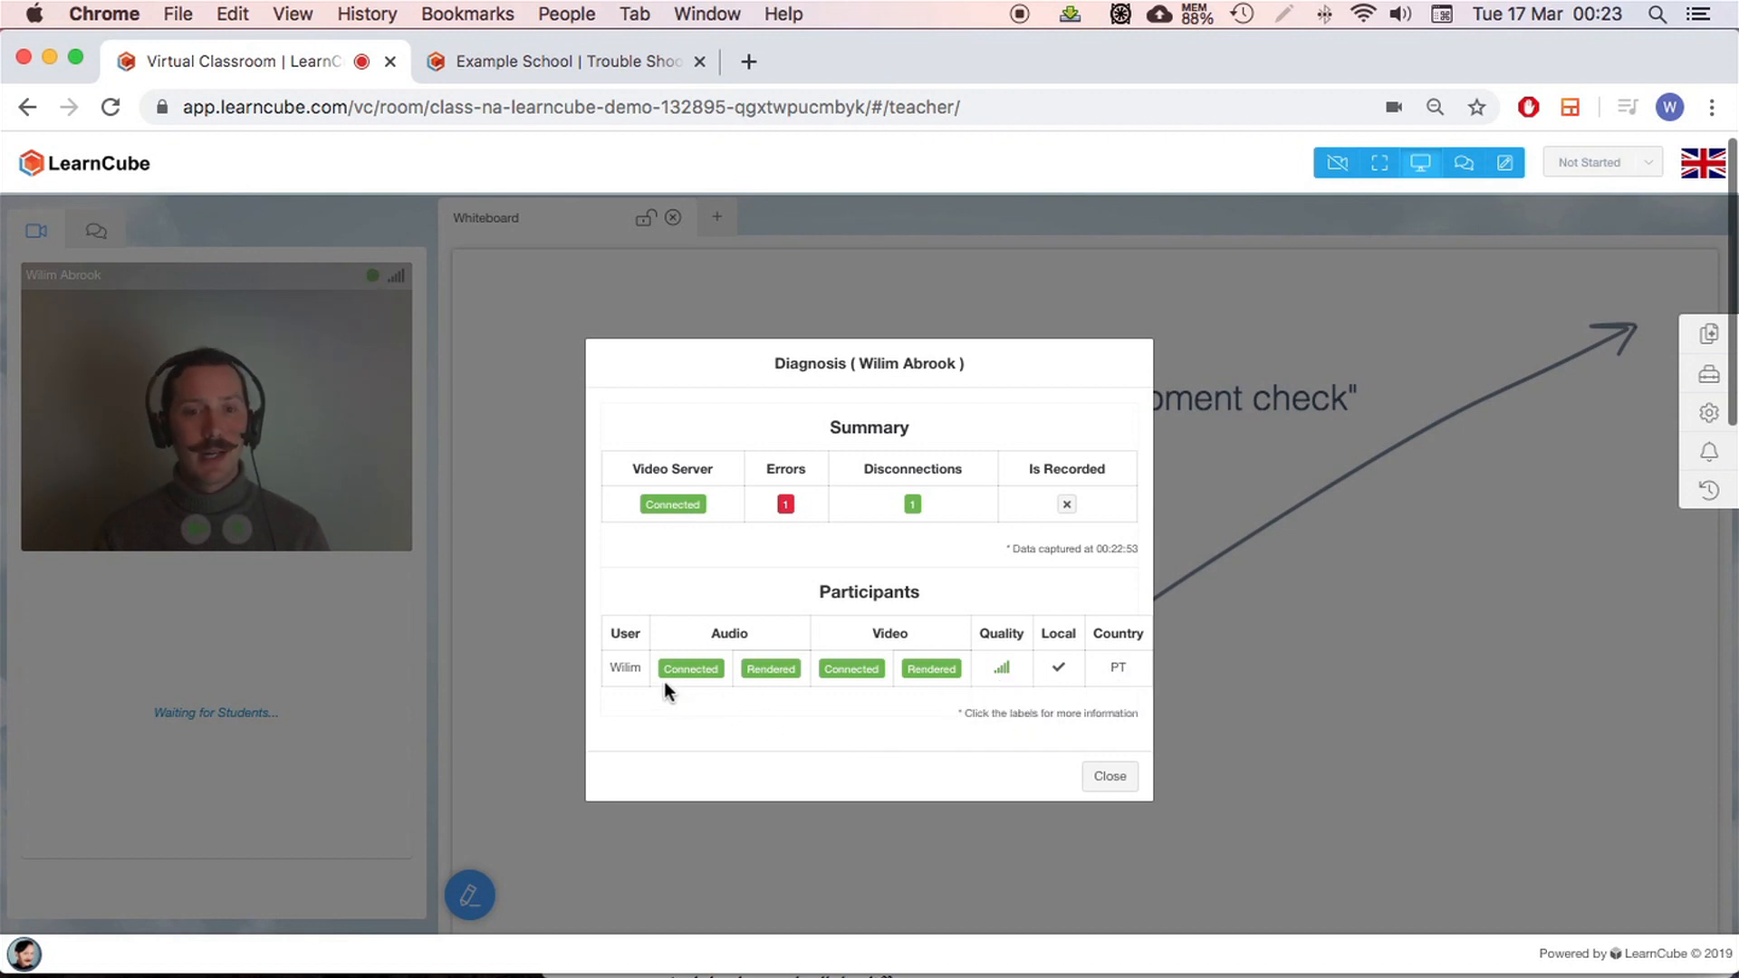
{"action": "mouse_move", "coordinate": [776, 670]}
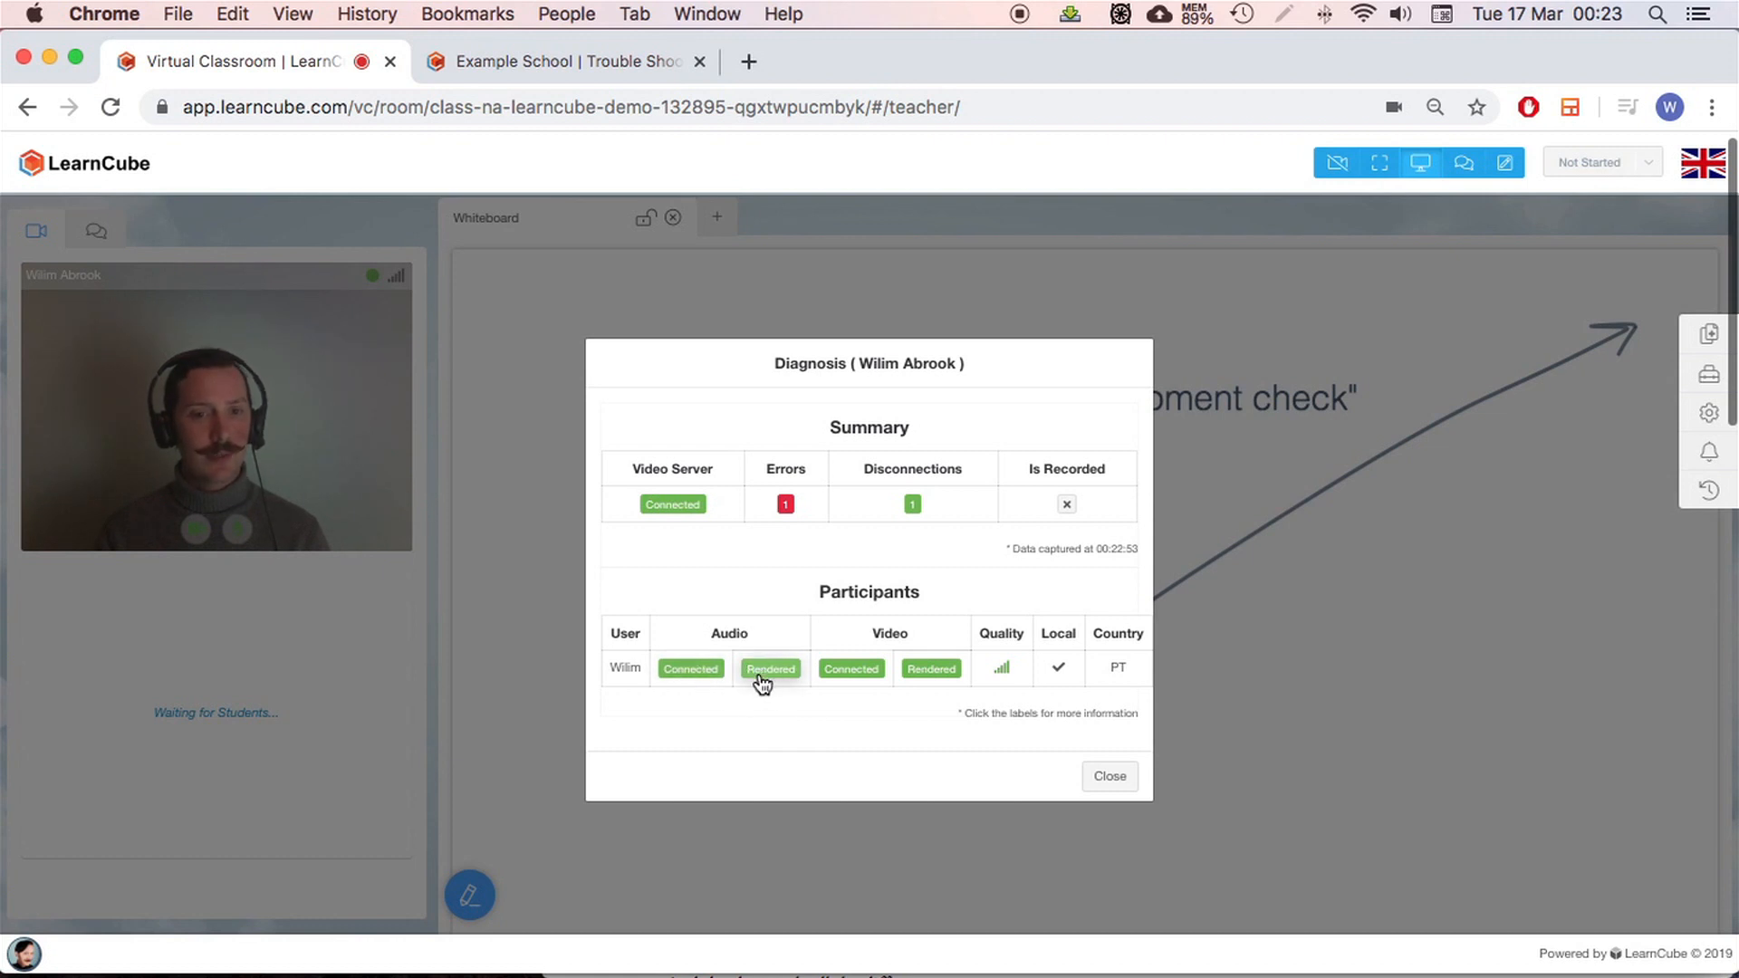
Read the Rendered and Connected audio track status explanations, then close the diagnosis report
{"action": "left_click", "coordinate": [770, 668]}
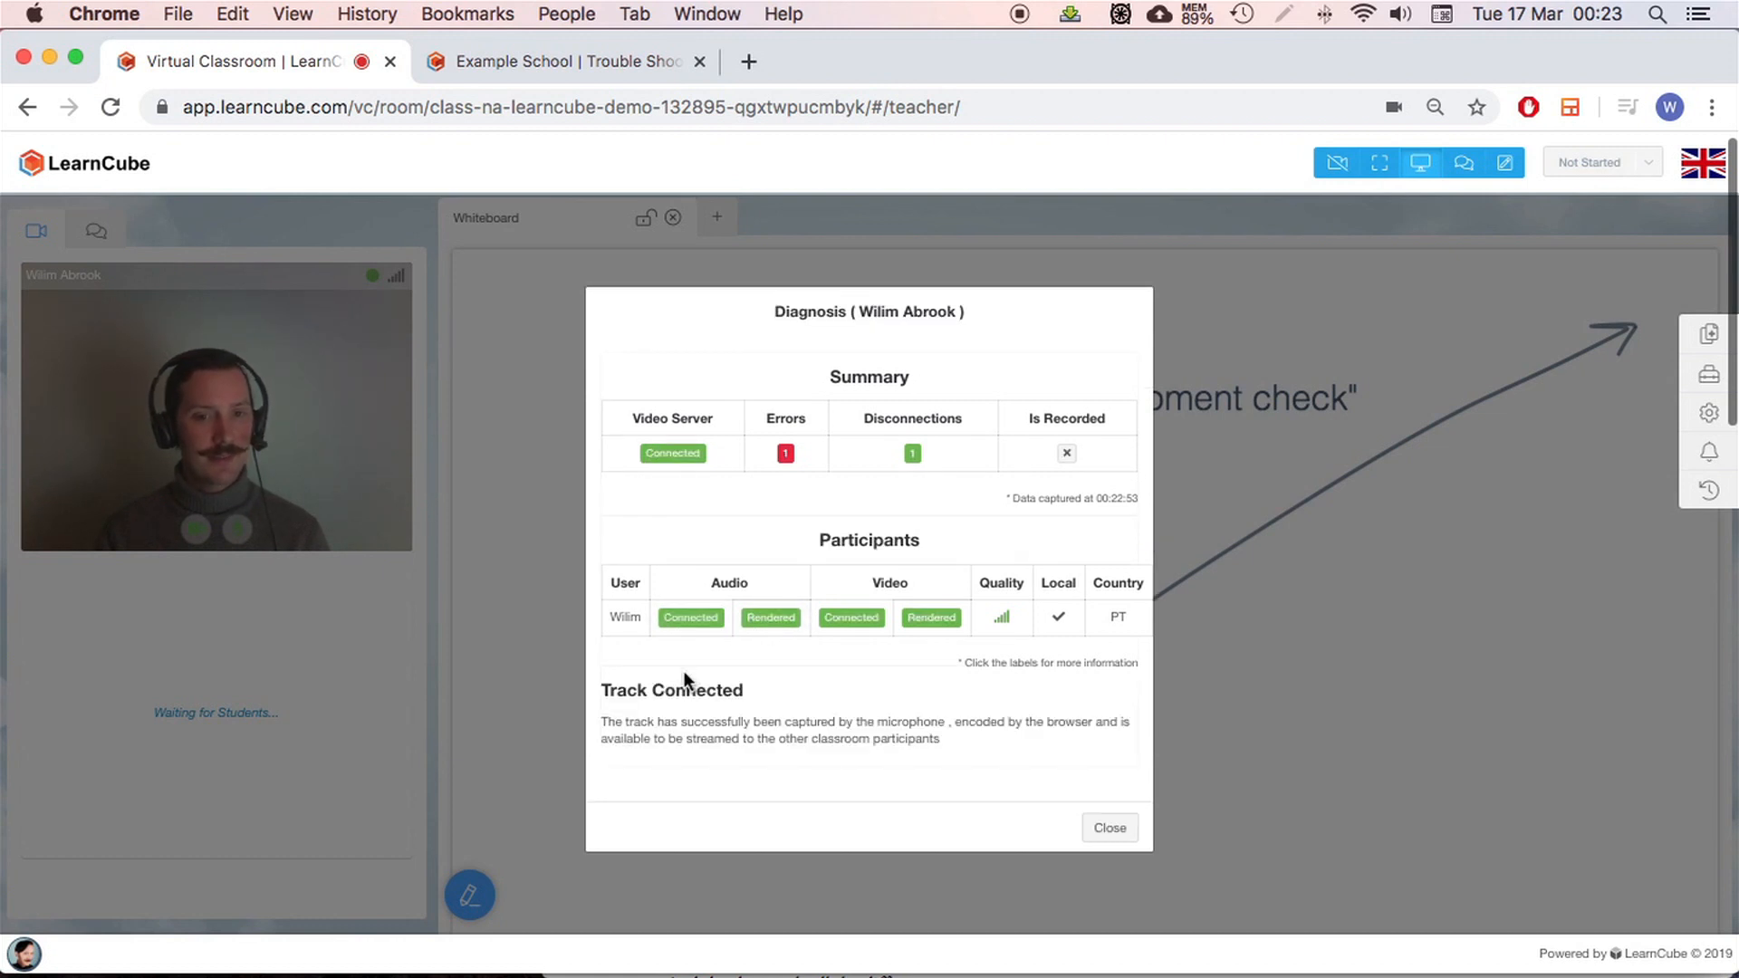
{"action": "mouse_move", "coordinate": [764, 721]}
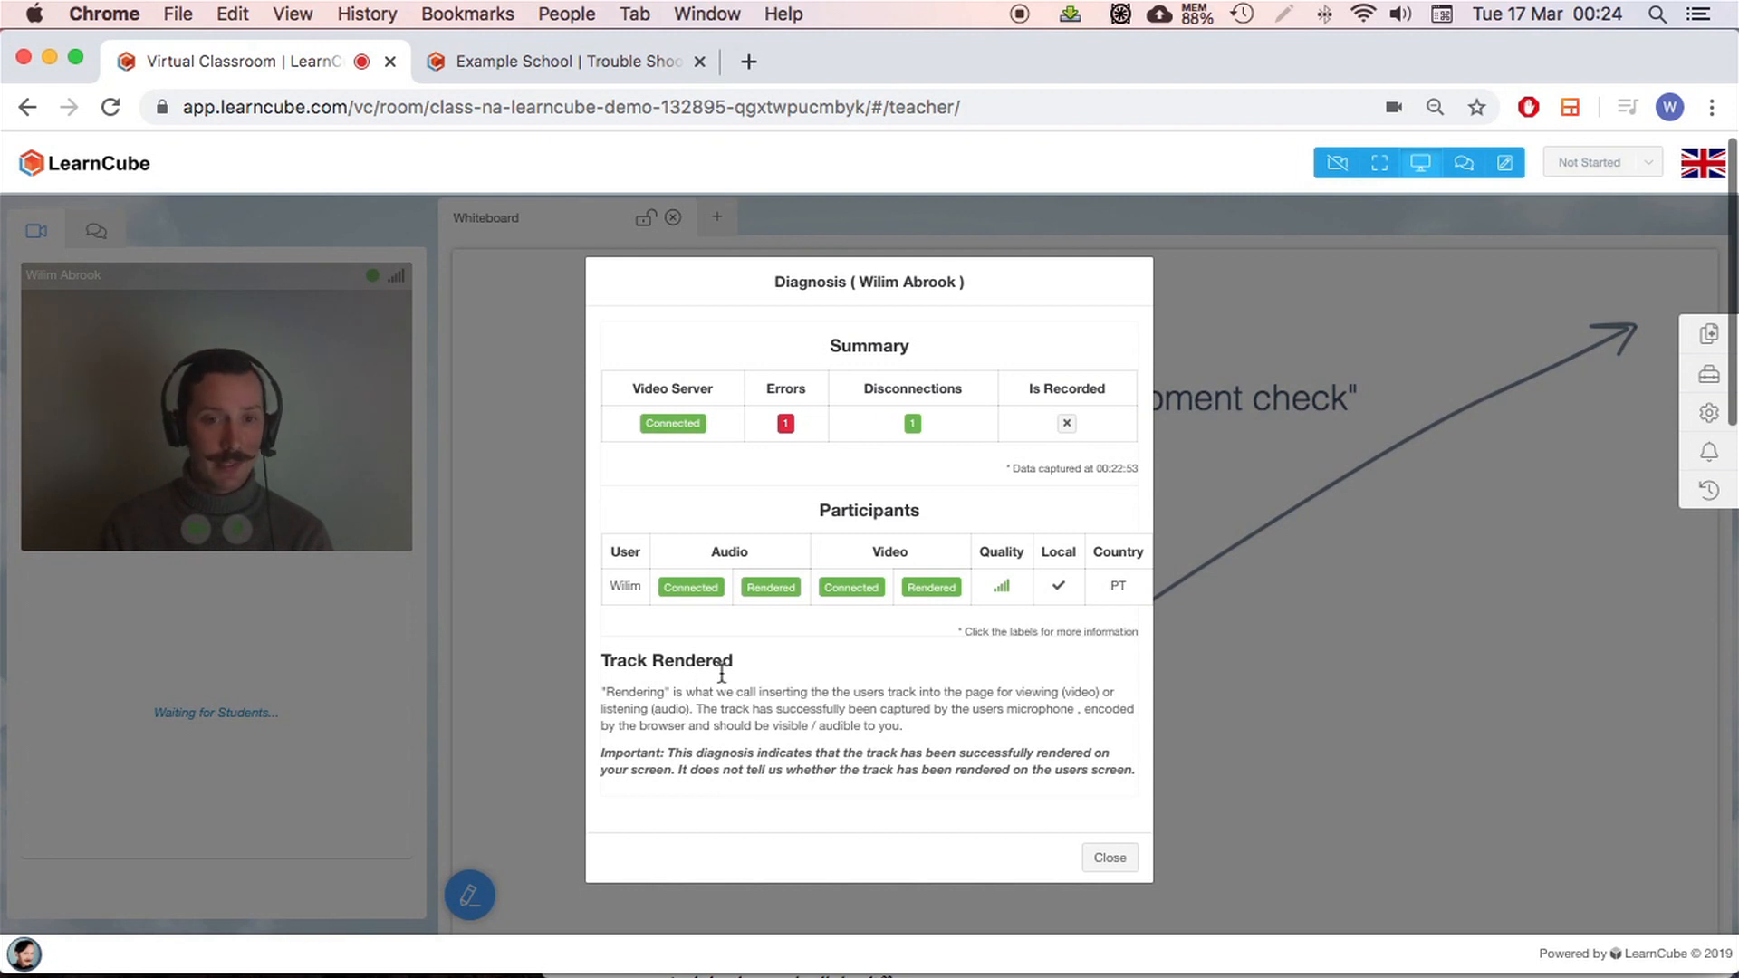
{"action": "left_click", "coordinate": [690, 618]}
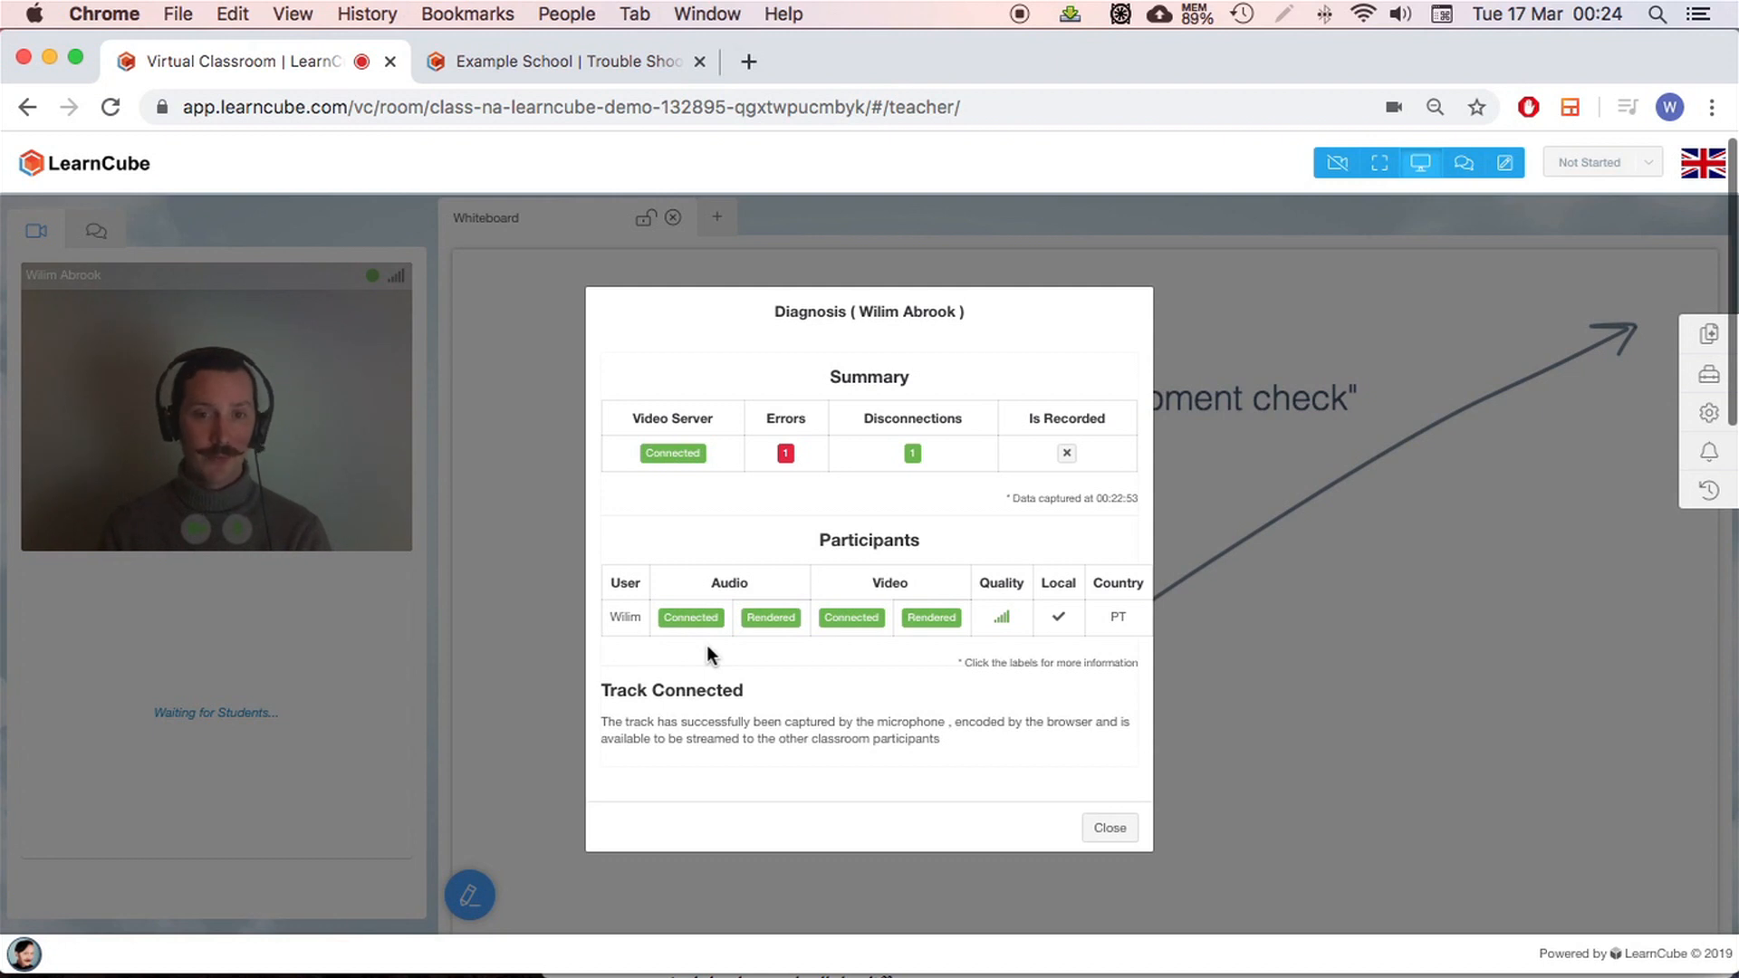
{"action": "mouse_move", "coordinate": [823, 636]}
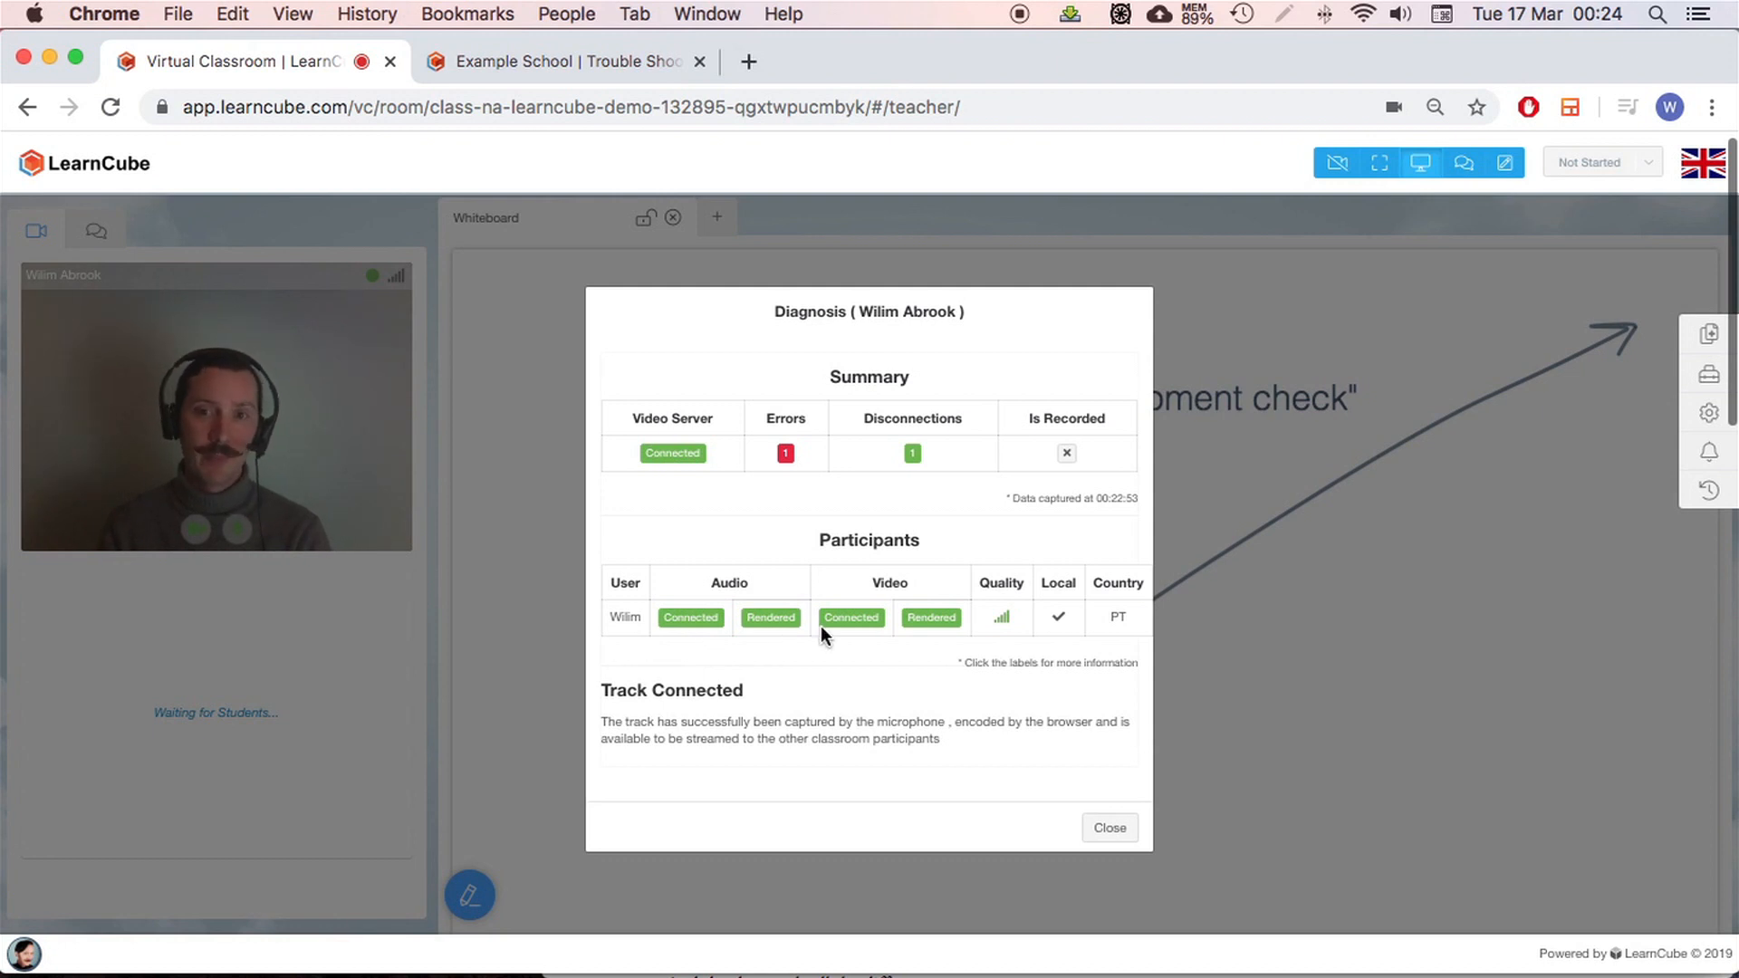
{"action": "mouse_move", "coordinate": [1130, 774]}
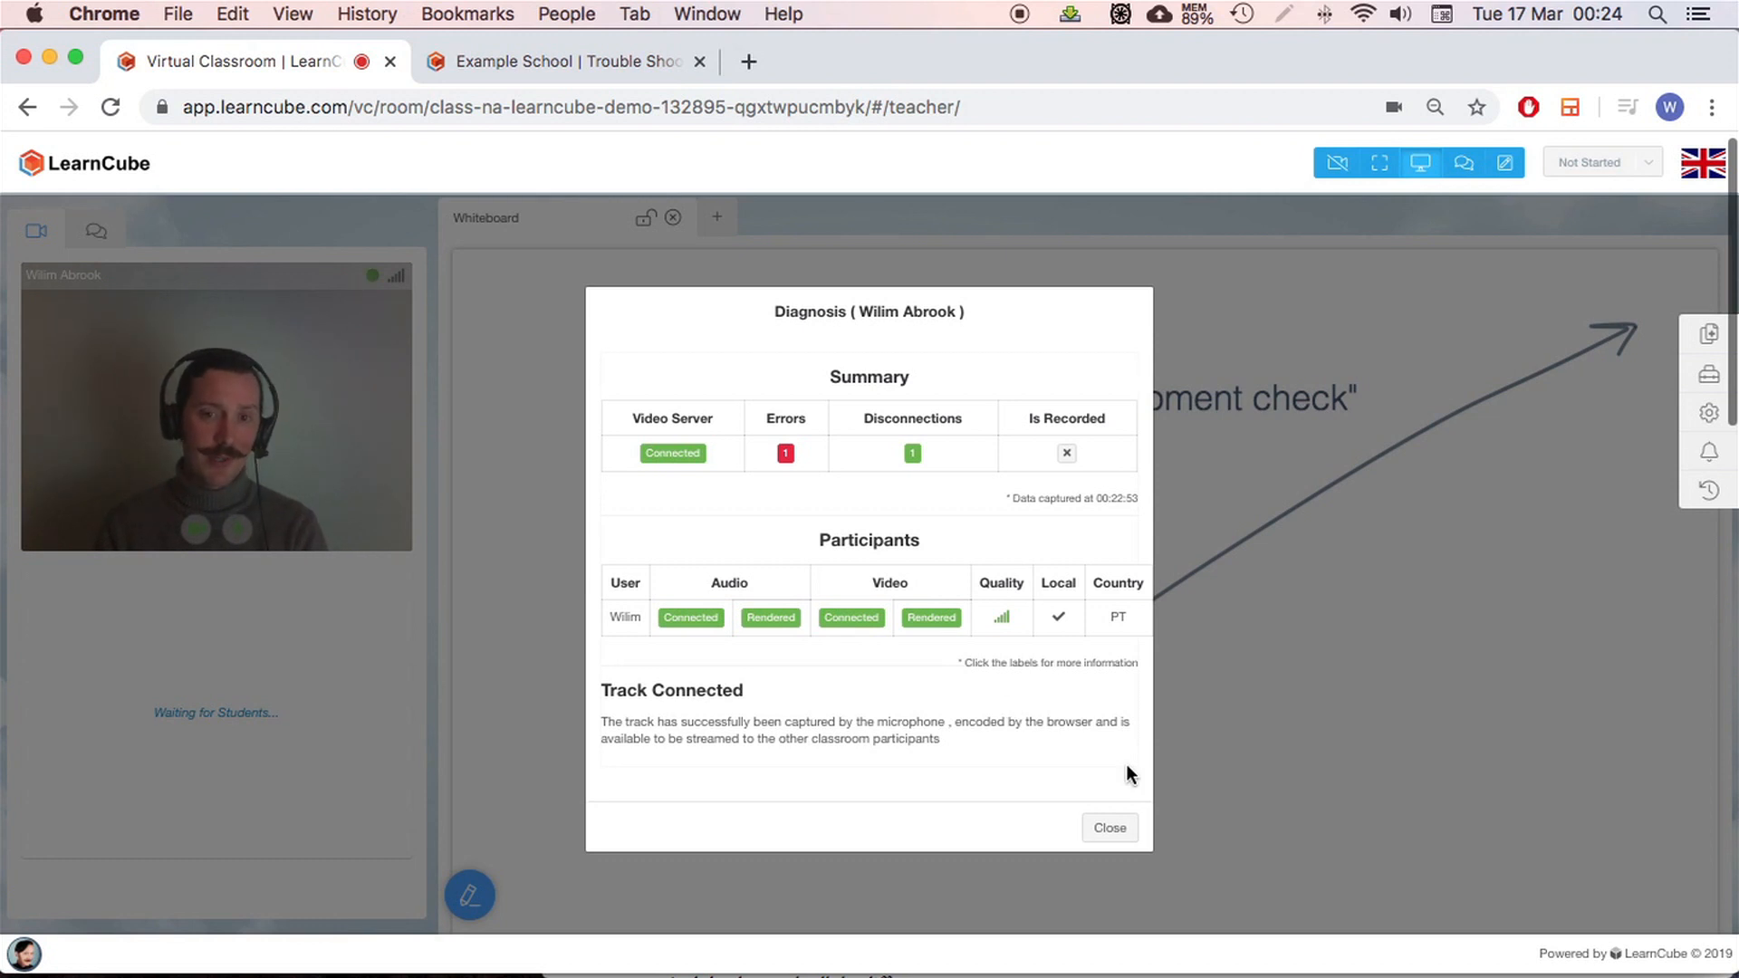
{"action": "left_click", "coordinate": [1110, 828]}
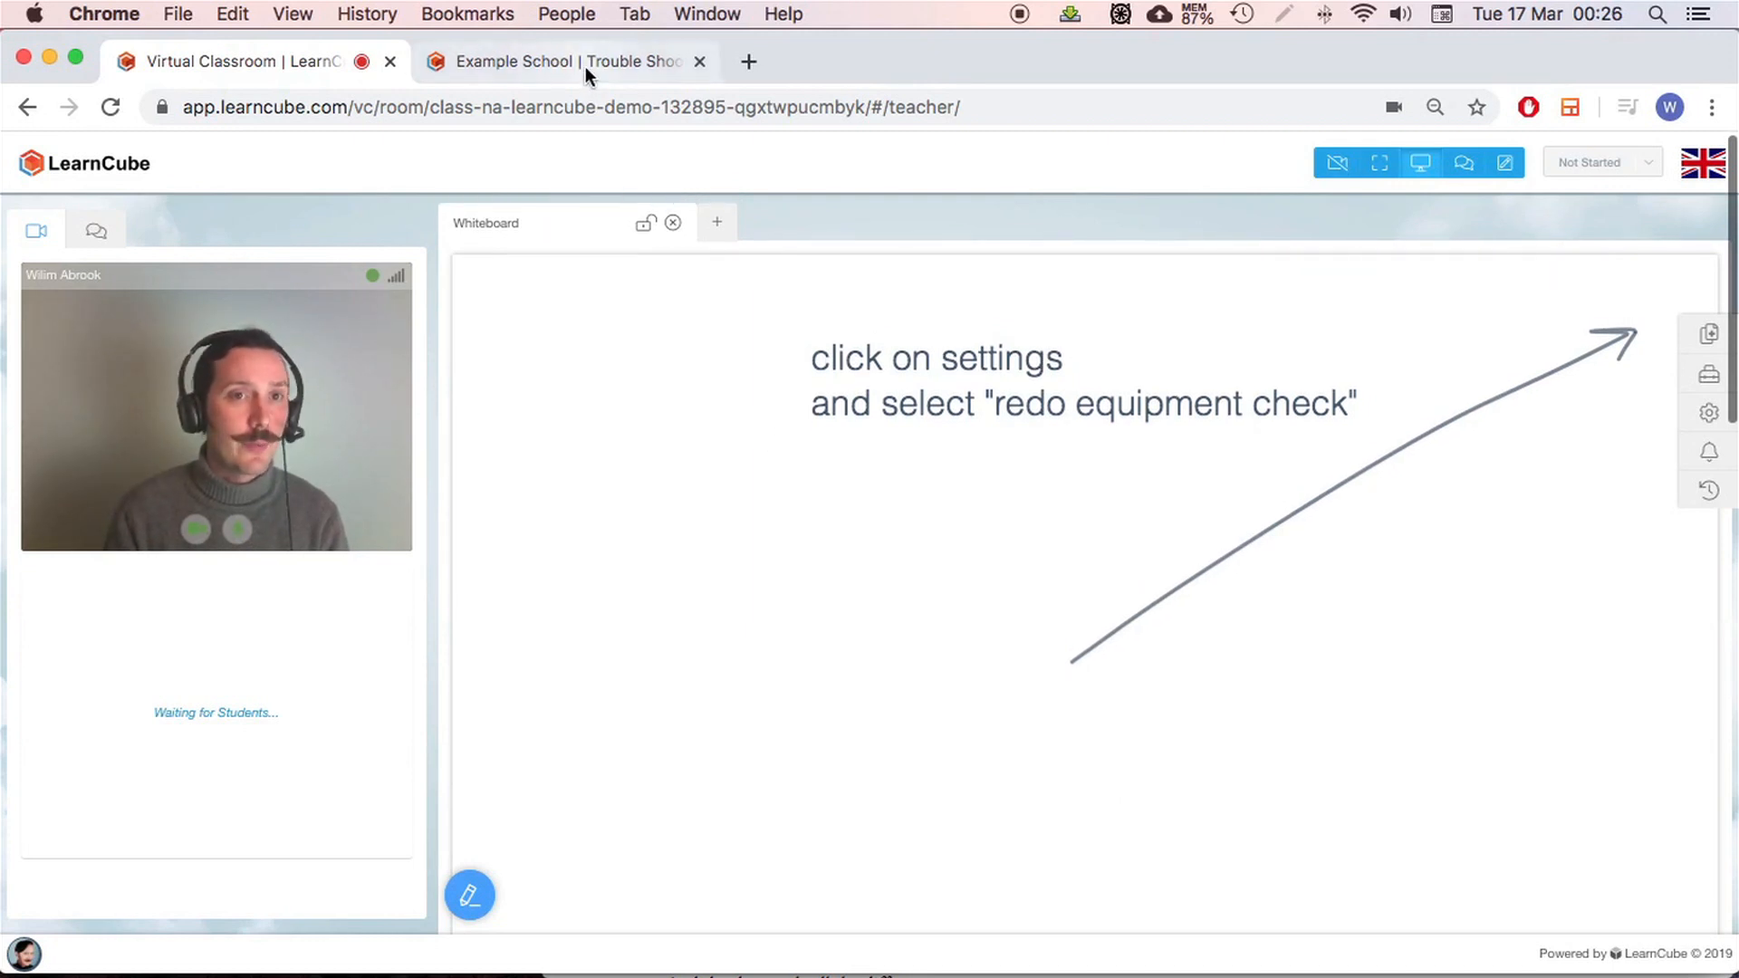
Start the equipment troubleshooter and pass the browser compatibility test
{"action": "left_click", "coordinate": [556, 62]}
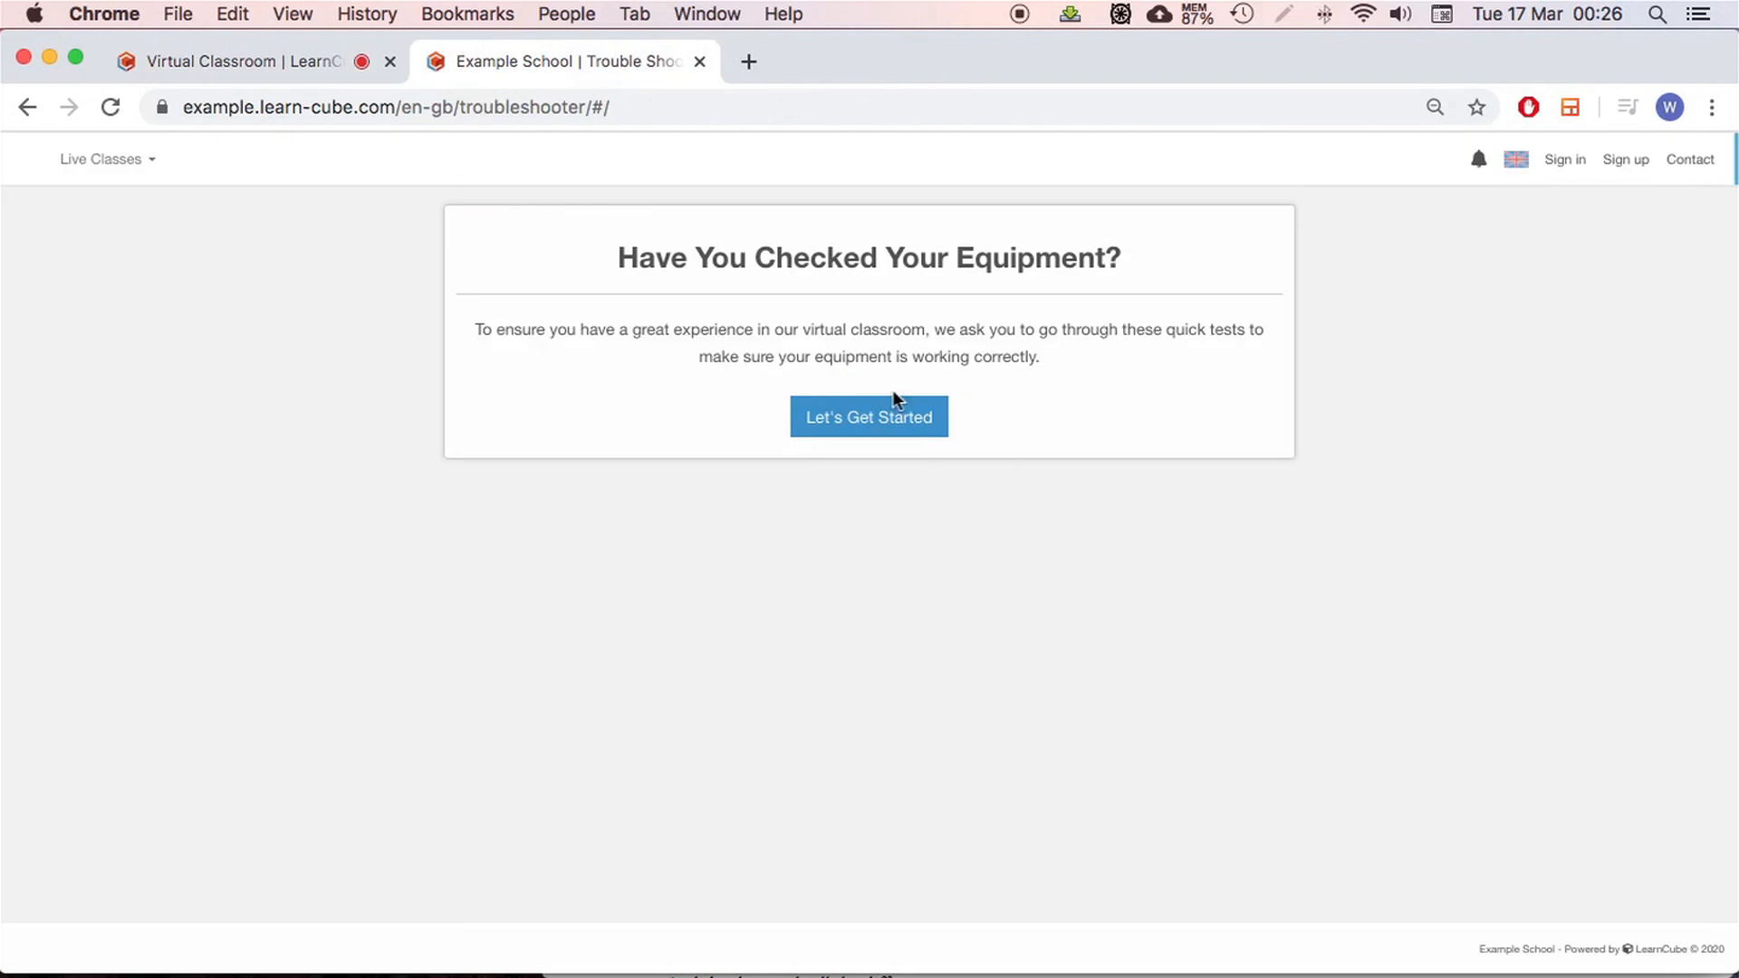
{"action": "mouse_move", "coordinate": [656, 447]}
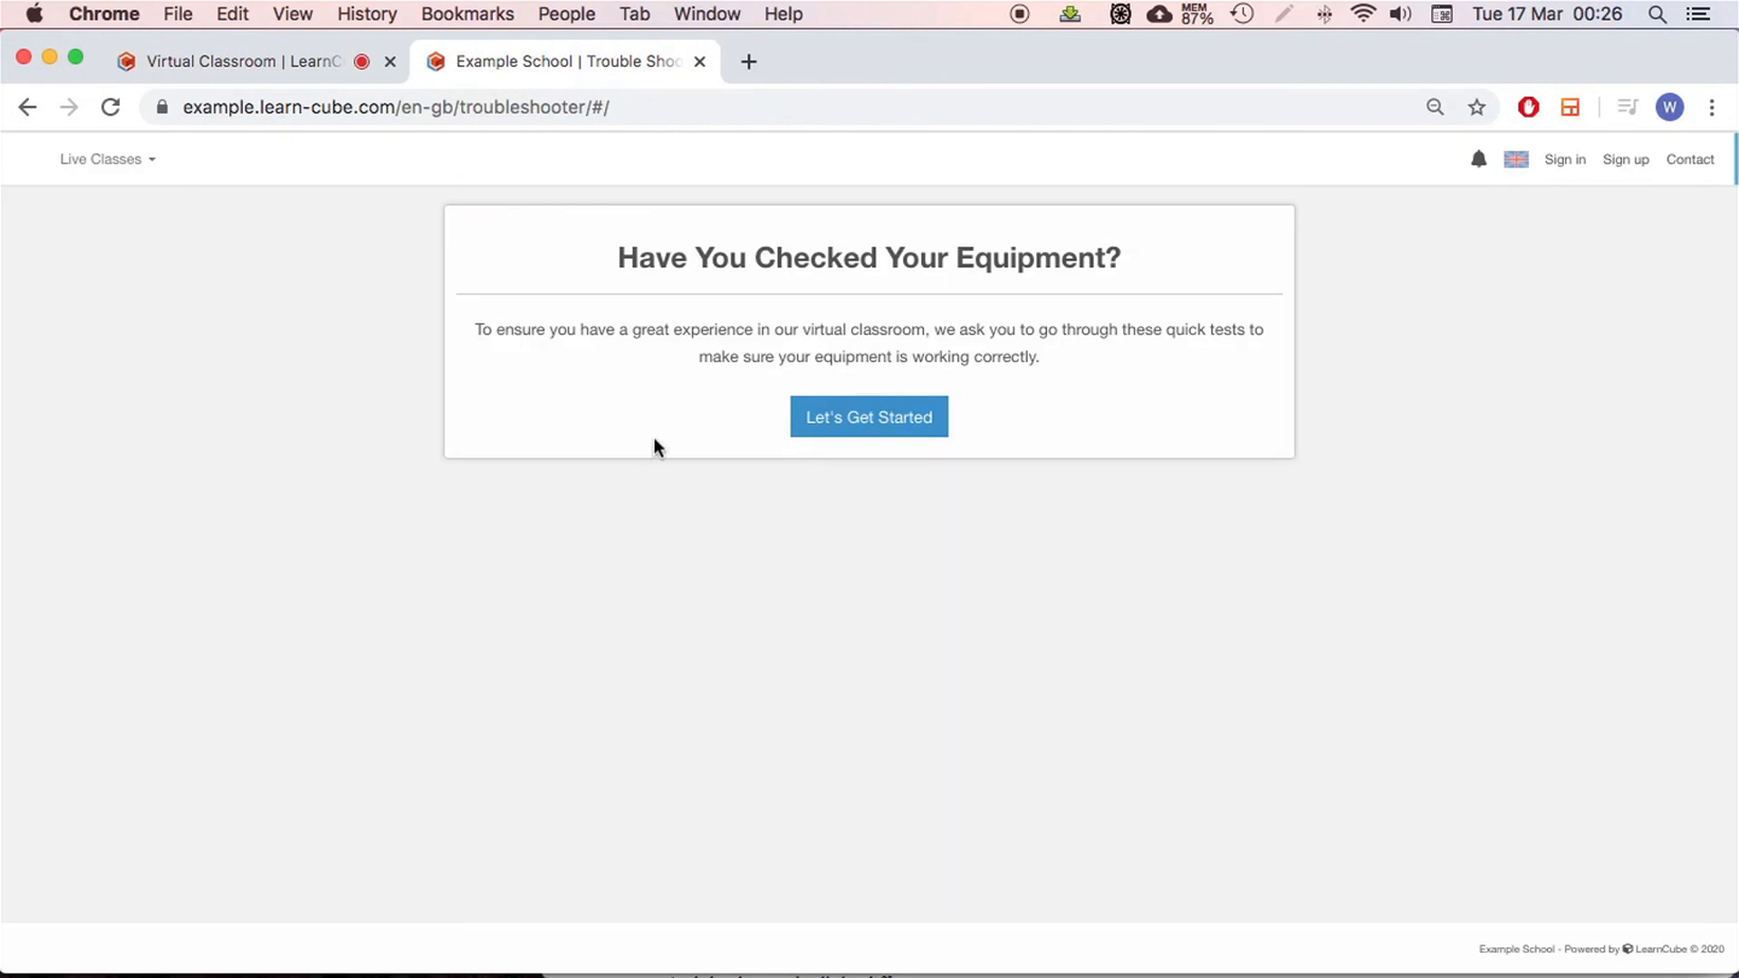
{"action": "mouse_move", "coordinate": [617, 419]}
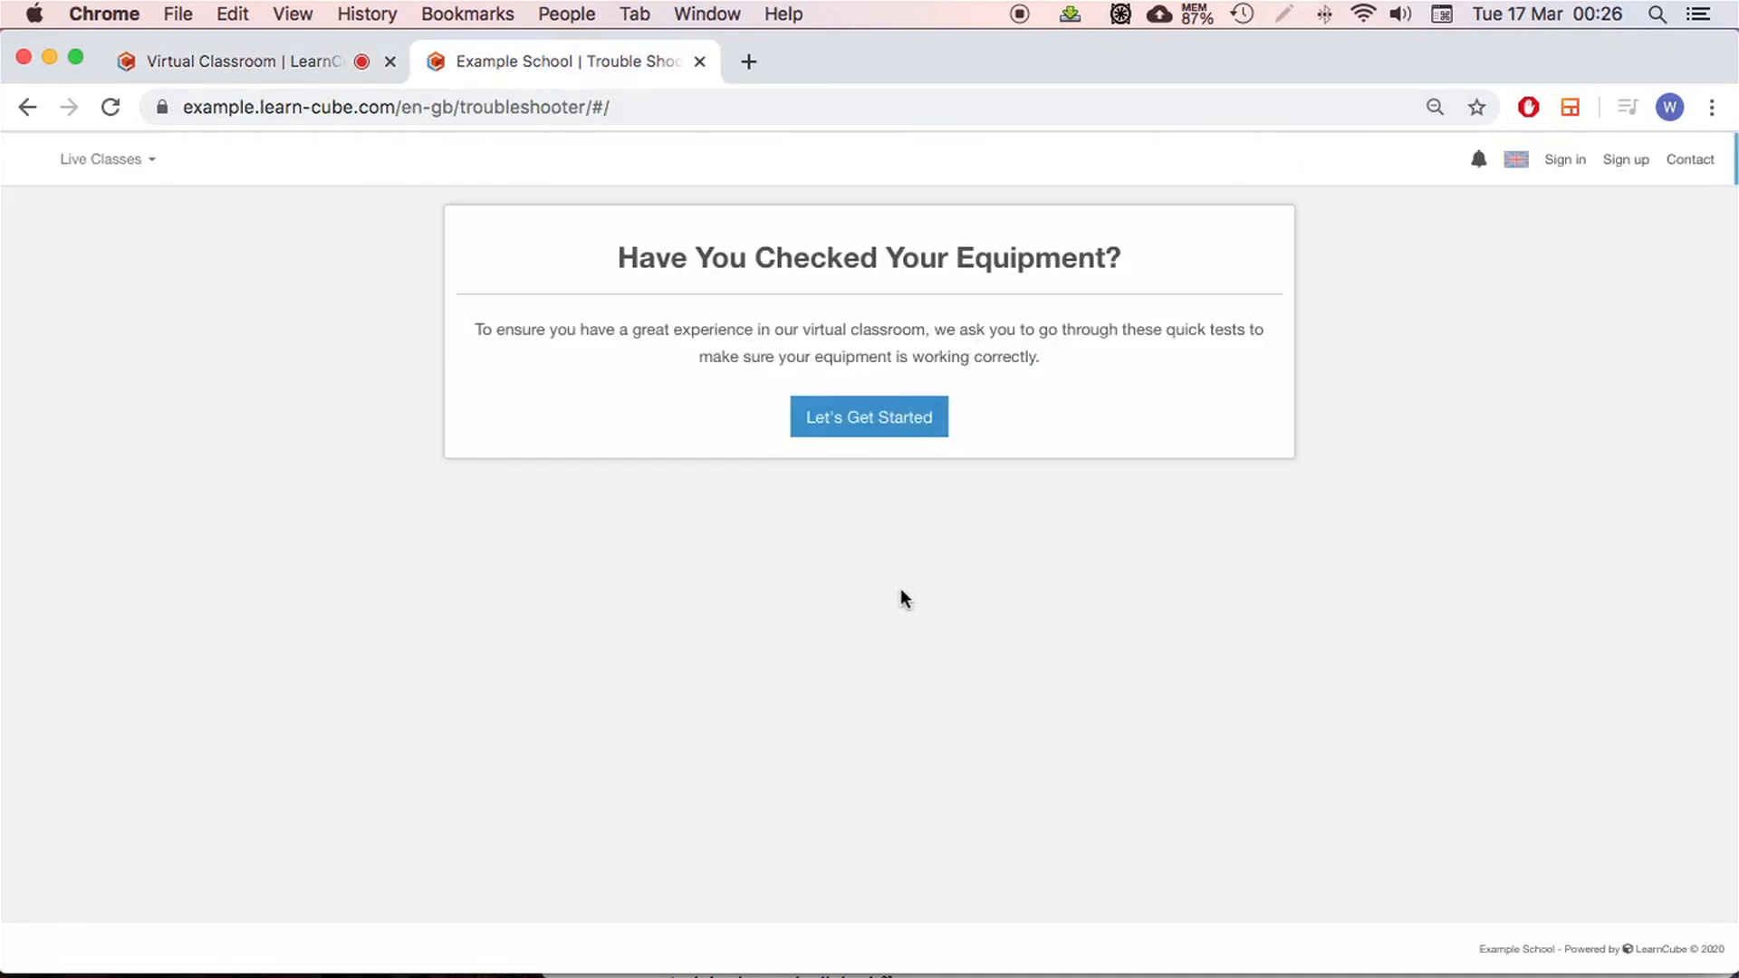
{"action": "left_click", "coordinate": [868, 417]}
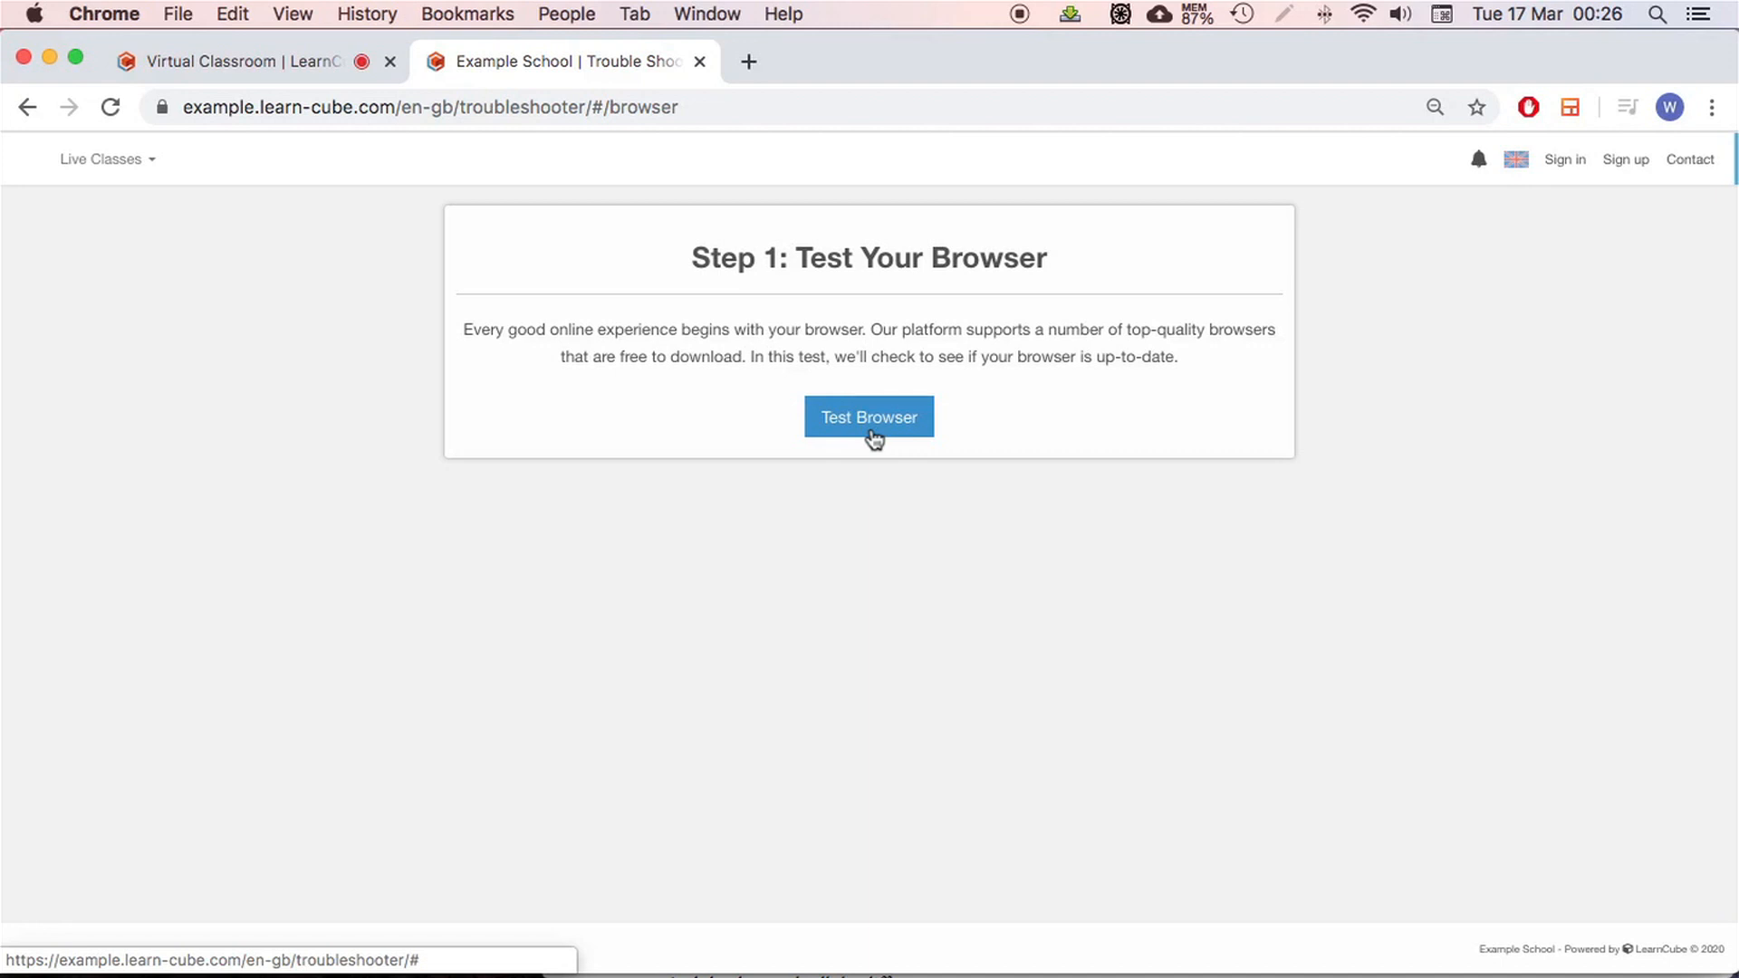
{"action": "left_click", "coordinate": [869, 416]}
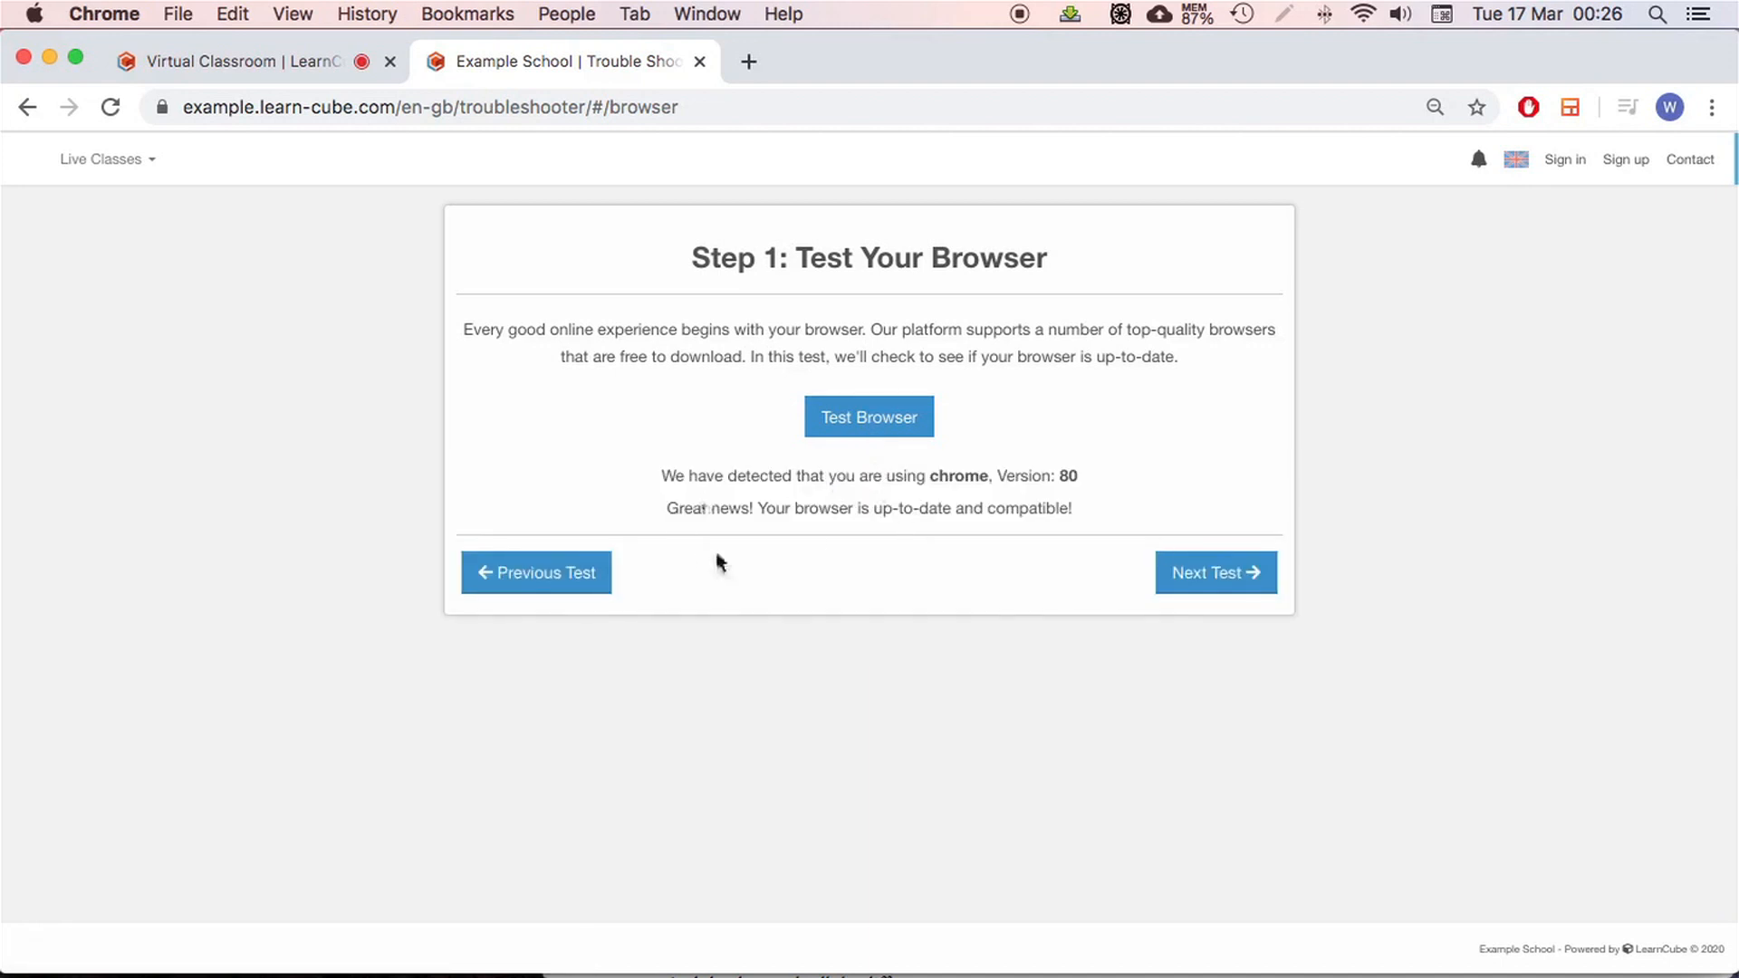
{"action": "mouse_move", "coordinate": [1213, 578]}
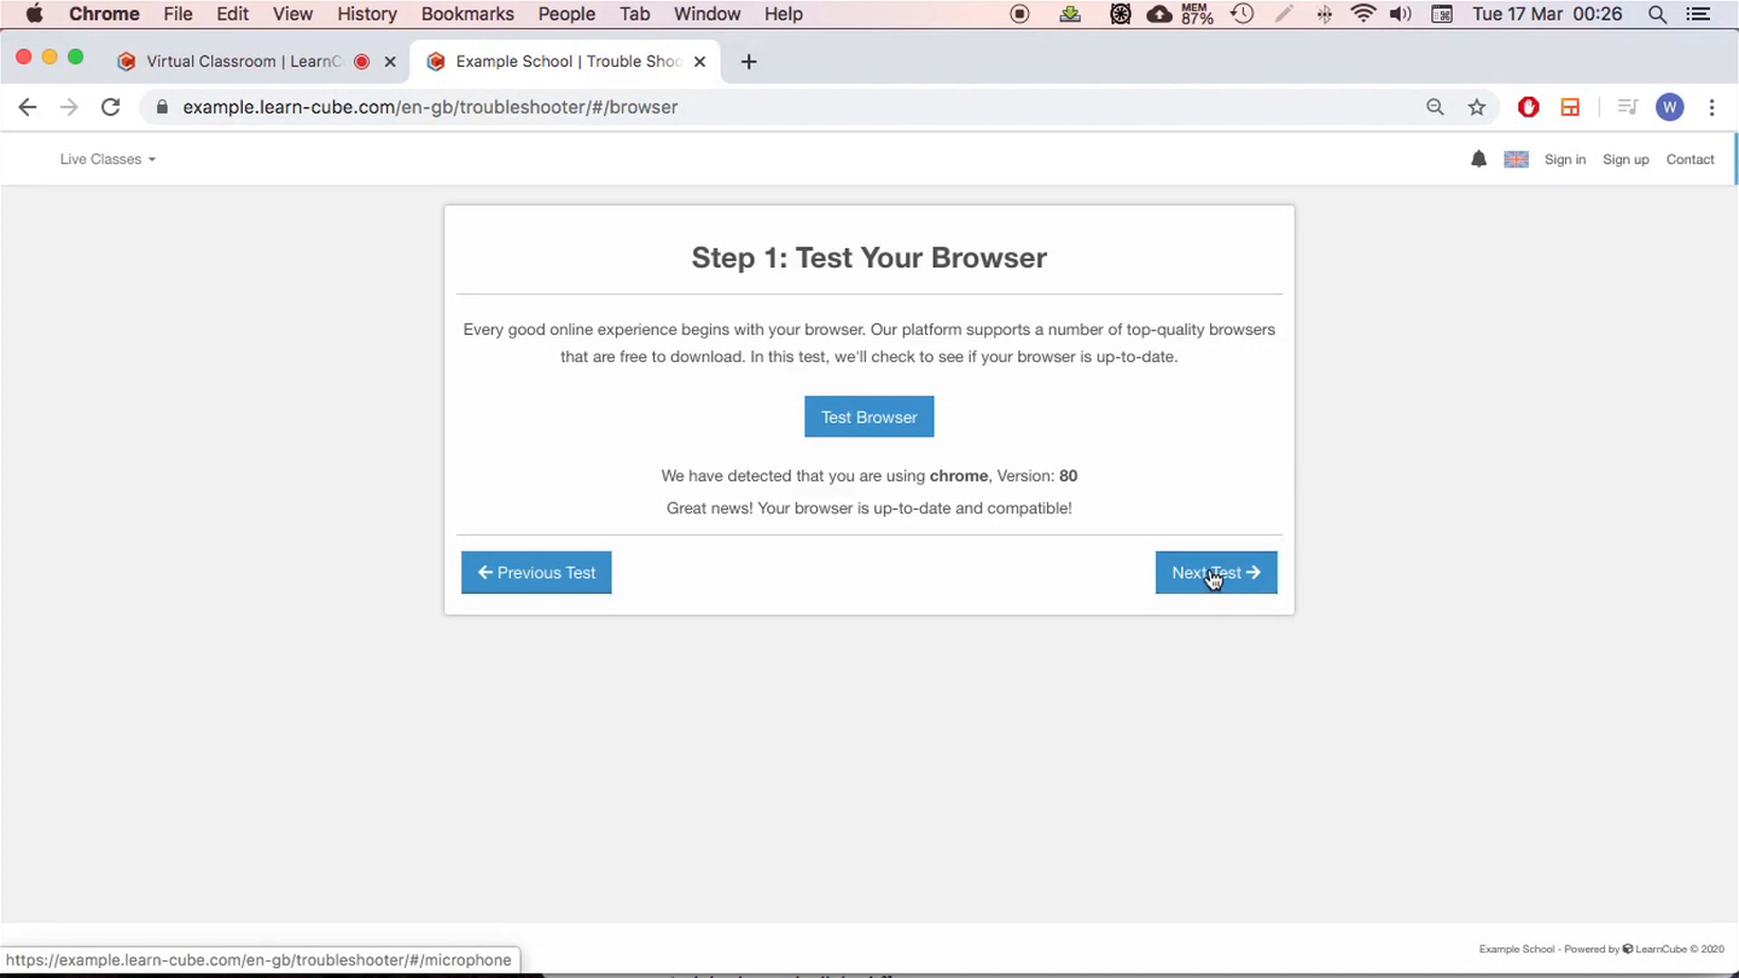
Pass the microphone, camera and internet connection tests, reaching Step 5 class quality
{"action": "left_click", "coordinate": [1216, 573]}
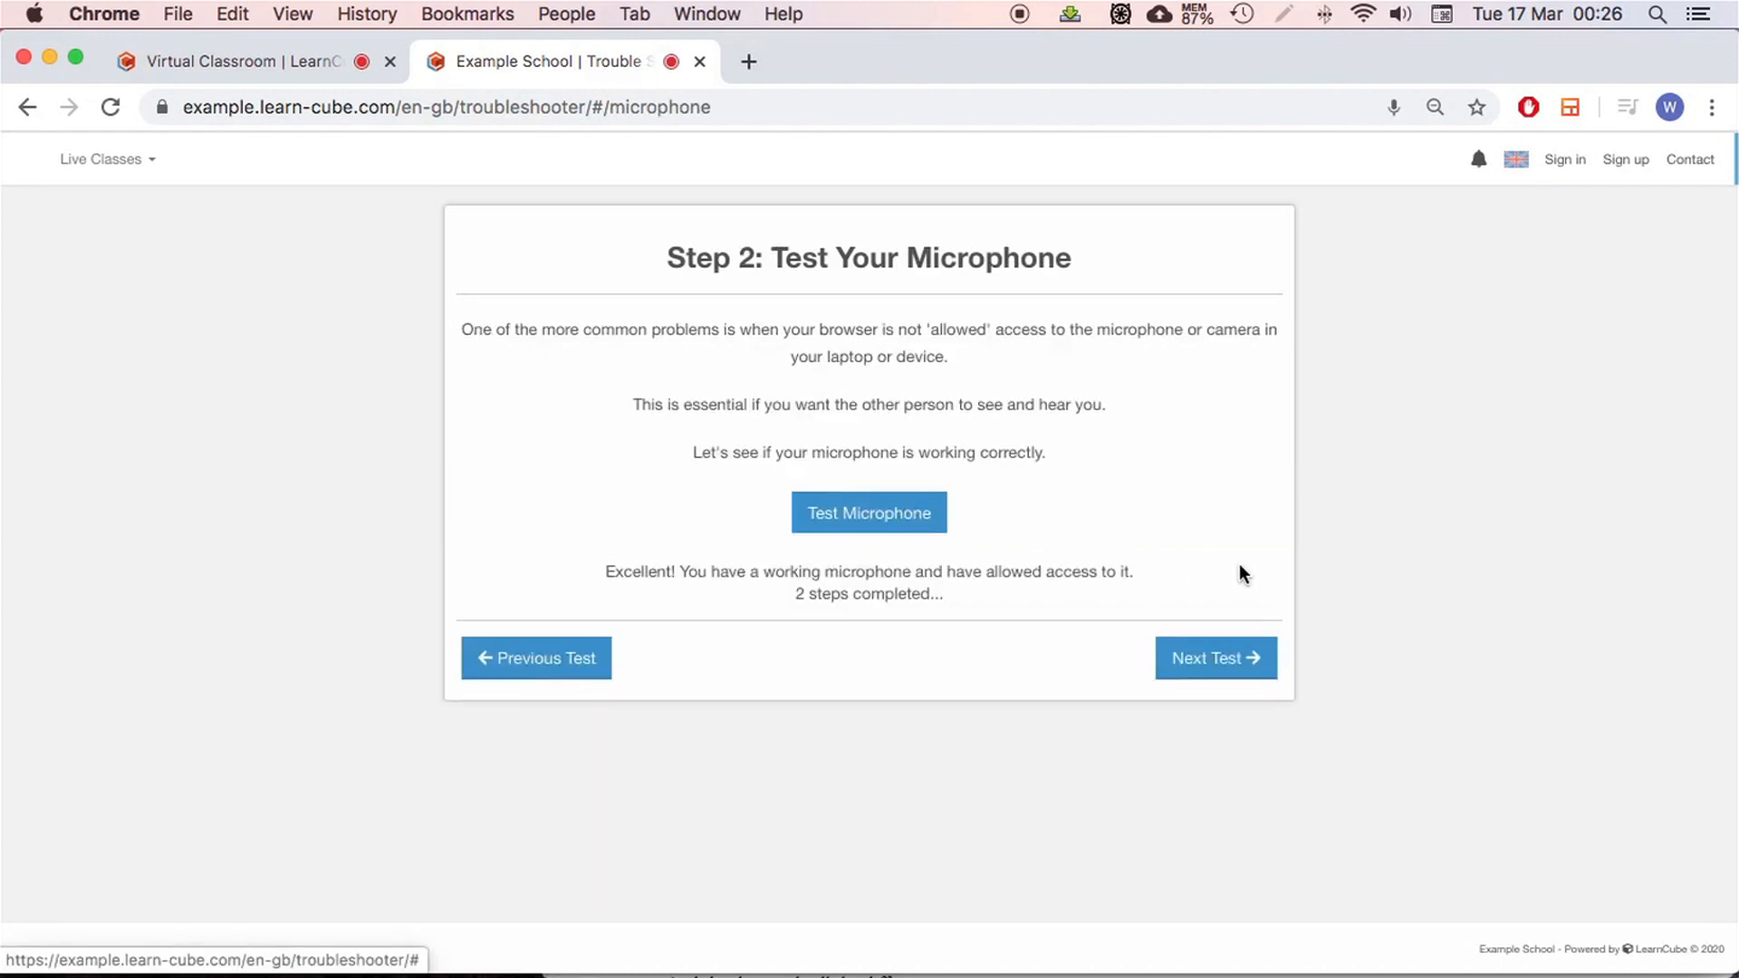
{"action": "left_click", "coordinate": [1215, 657]}
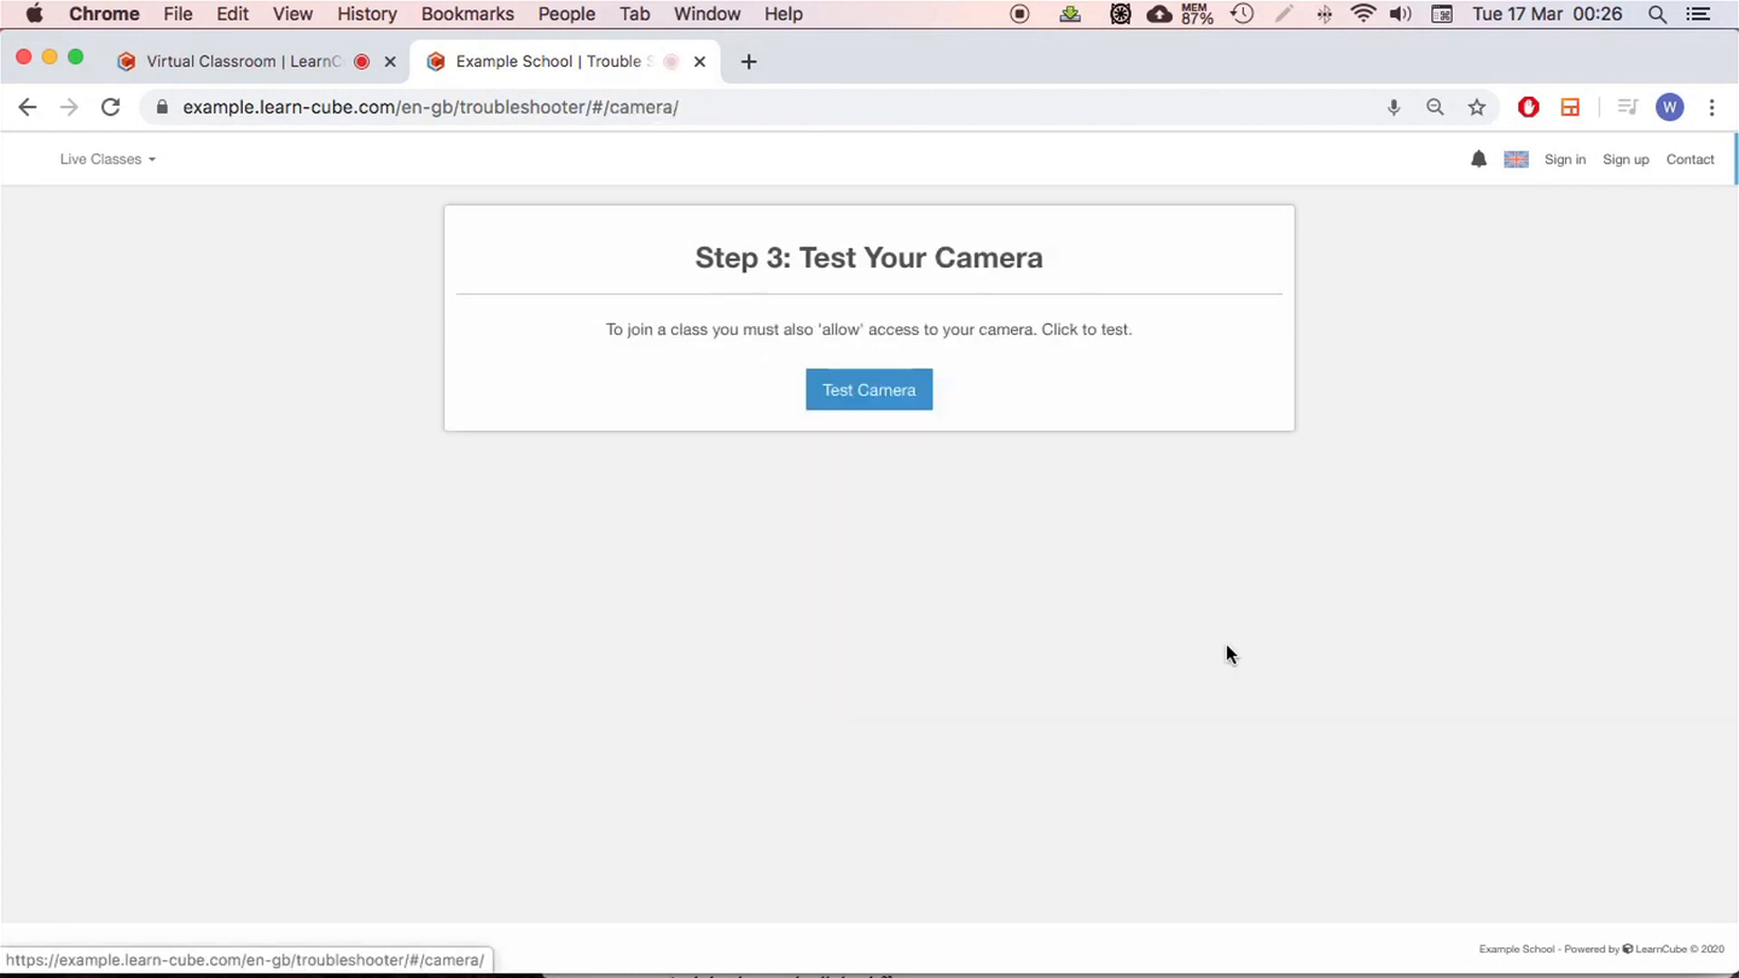
{"action": "left_click", "coordinate": [869, 390]}
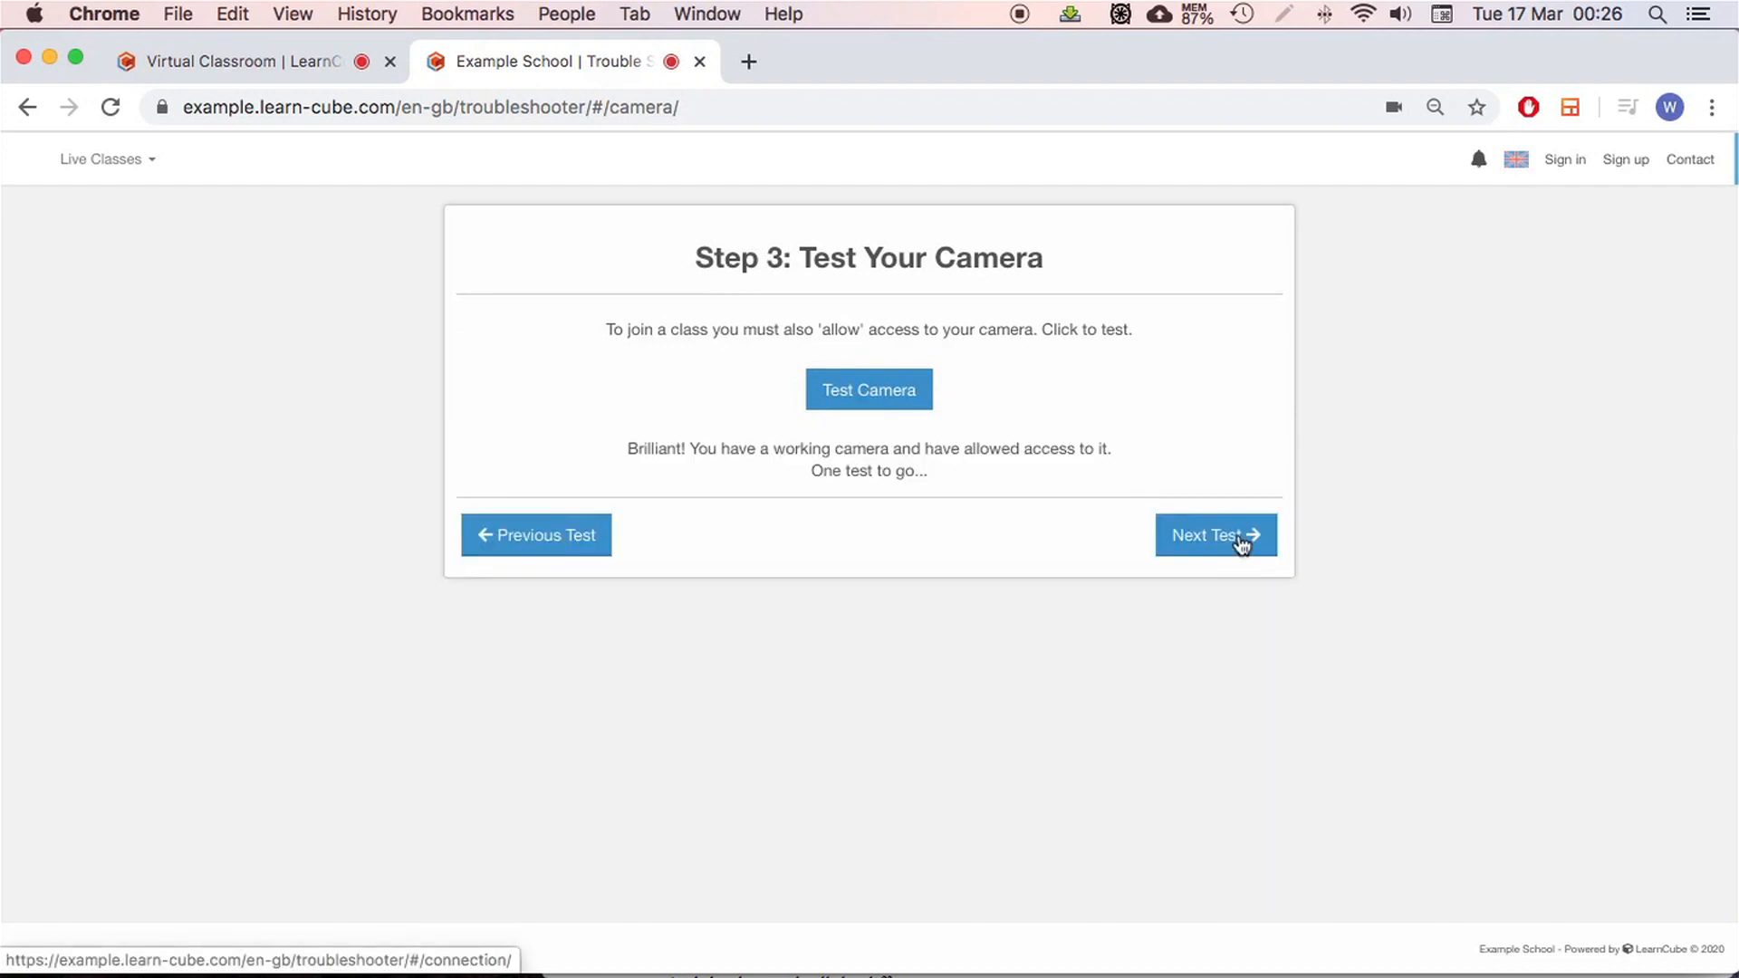
{"action": "left_click", "coordinate": [1216, 535]}
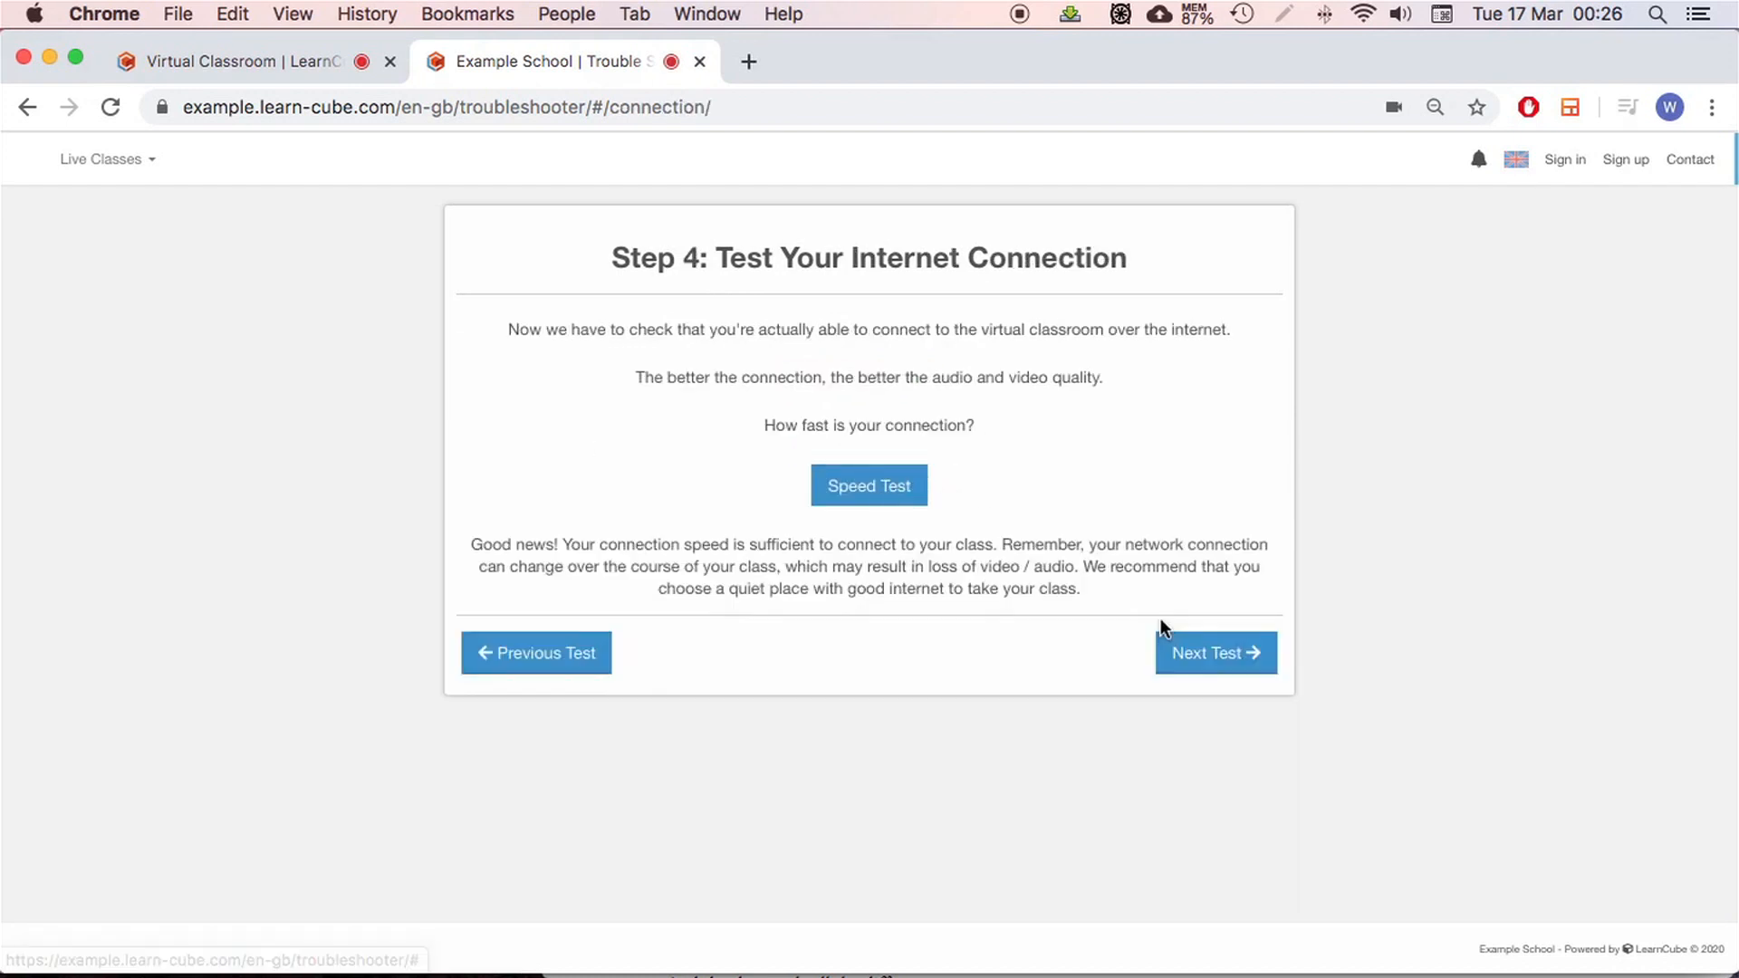
{"action": "left_click", "coordinate": [1215, 653]}
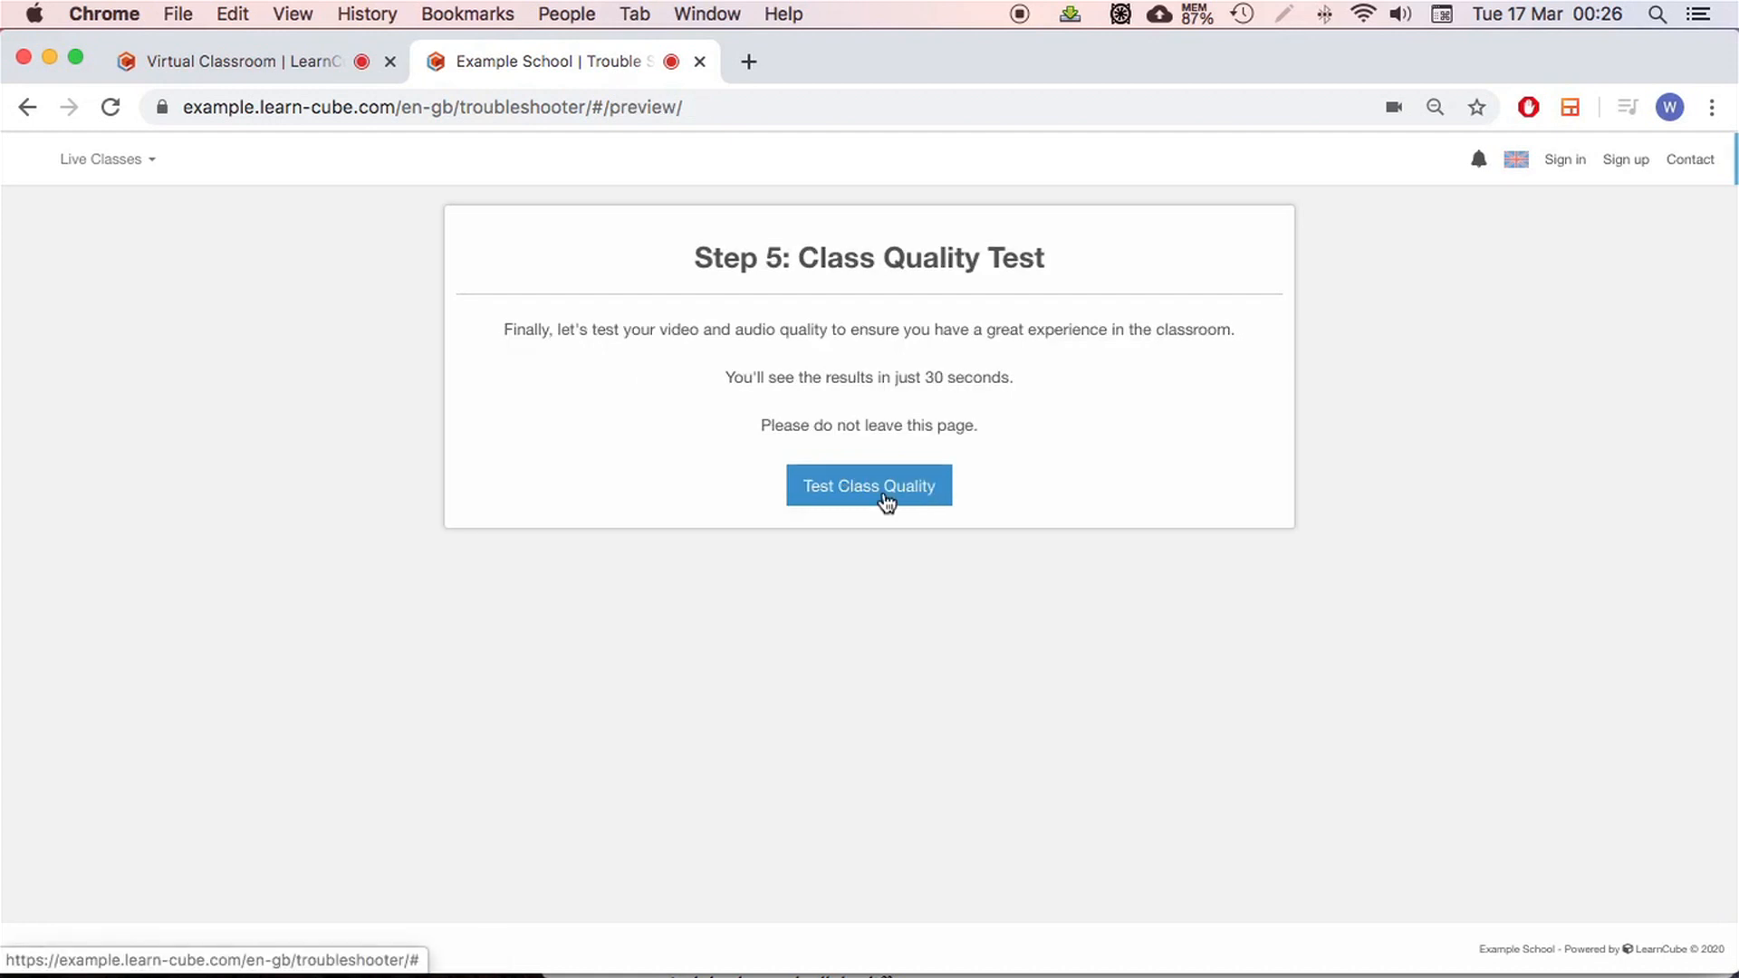
Run the class quality test to 100% with Congratulations, then close the troubleshooter tab
{"action": "left_click", "coordinate": [869, 486]}
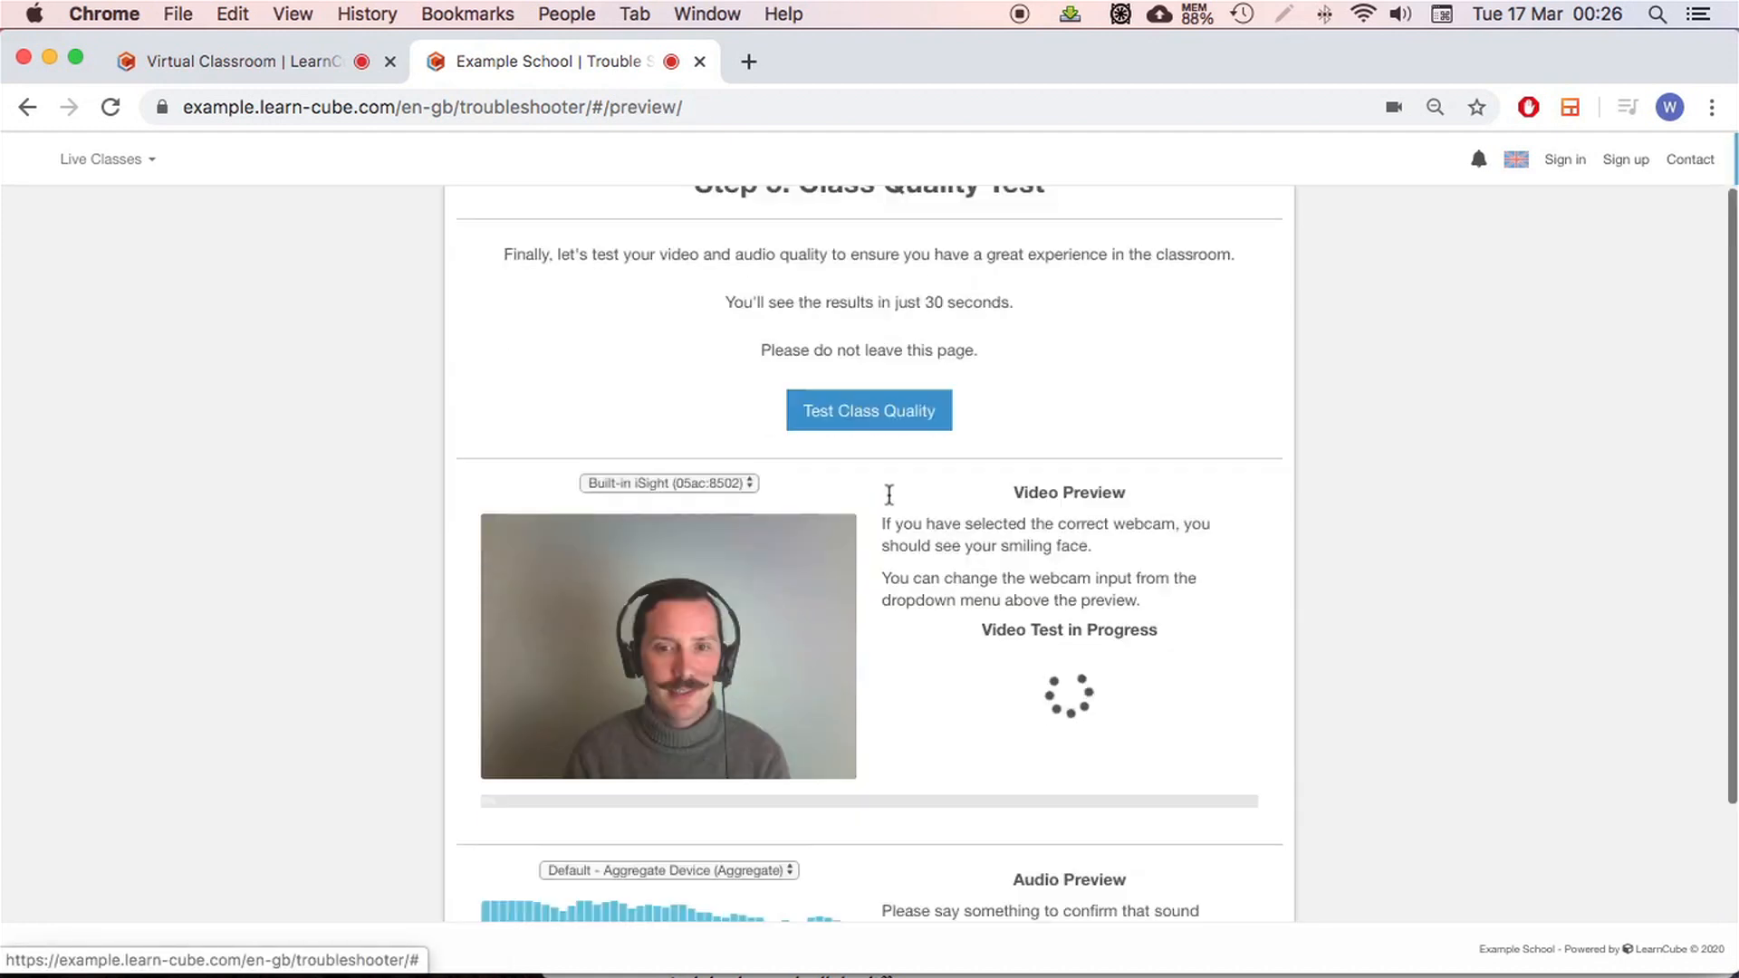
{"action": "scroll", "scroll_direction": "down", "scroll_amount": 3}
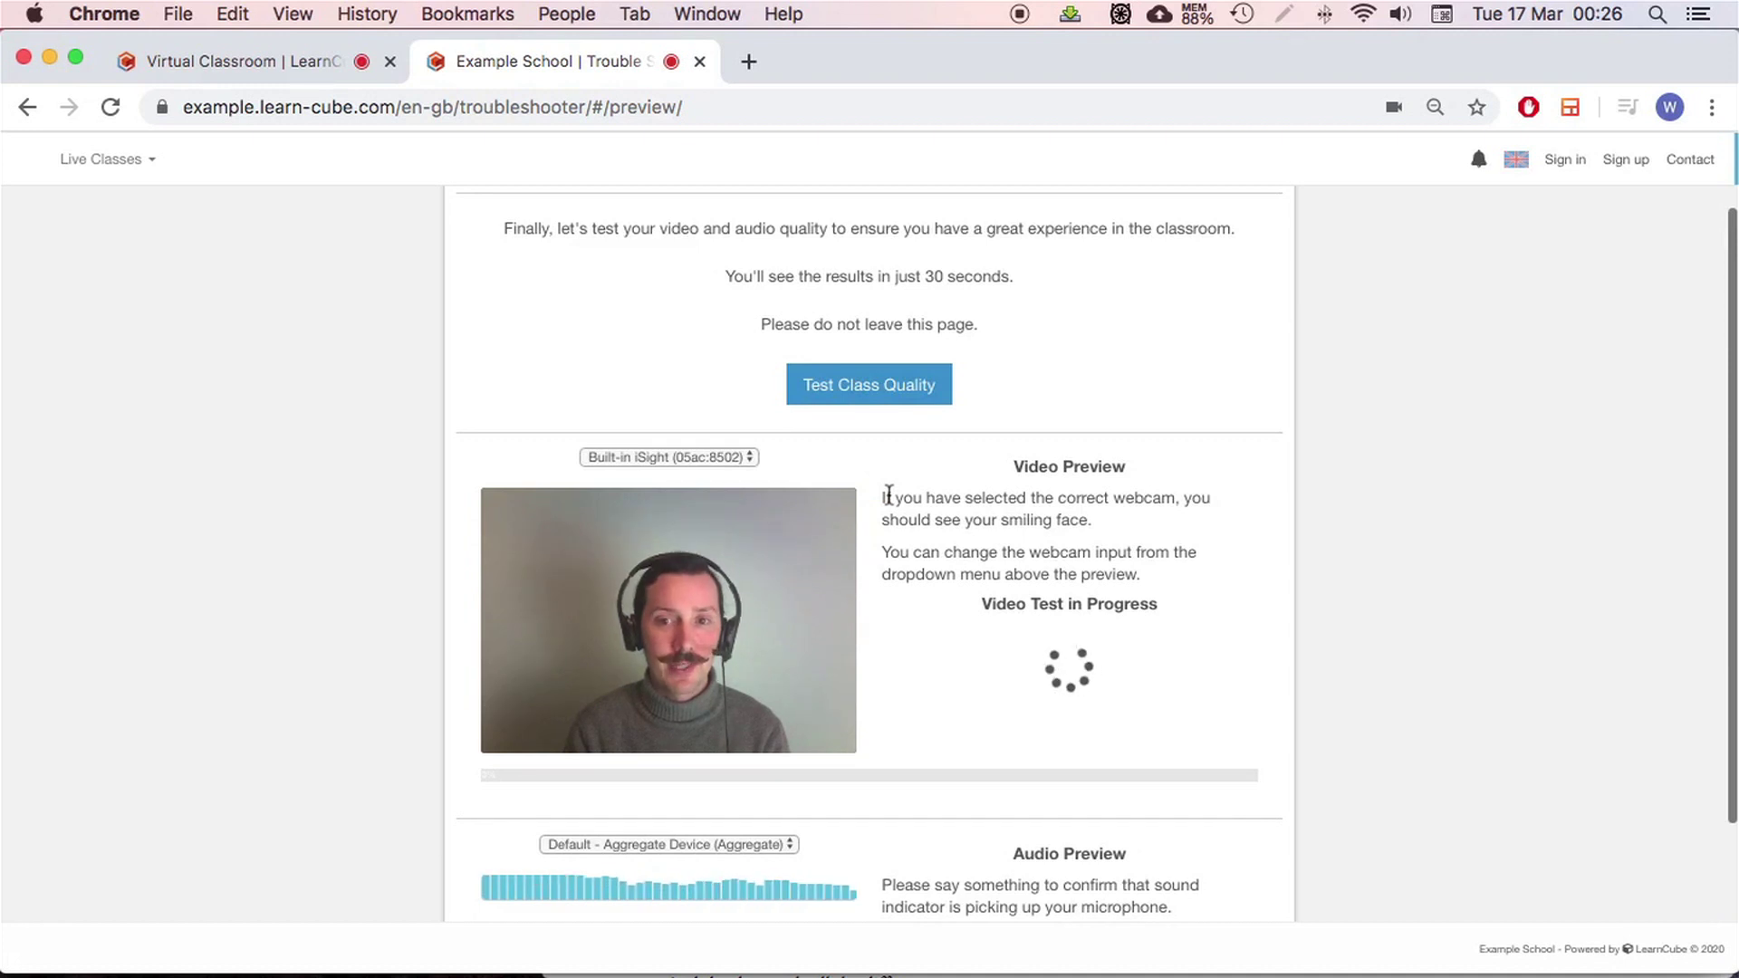
{"action": "scroll", "scroll_direction": "down", "scroll_amount": 3}
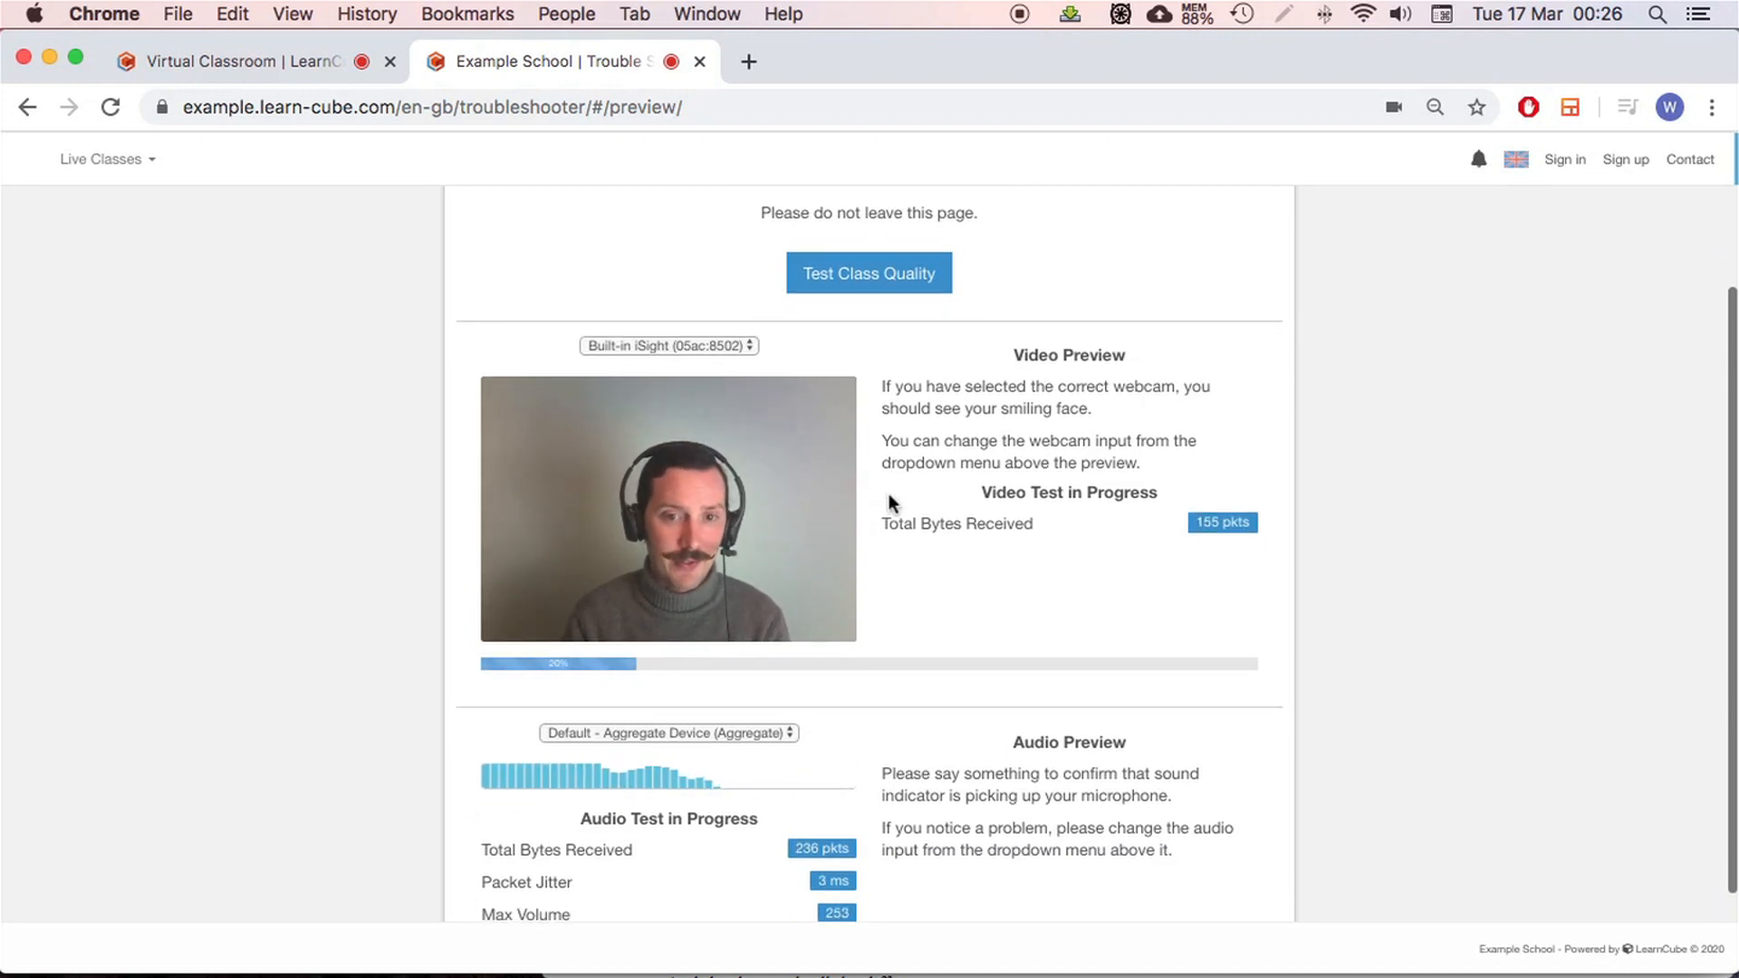
{"action": "scroll", "scroll_direction": "down", "scroll_amount": 3}
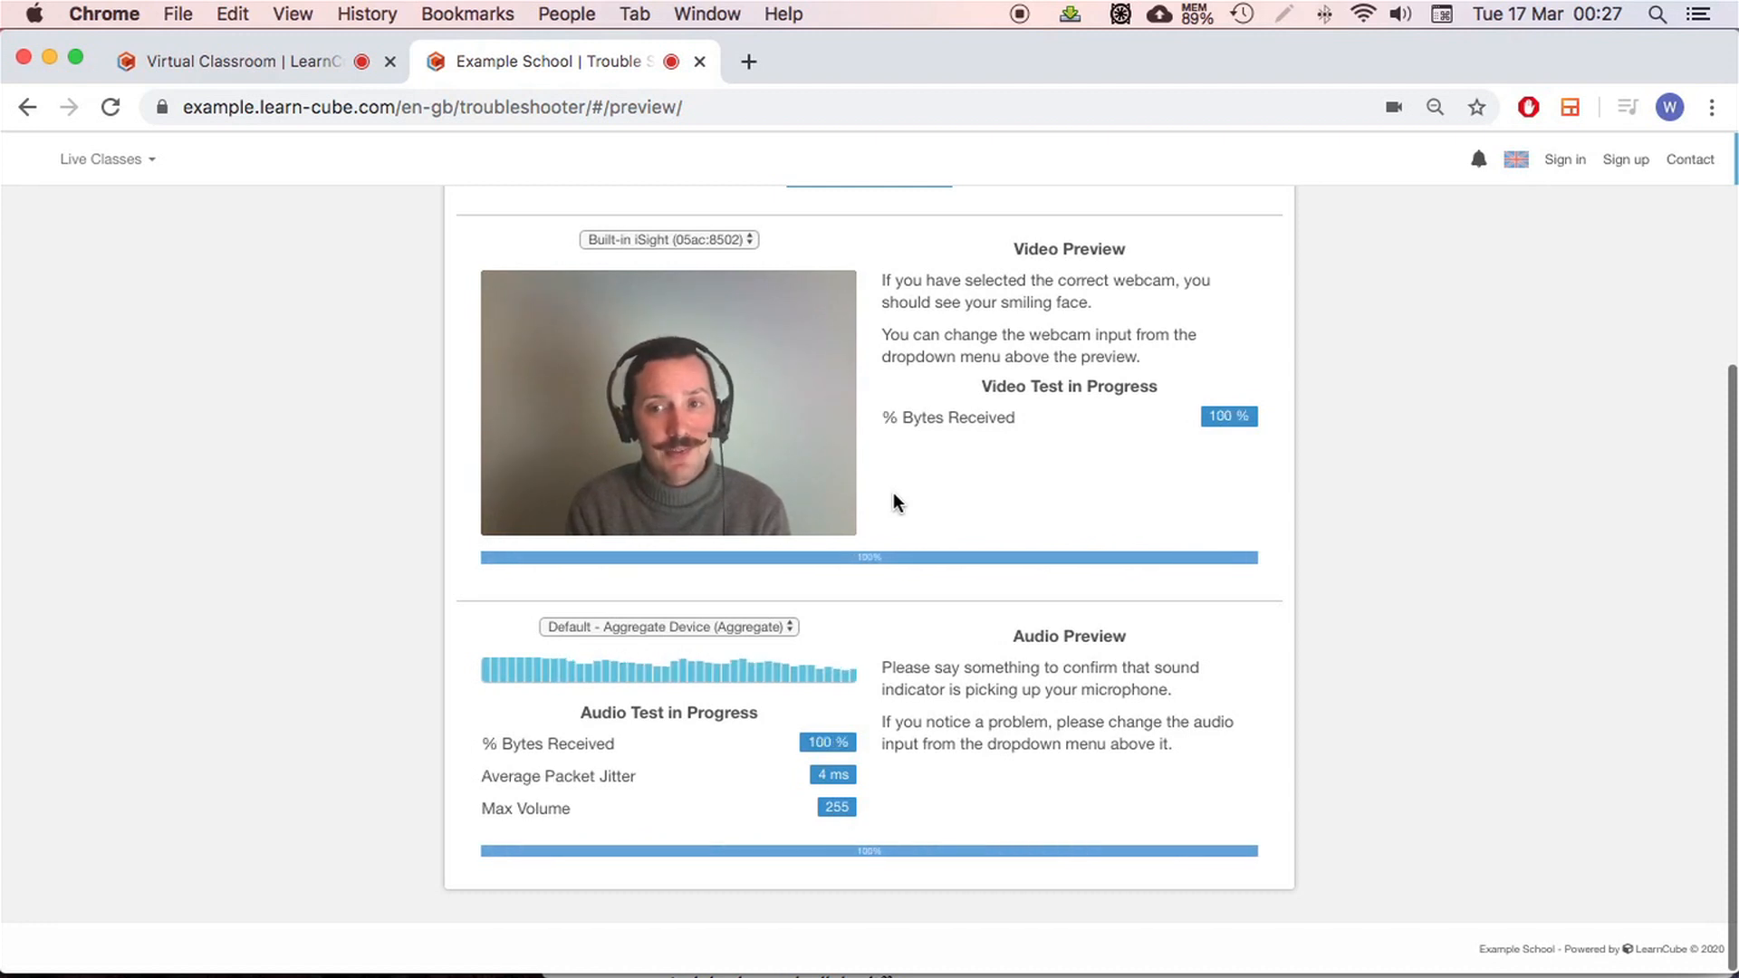
{"action": "scroll", "scroll_direction": "down", "scroll_amount": 3}
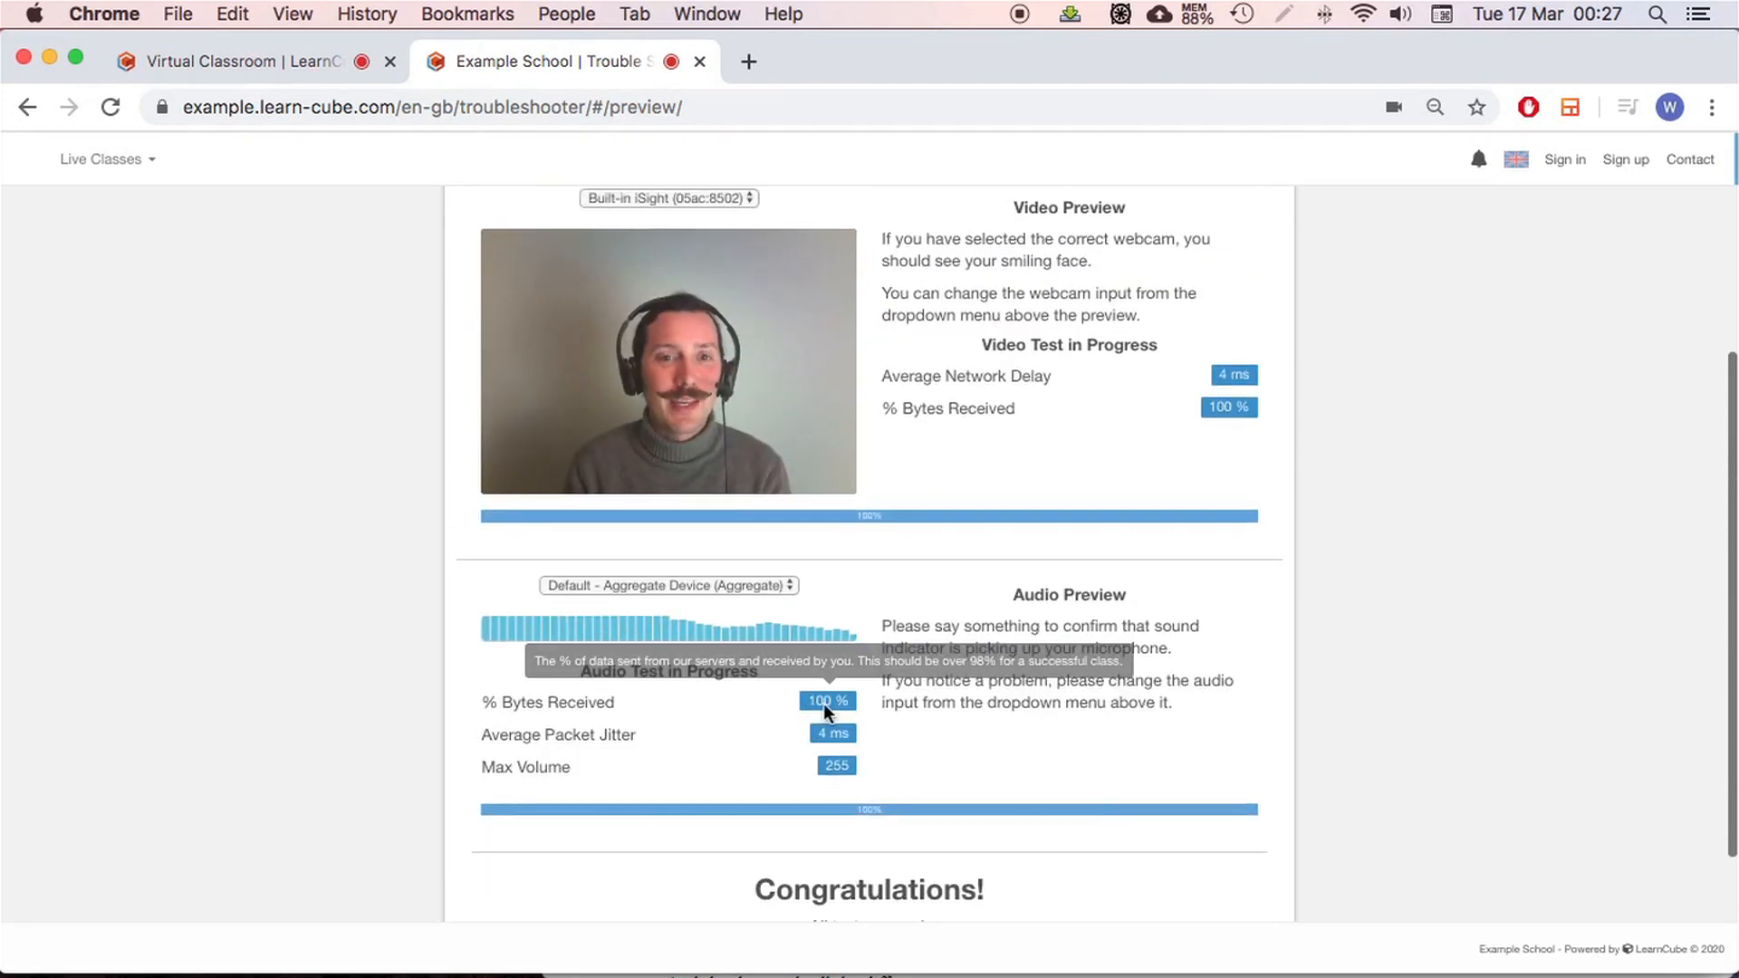
{"action": "mouse_move", "coordinate": [801, 367]}
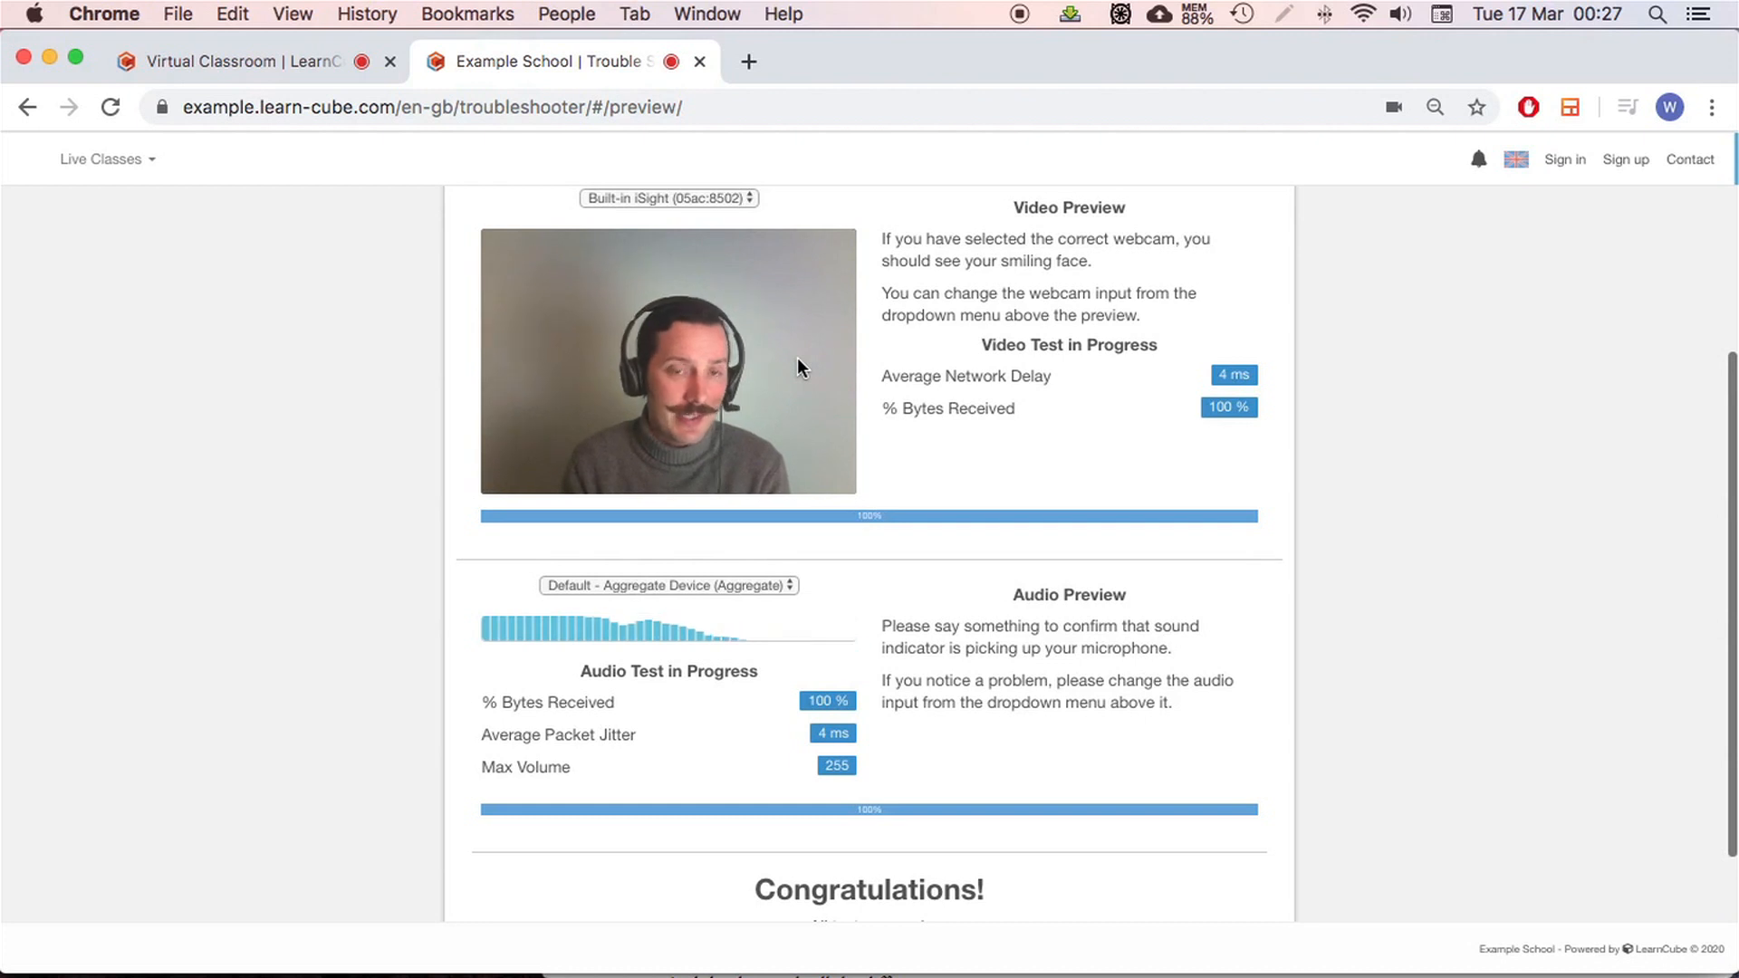
{"action": "mouse_move", "coordinate": [793, 395]}
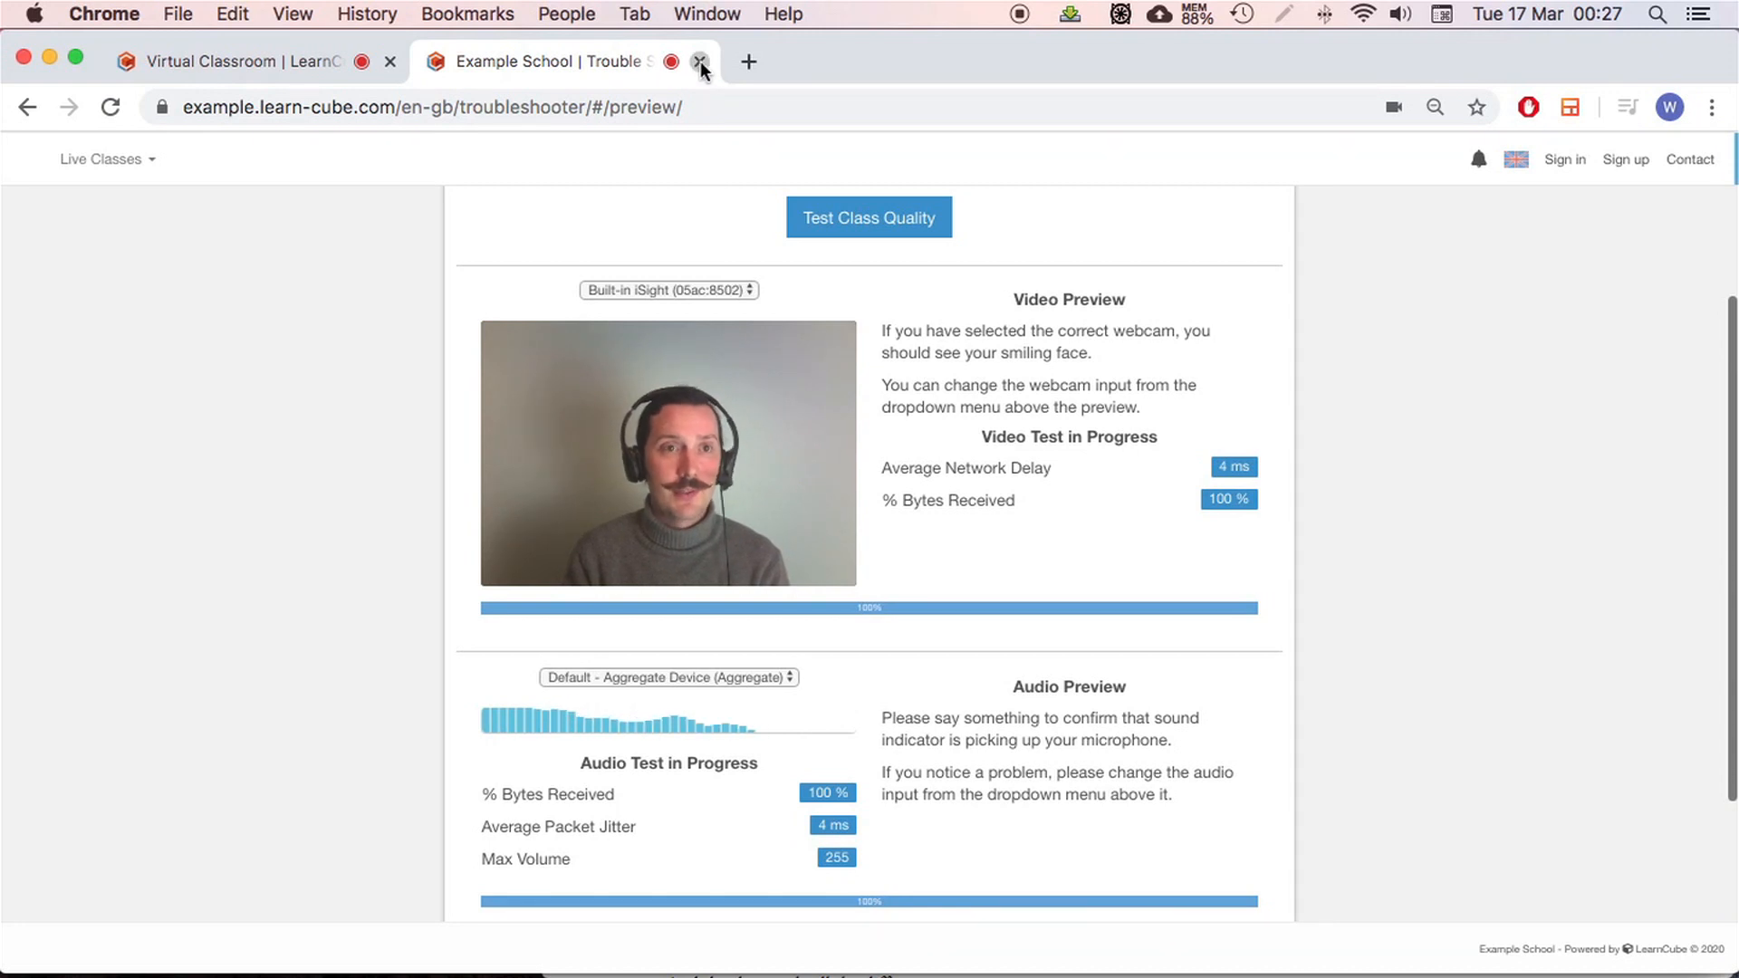
{"action": "left_click", "coordinate": [700, 62]}
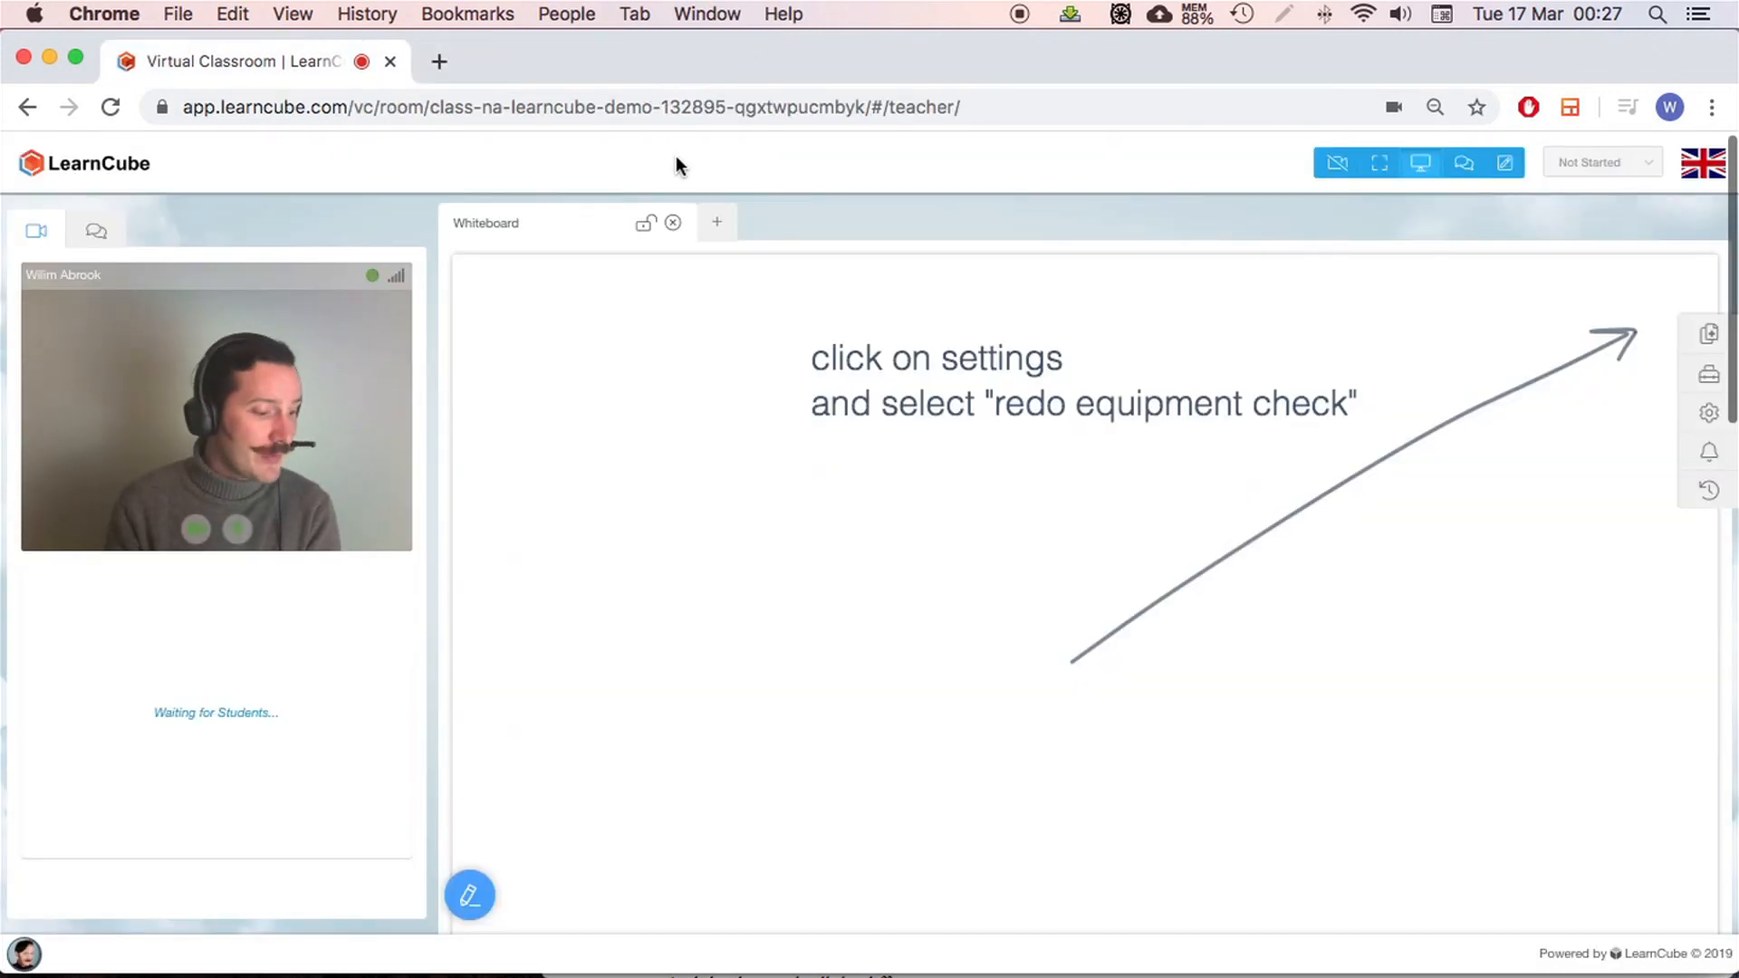